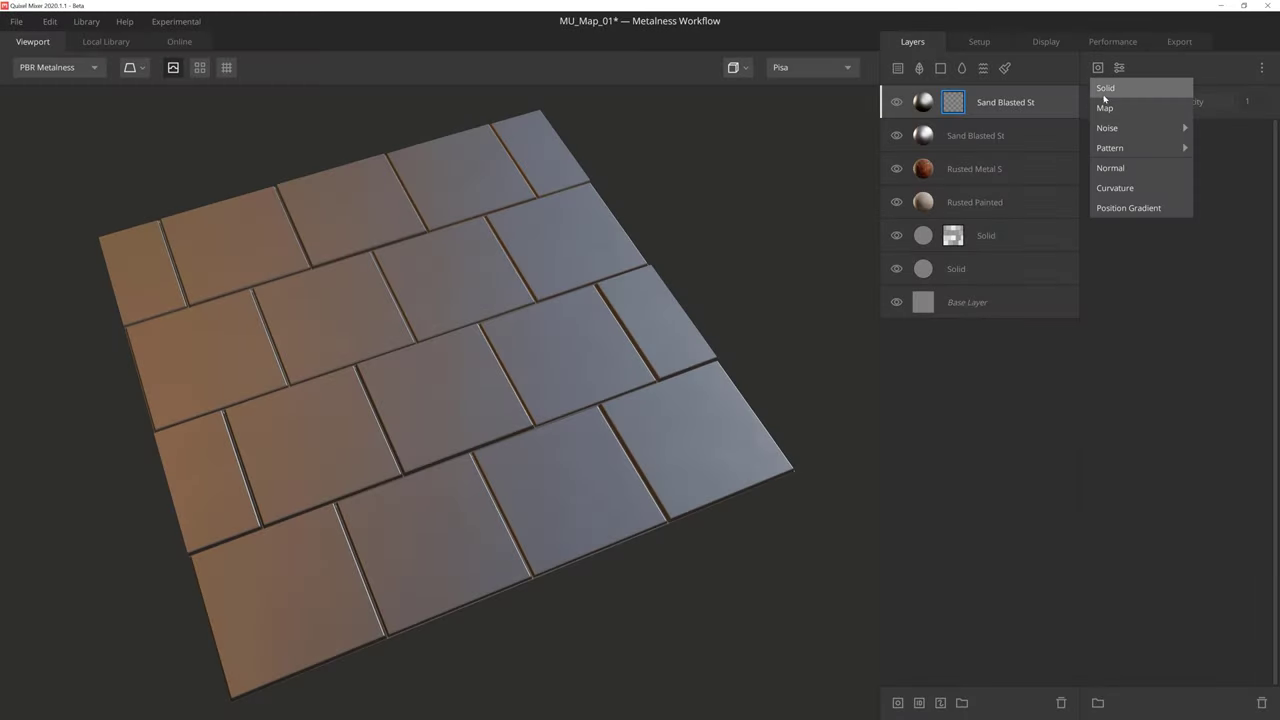
Step: Add a Map component to the top Sand Blasted Steel layer's mask, keeping Custom Image as source
left_click(1105, 108)
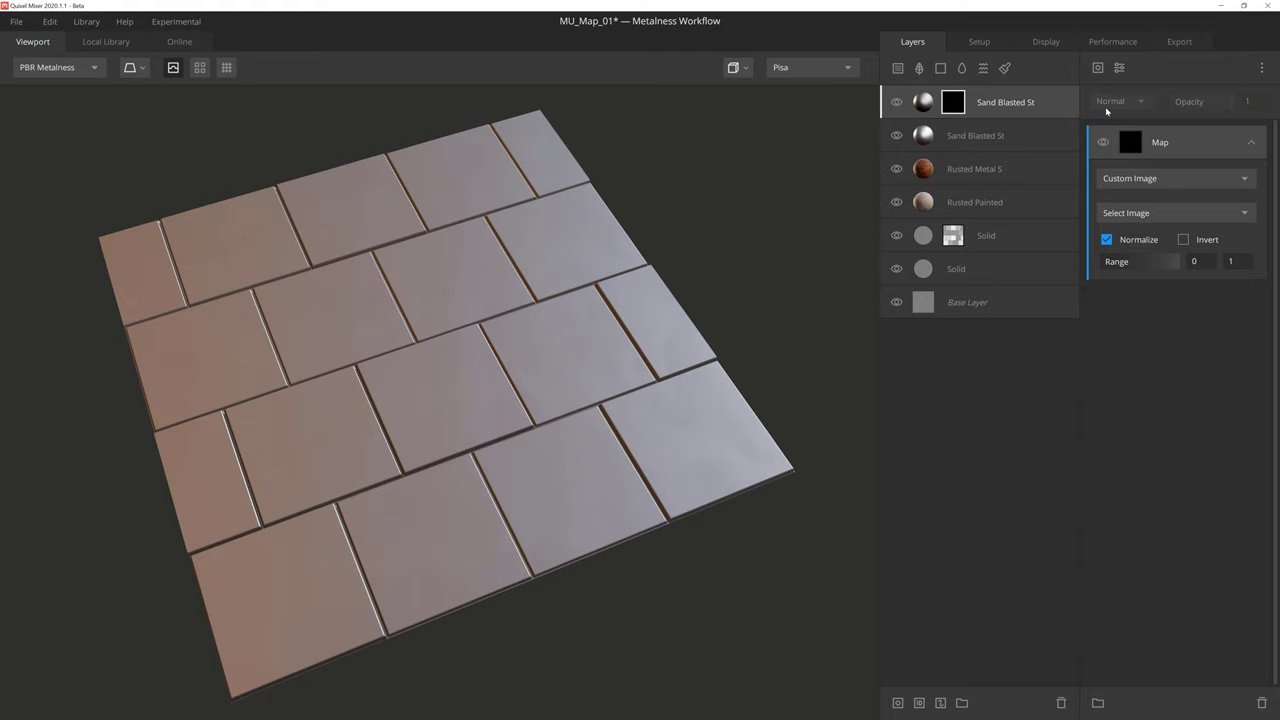
mouse_move(1245, 187)
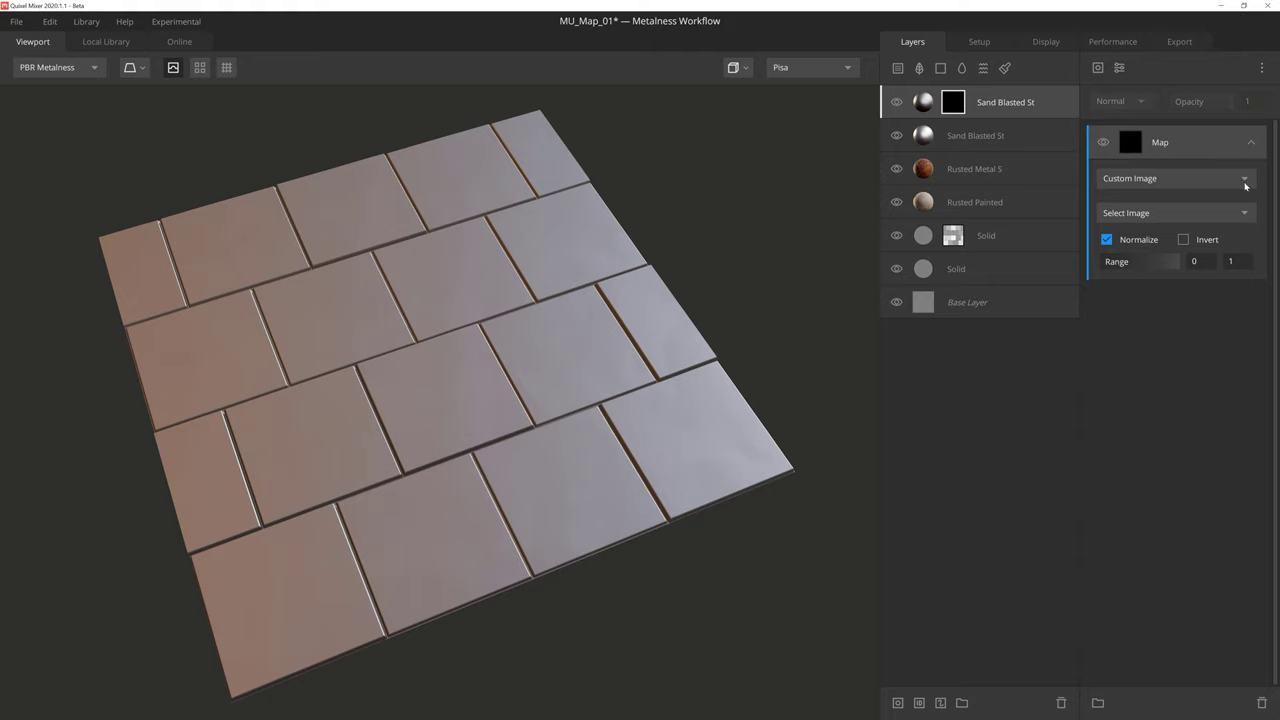
left_click(1175, 178)
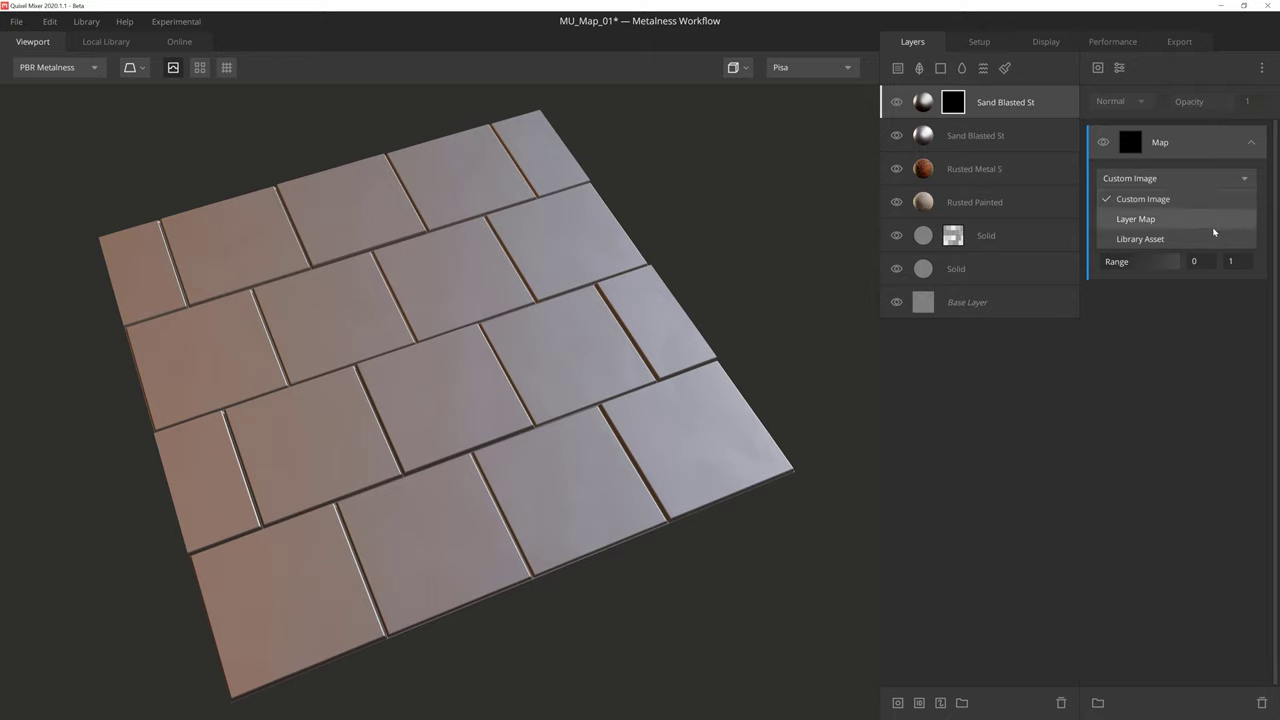
mouse_move(1210, 240)
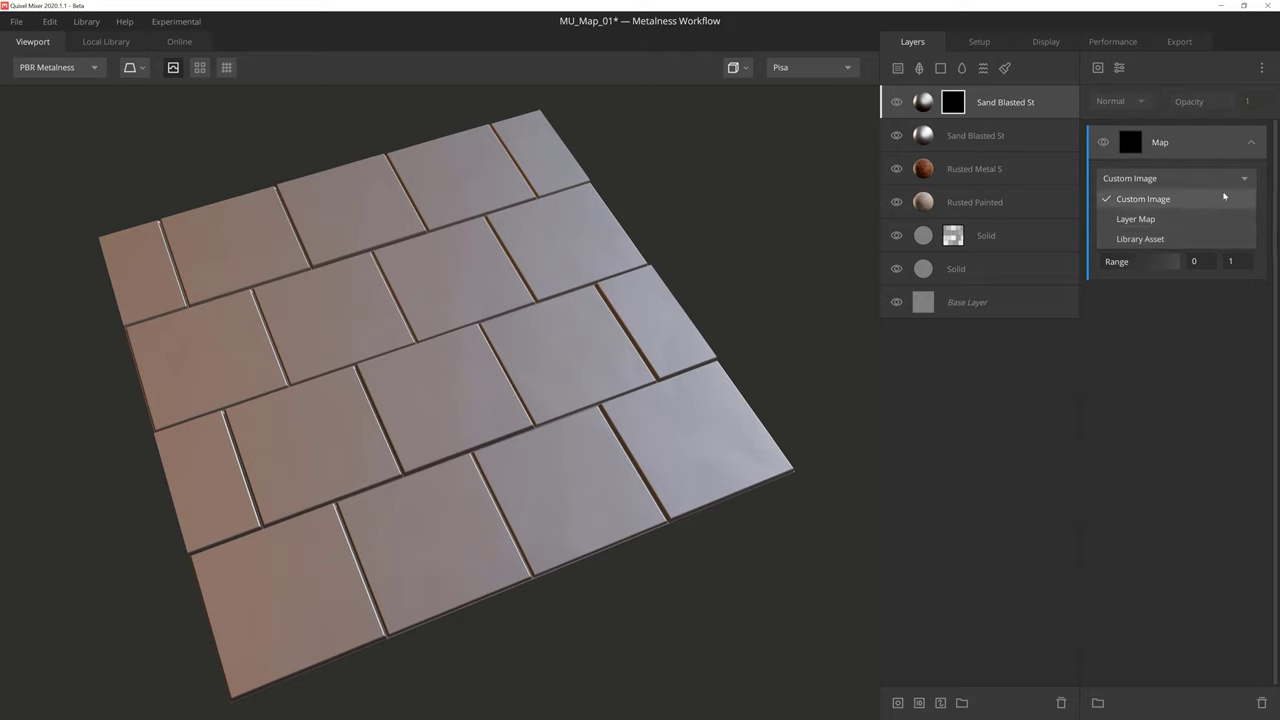
left_click(1143, 198)
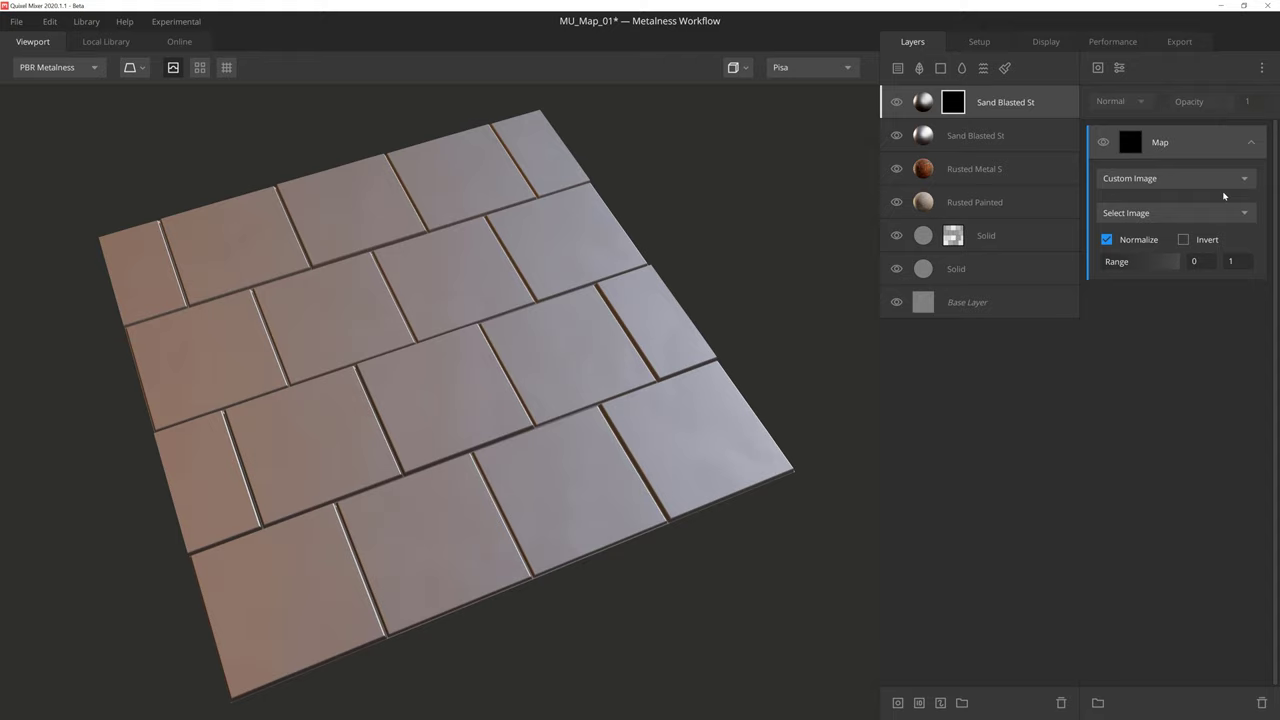
mouse_move(1222, 199)
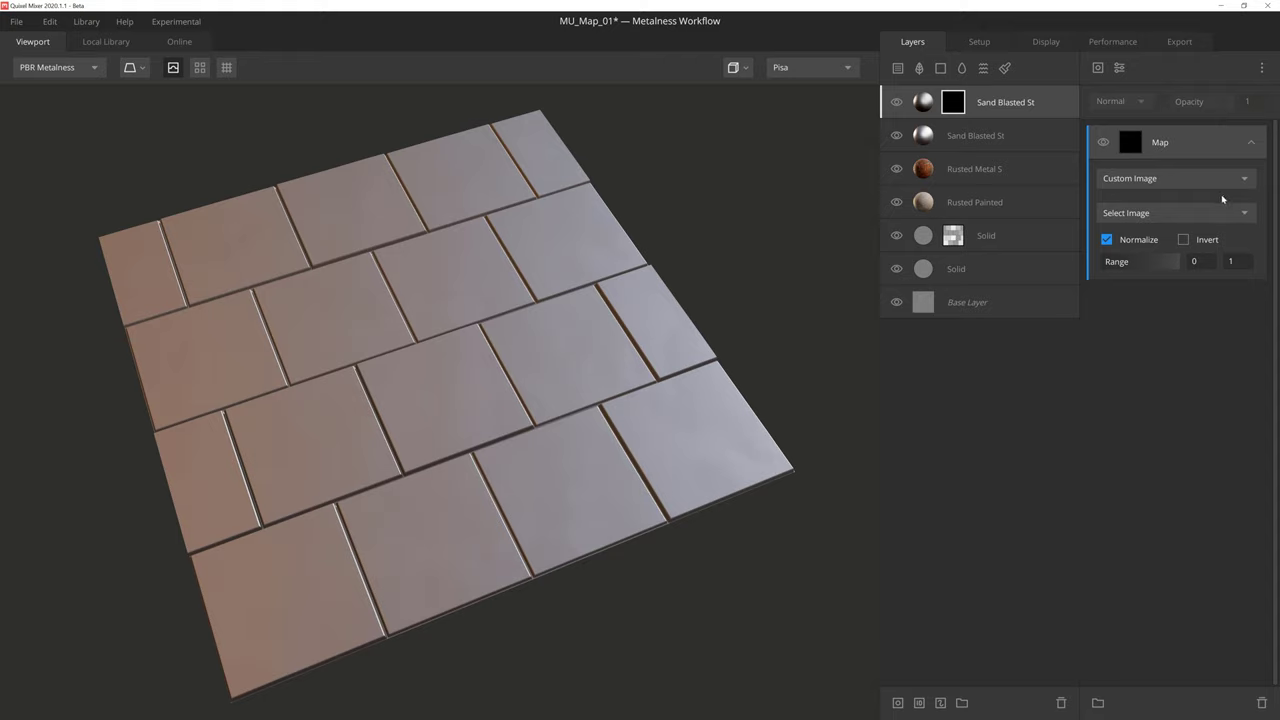
Step: Load the GrungeFlakes image from disk as the Map component's custom image
left_click(1175, 212)
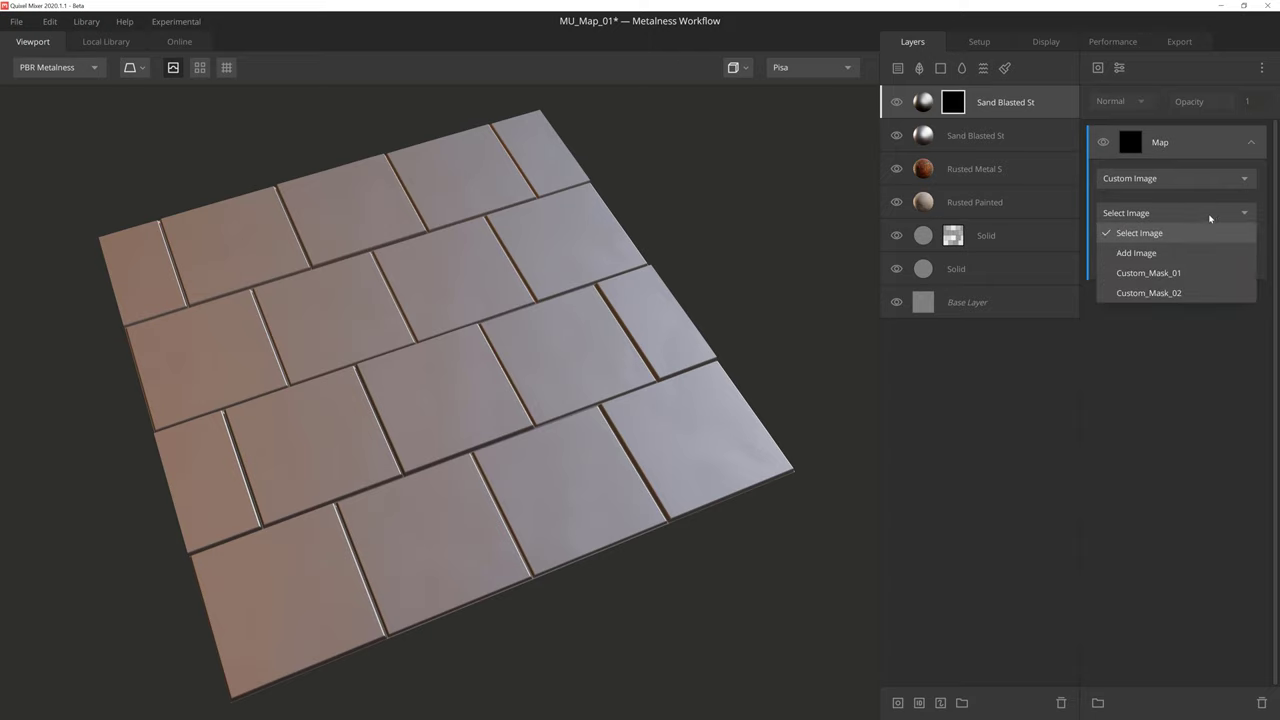
mouse_move(1148, 272)
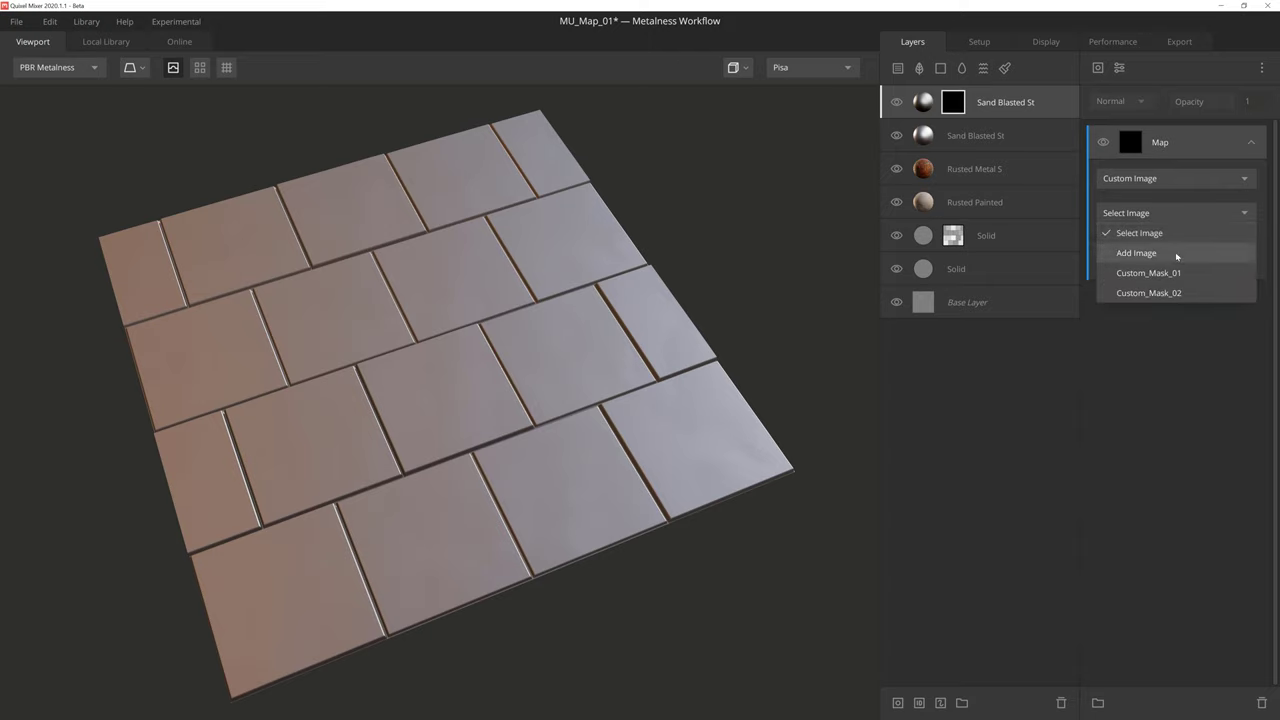
left_click(1136, 252)
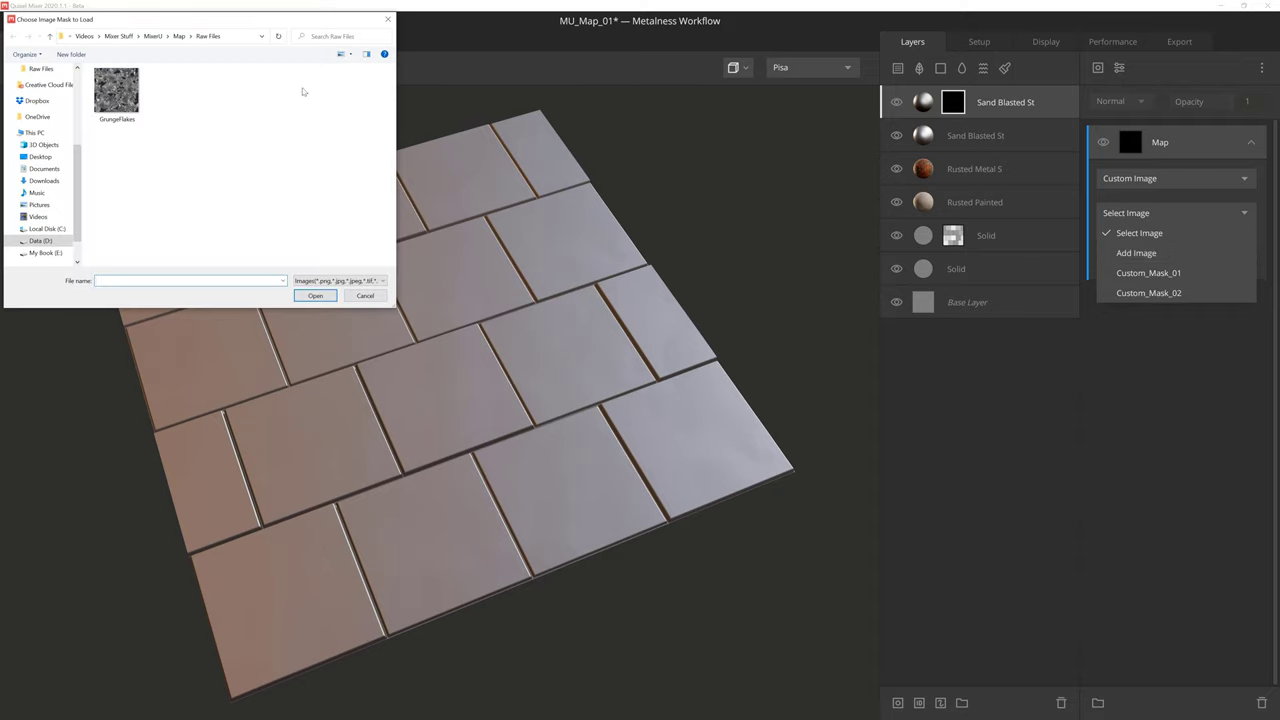
left_click(365, 295)
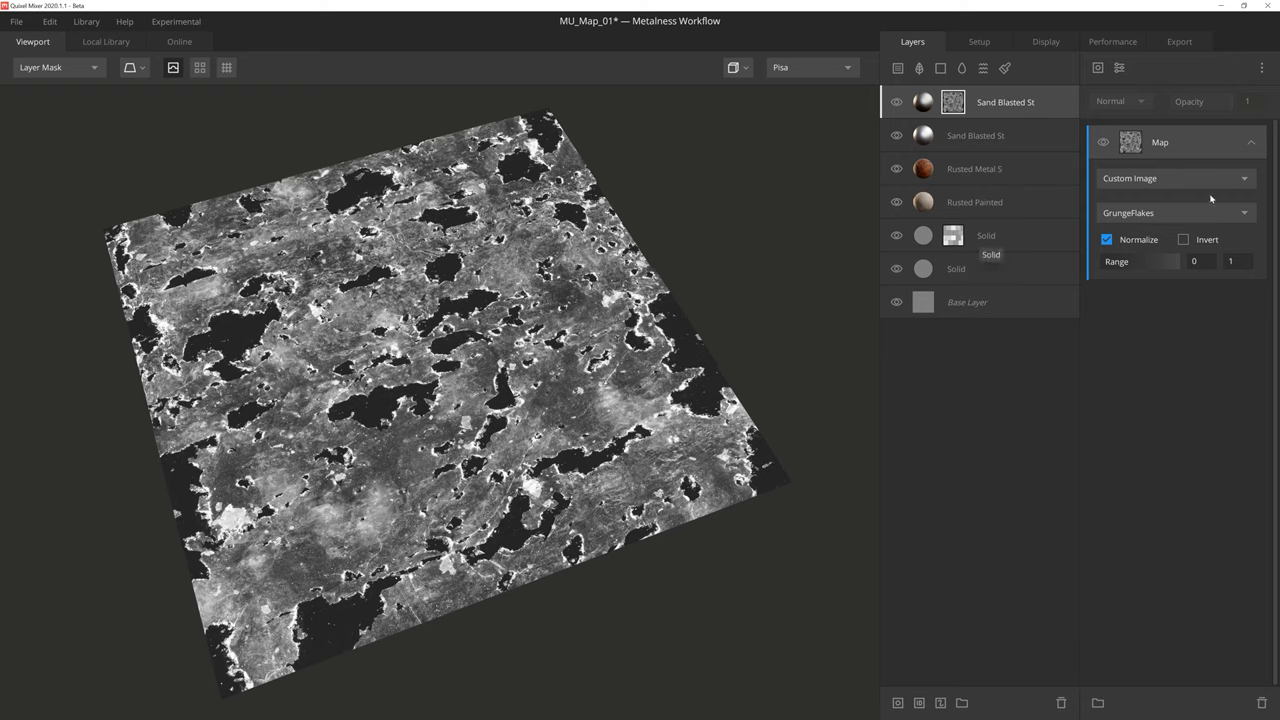
Step: Switch the mask map source to Library Asset and pick the Plaster Wall 2x2 M surface
left_click(1175, 178)
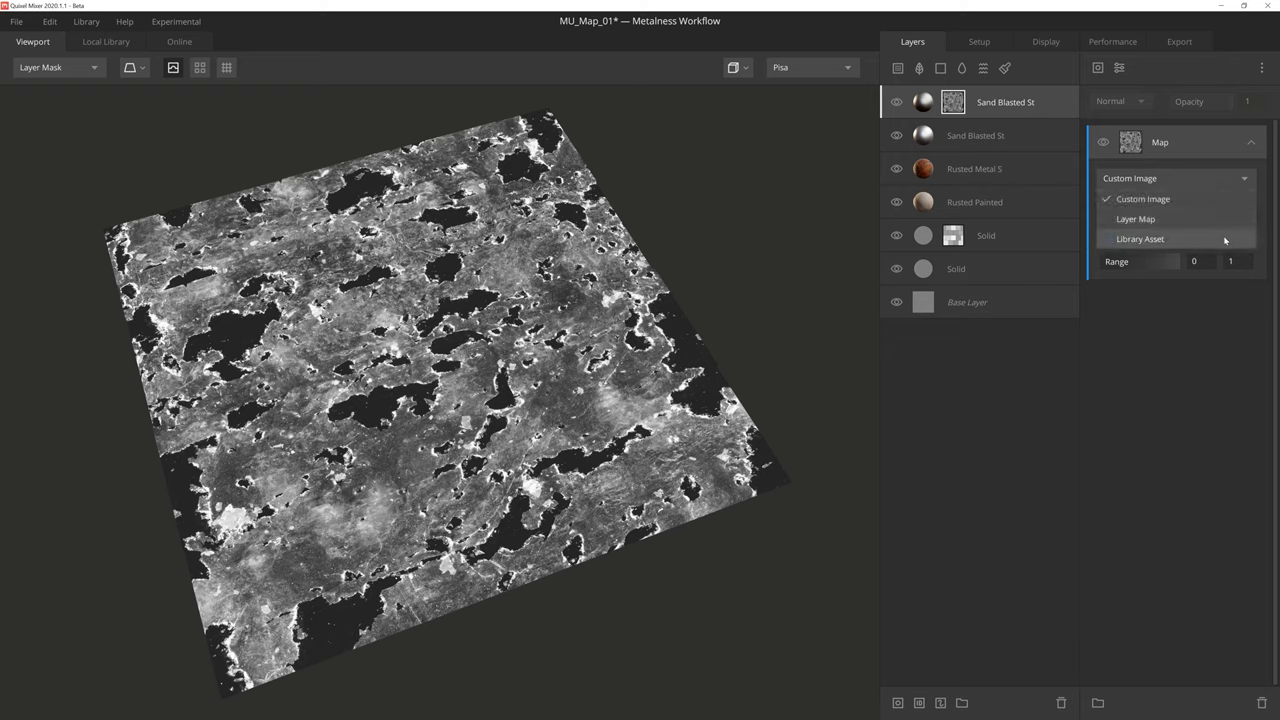
left_click(1140, 238)
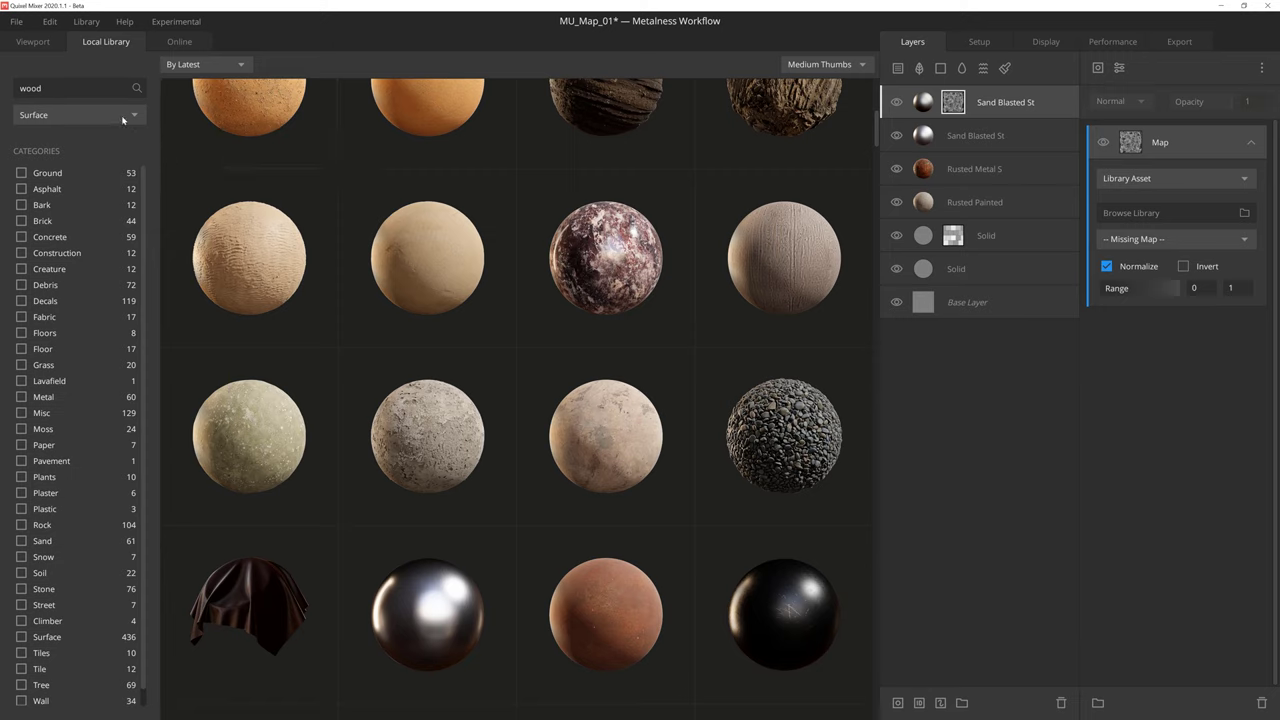
left_click(78, 114)
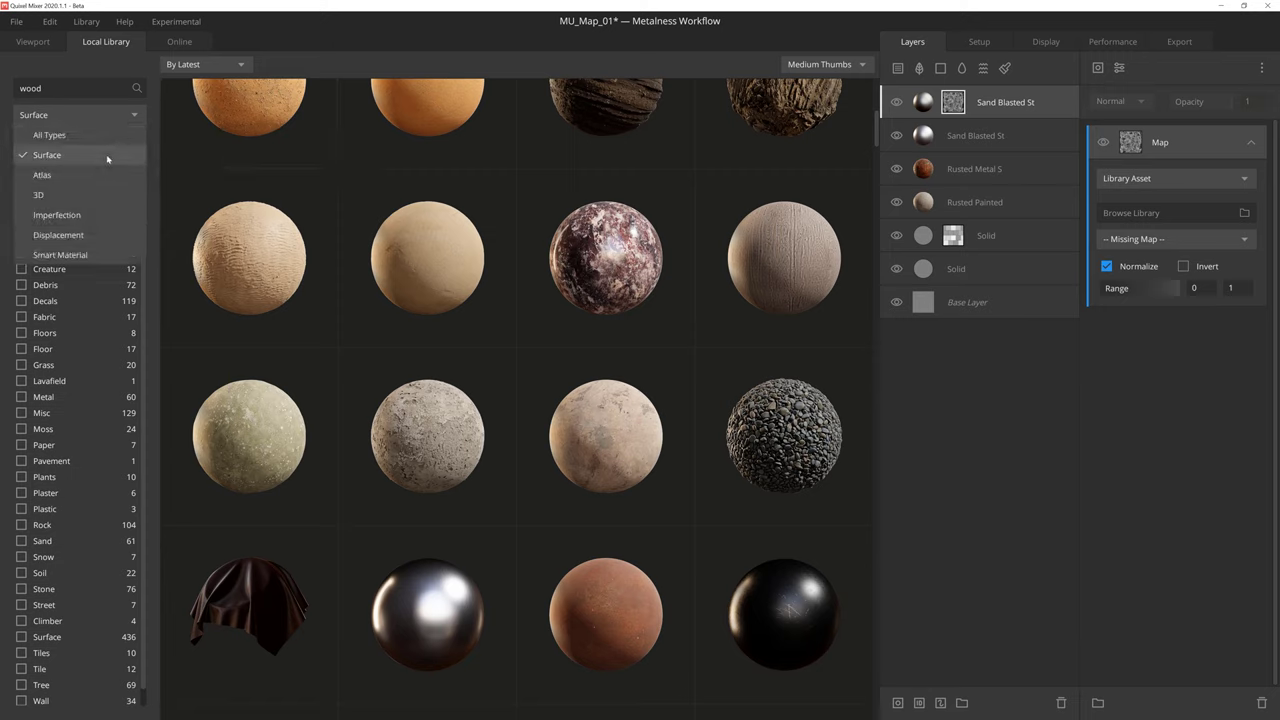
mouse_move(104, 175)
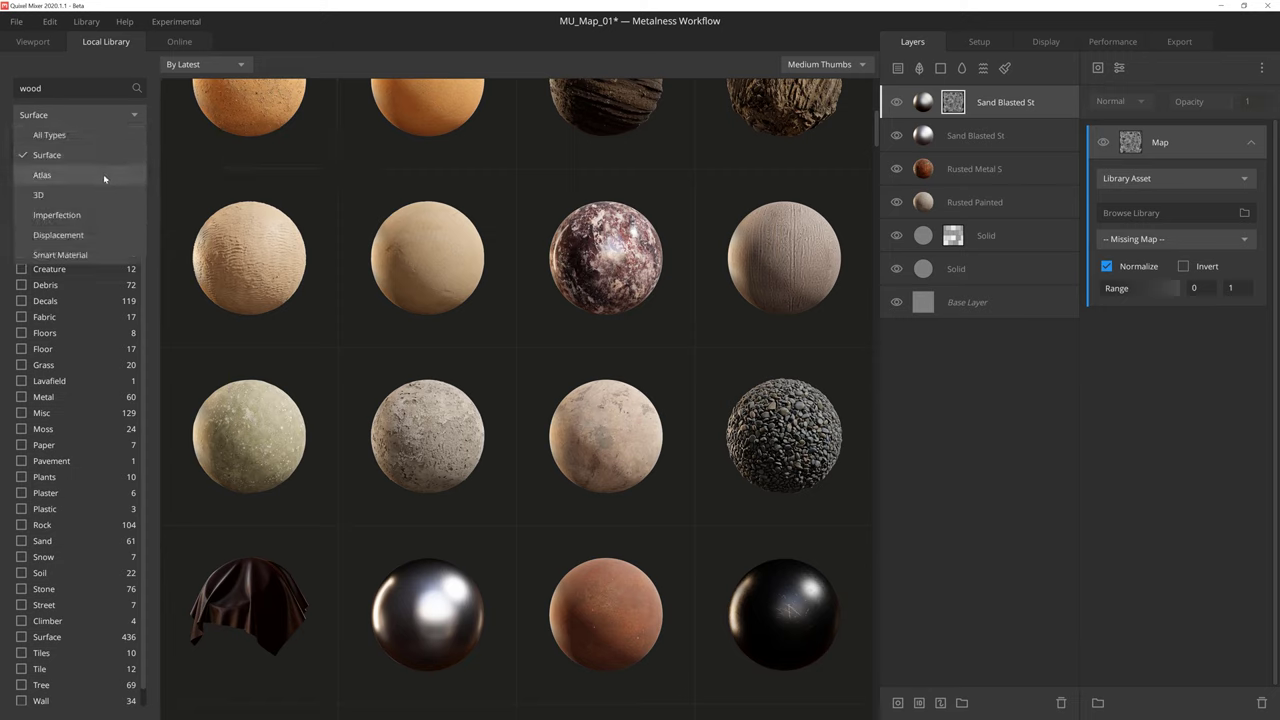
mouse_move(95, 220)
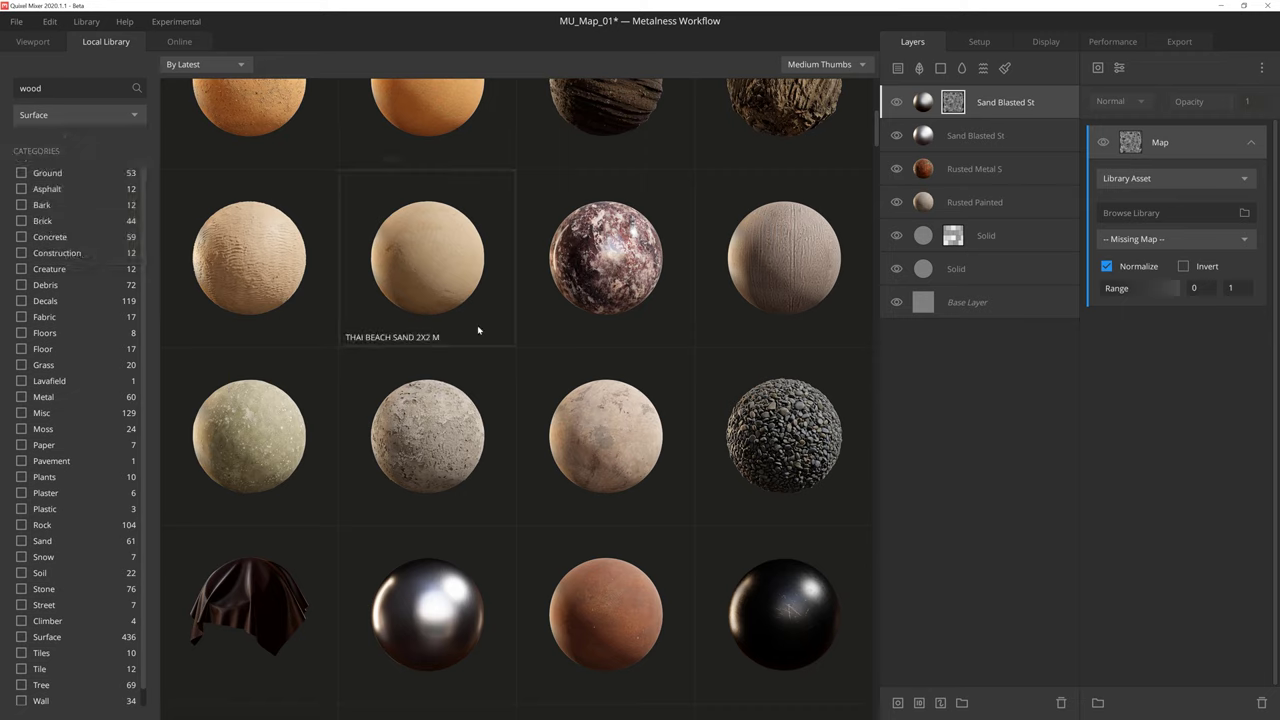
left_click(33, 41)
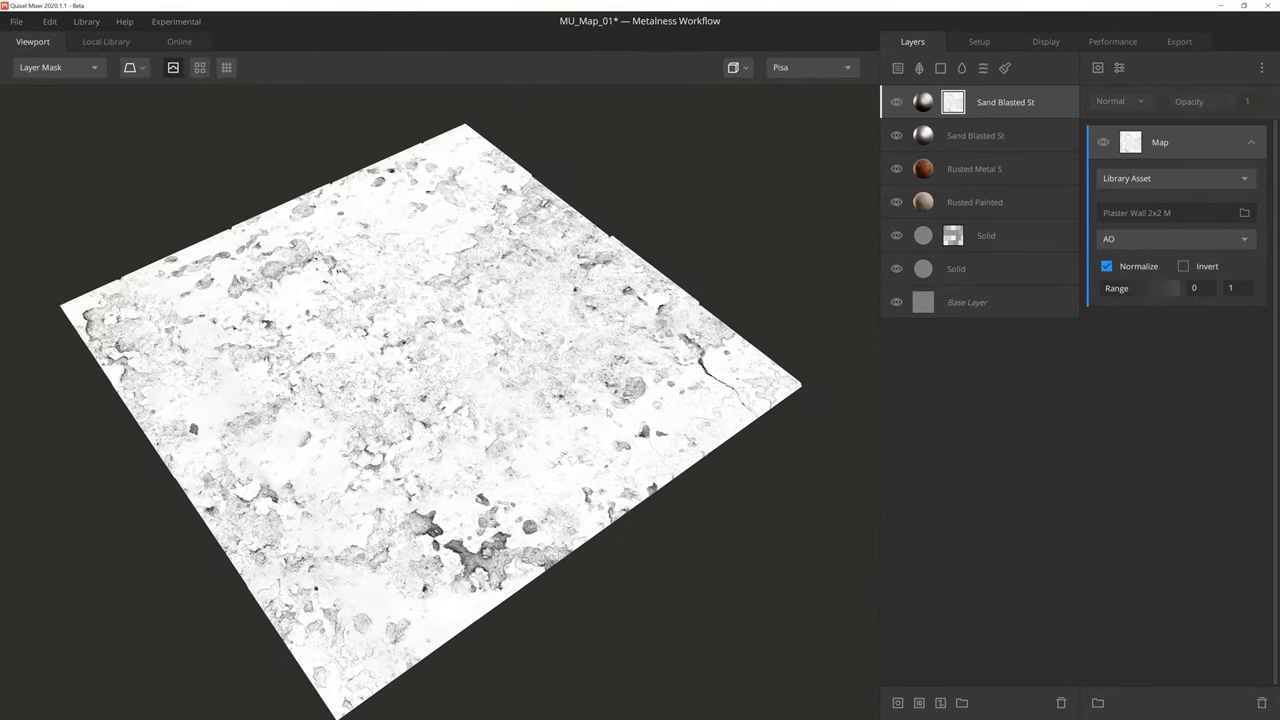
Step: Use the plaster wall's Displacement channel for the mask and show the PBR Metalness view
left_click(1175, 239)
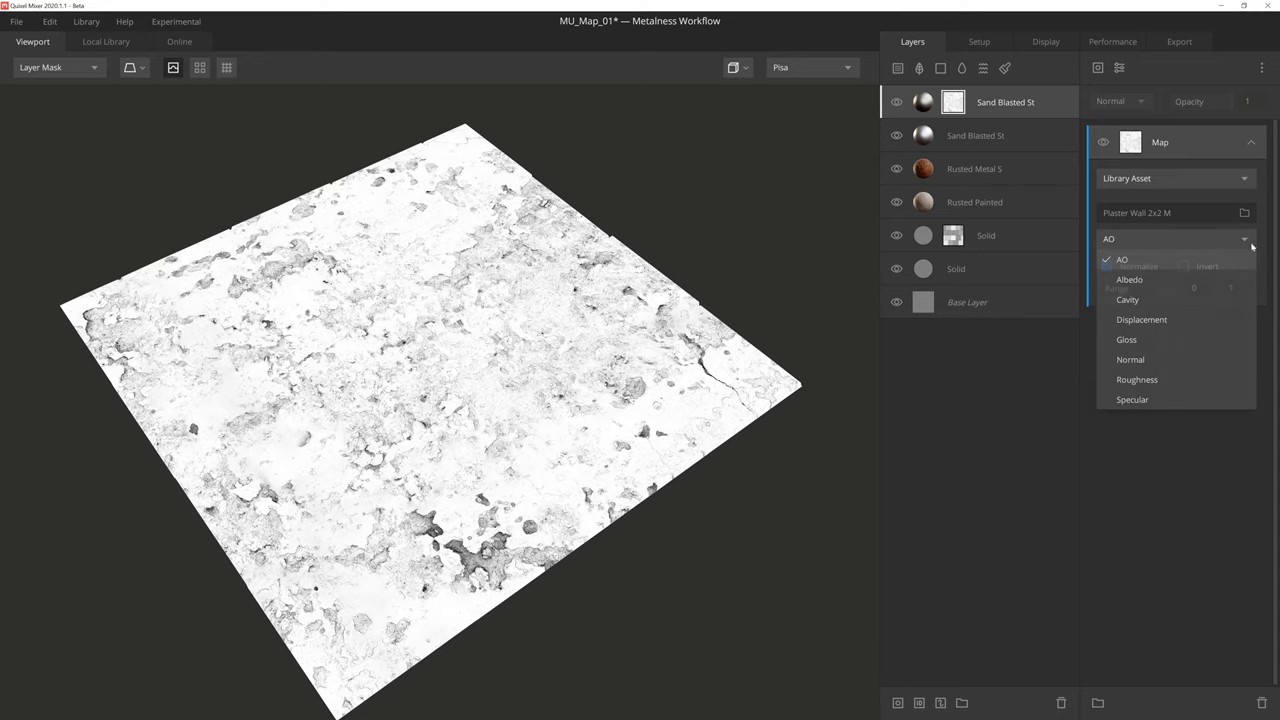
left_click(1122, 259)
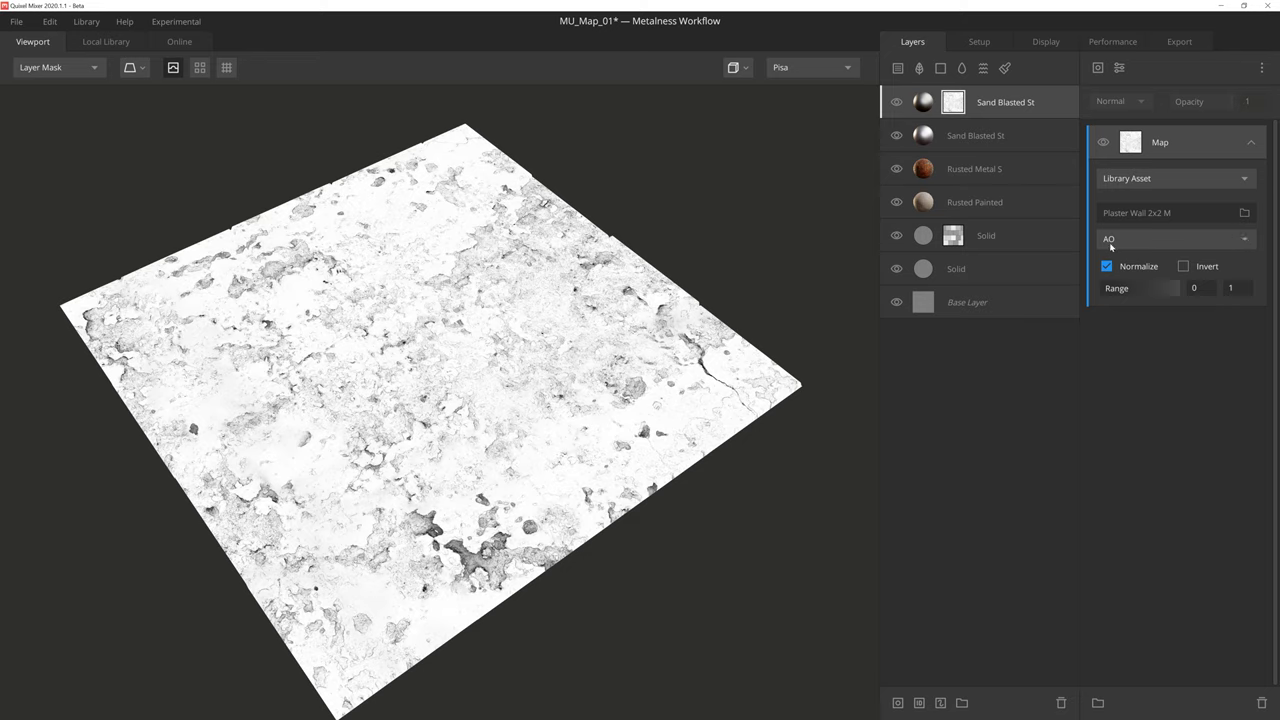
left_click(1175, 238)
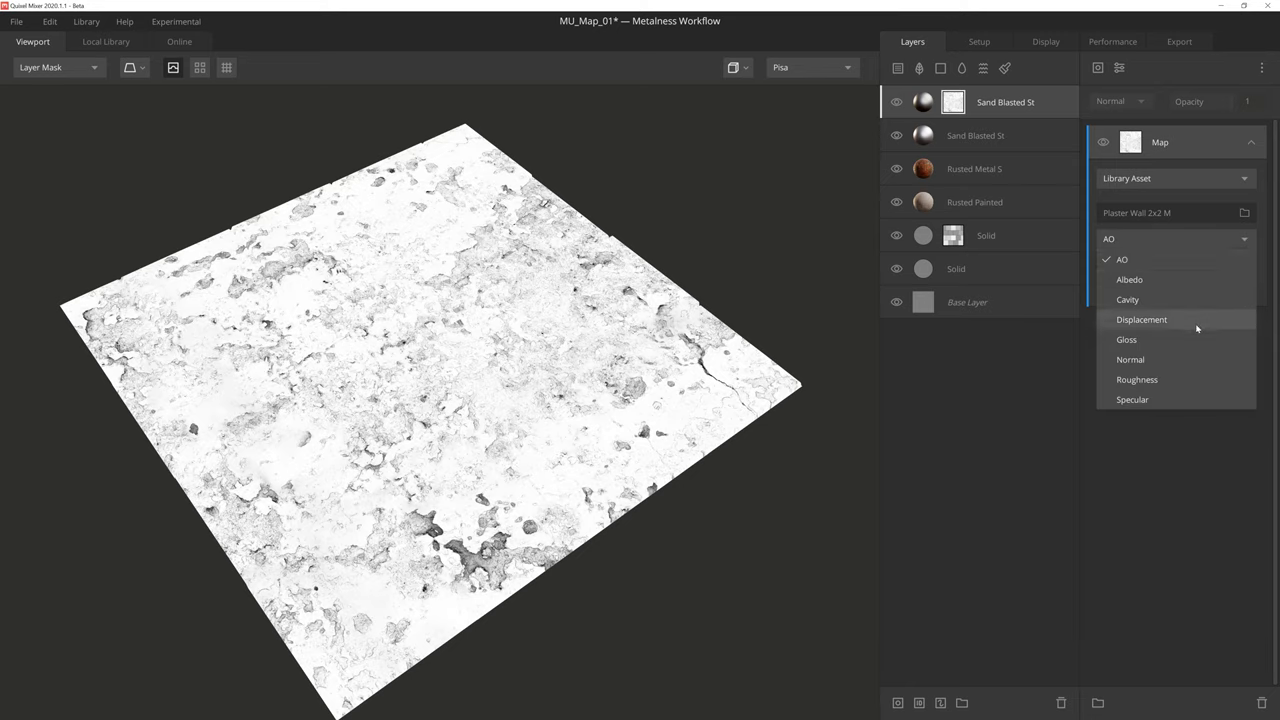
mouse_move(1195, 339)
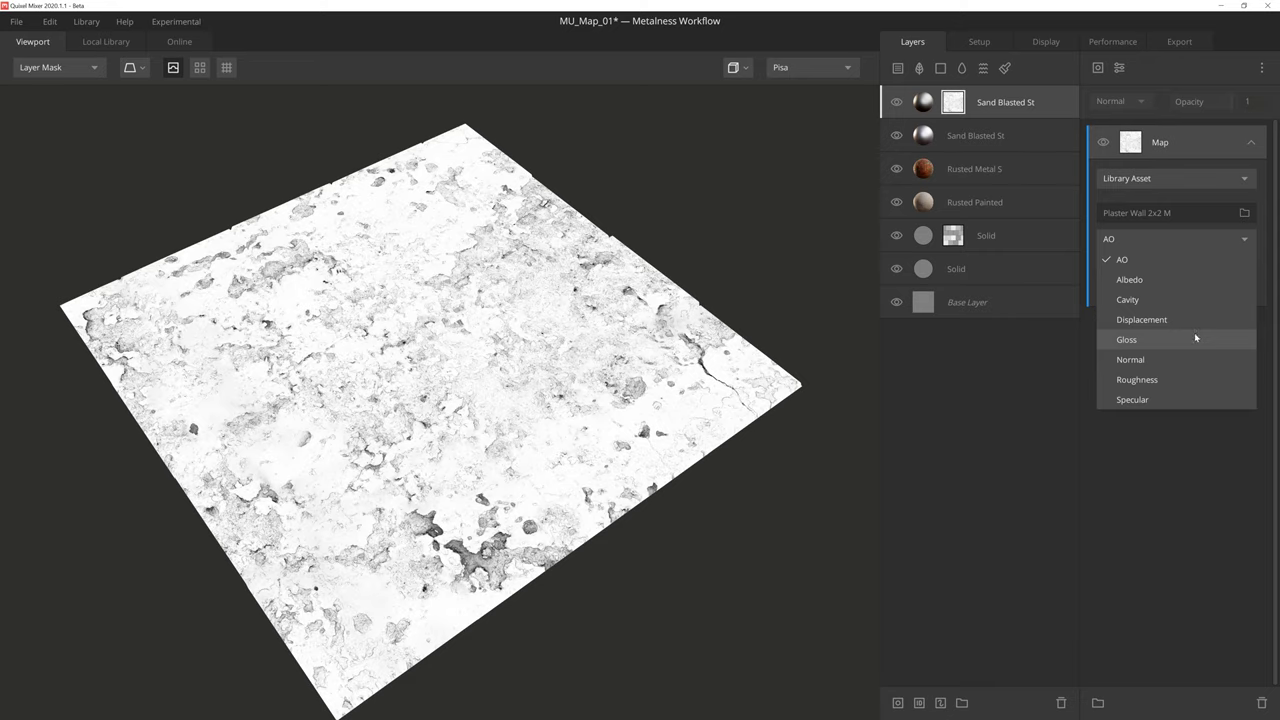
left_click(1141, 319)
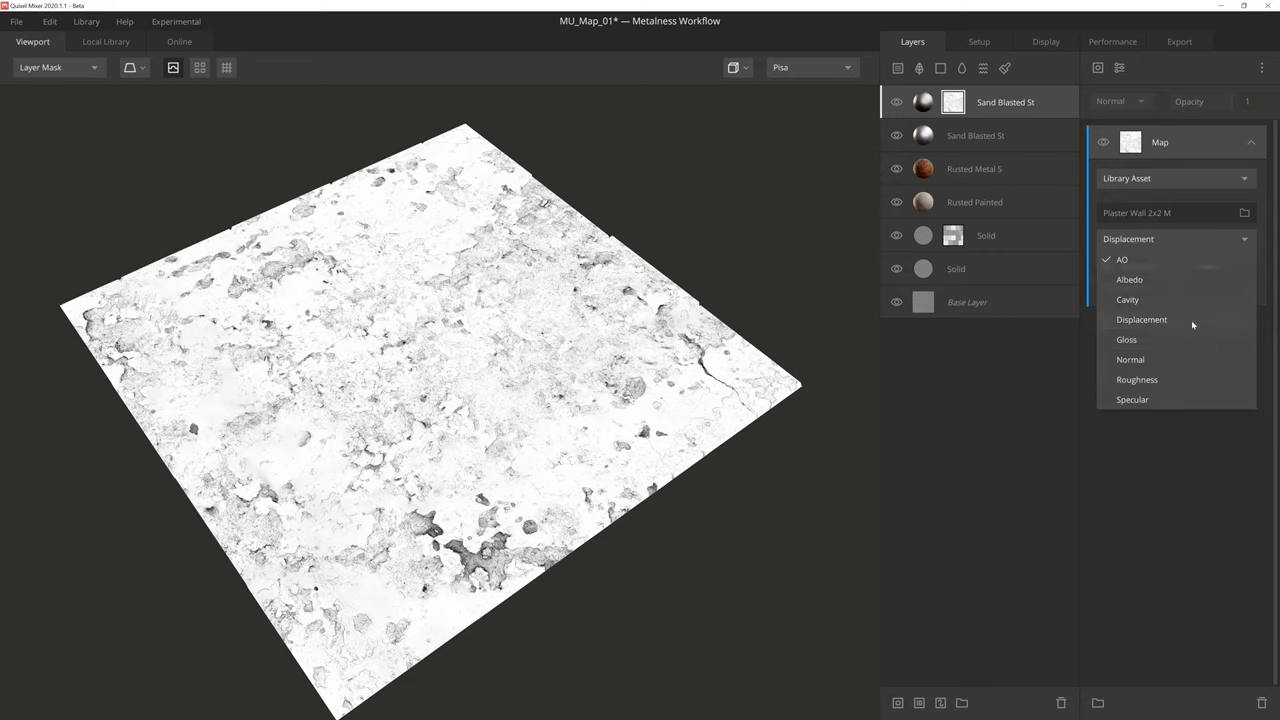
left_click(1141, 319)
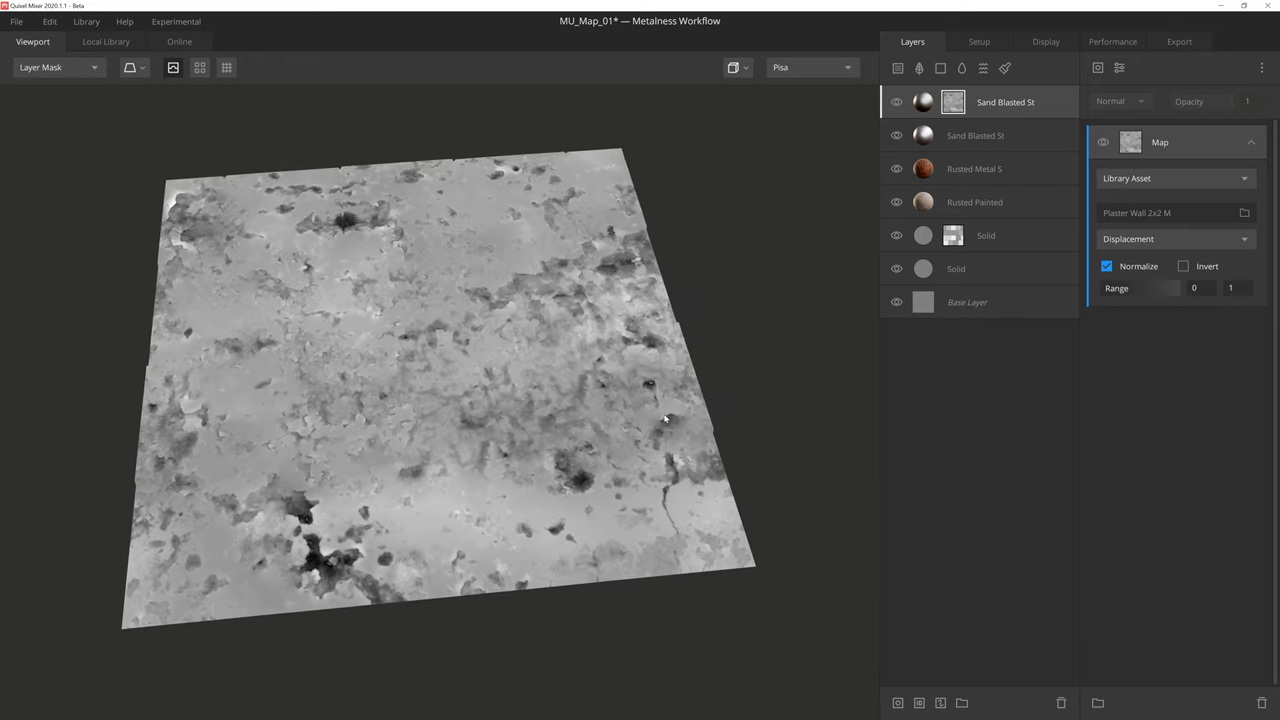
left_click(55, 67)
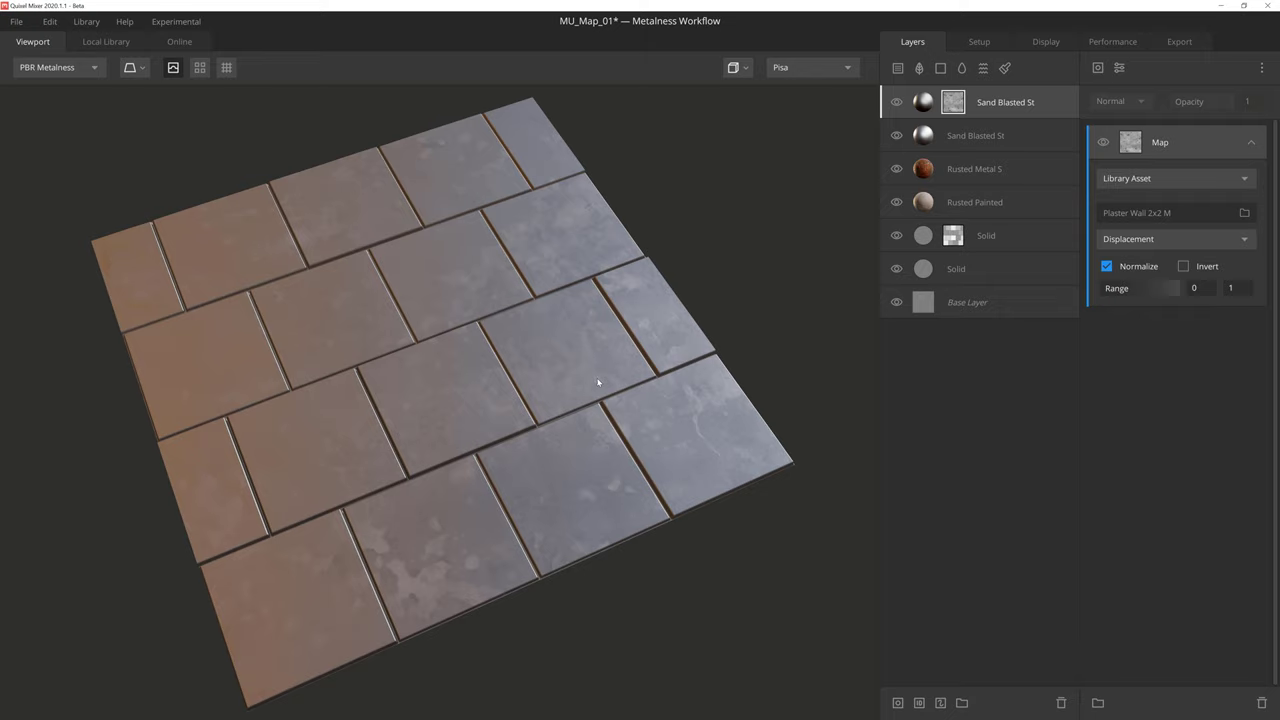
Step: Set the mask map source to Layer Map, using Rusted Metal Sheet's Roughness channel
left_click(1175, 178)
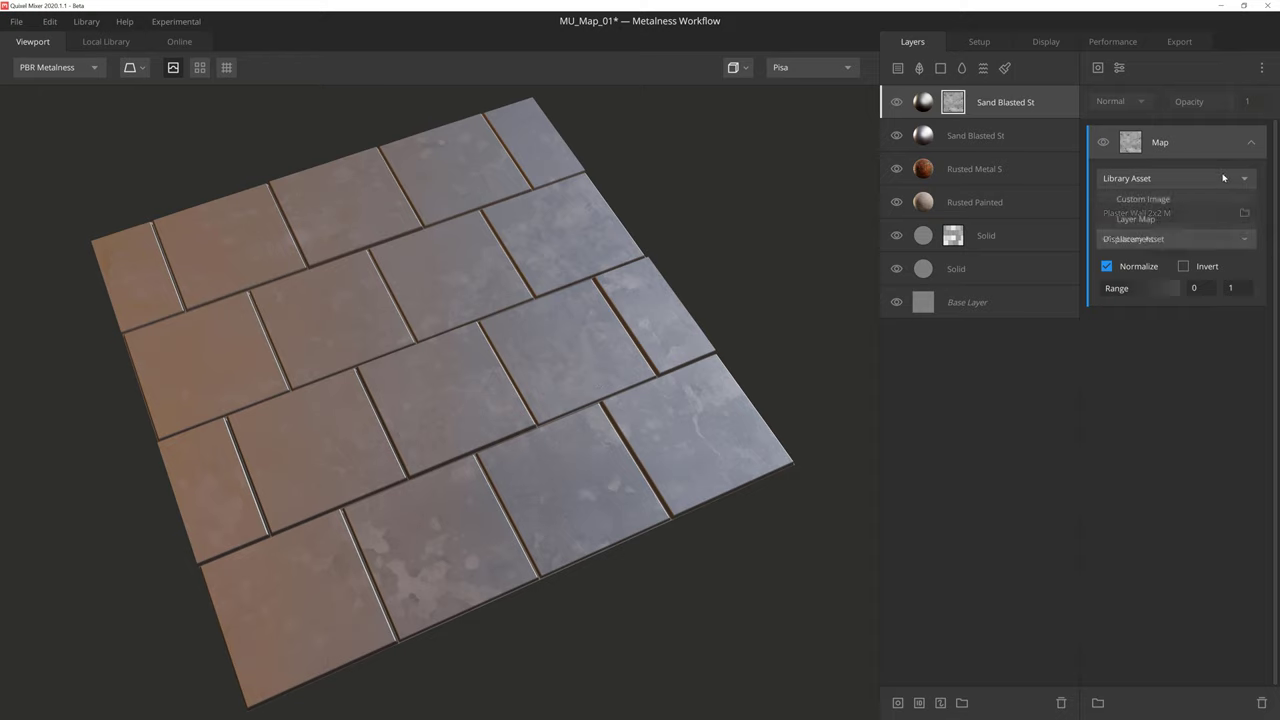
left_click(1175, 178)
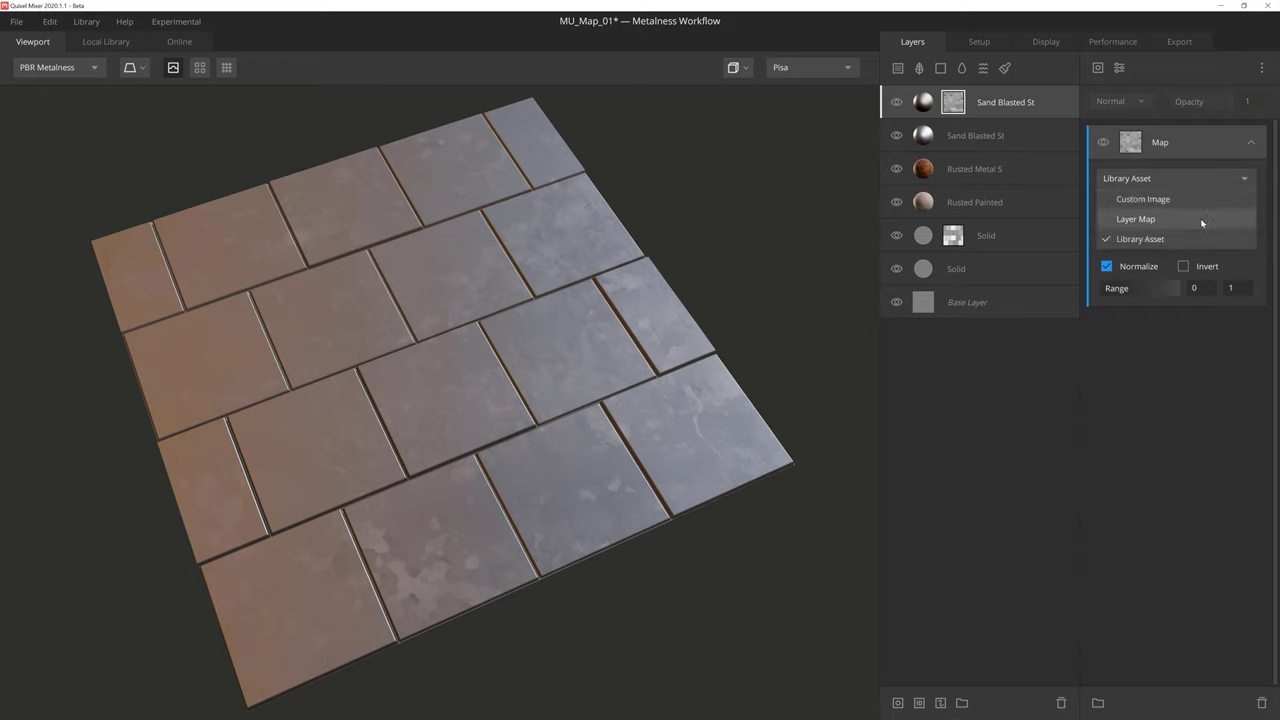
left_click(1135, 219)
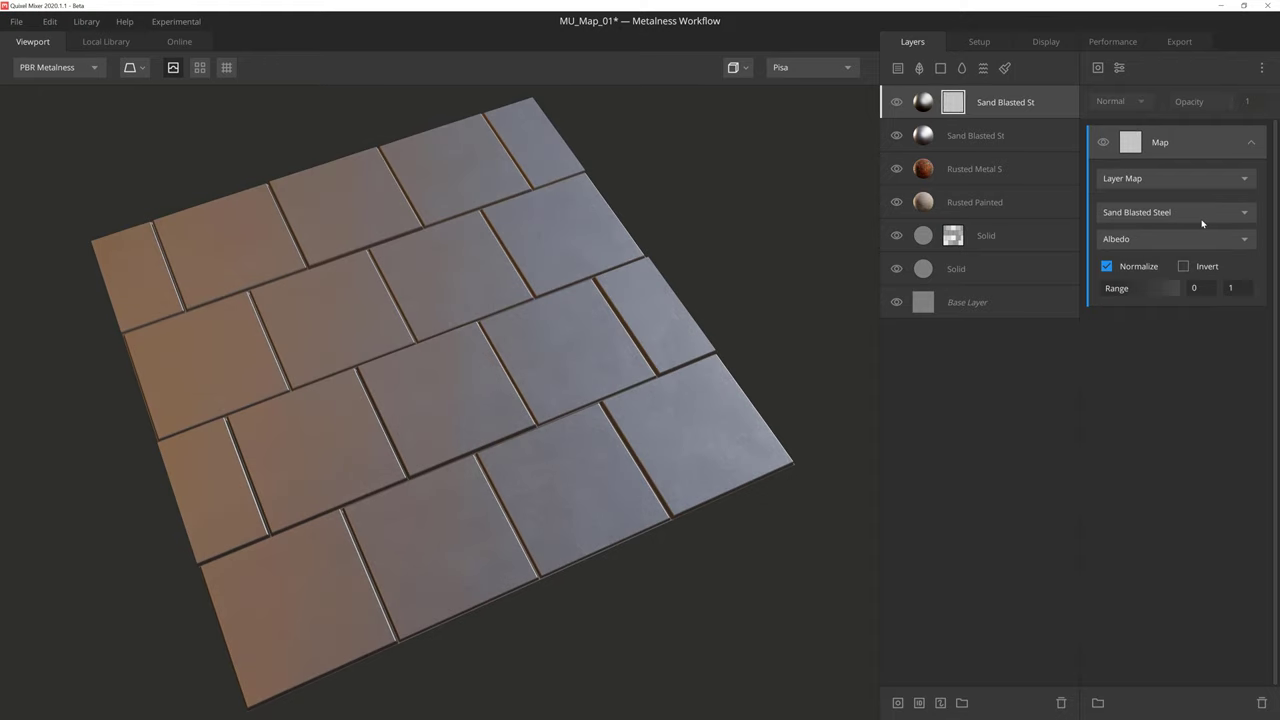
mouse_move(1210, 198)
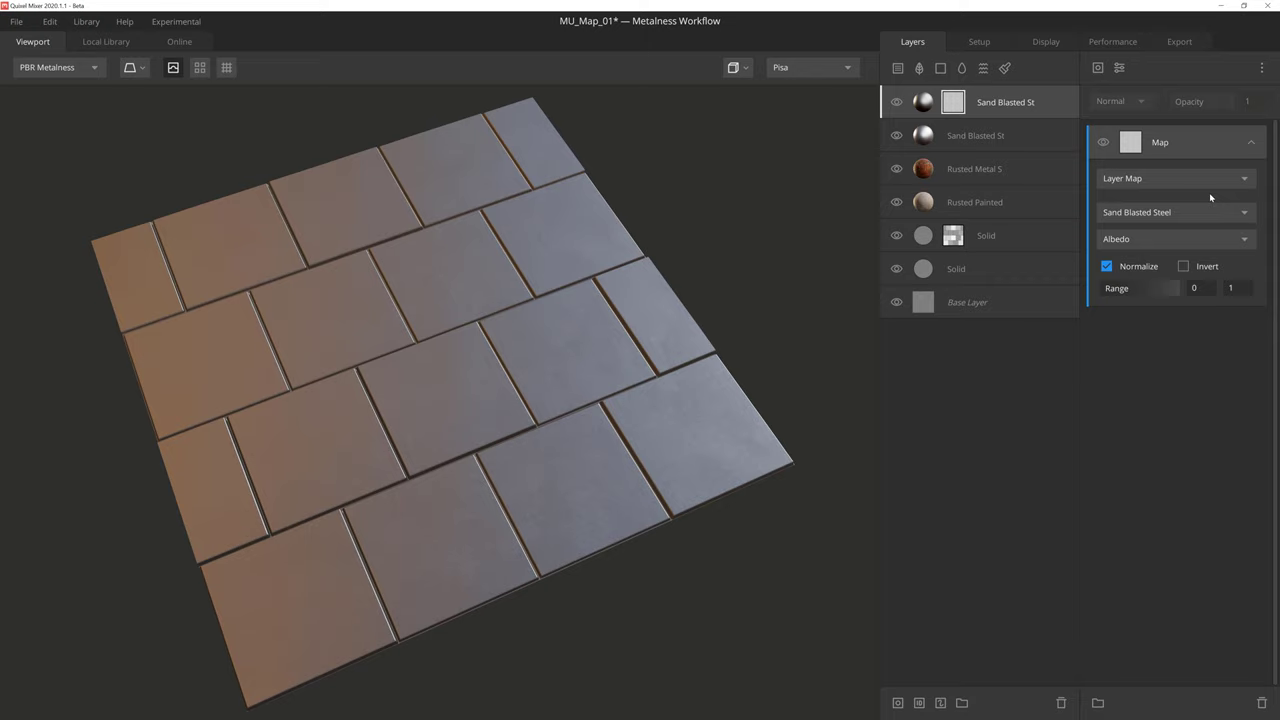
mouse_move(1207, 213)
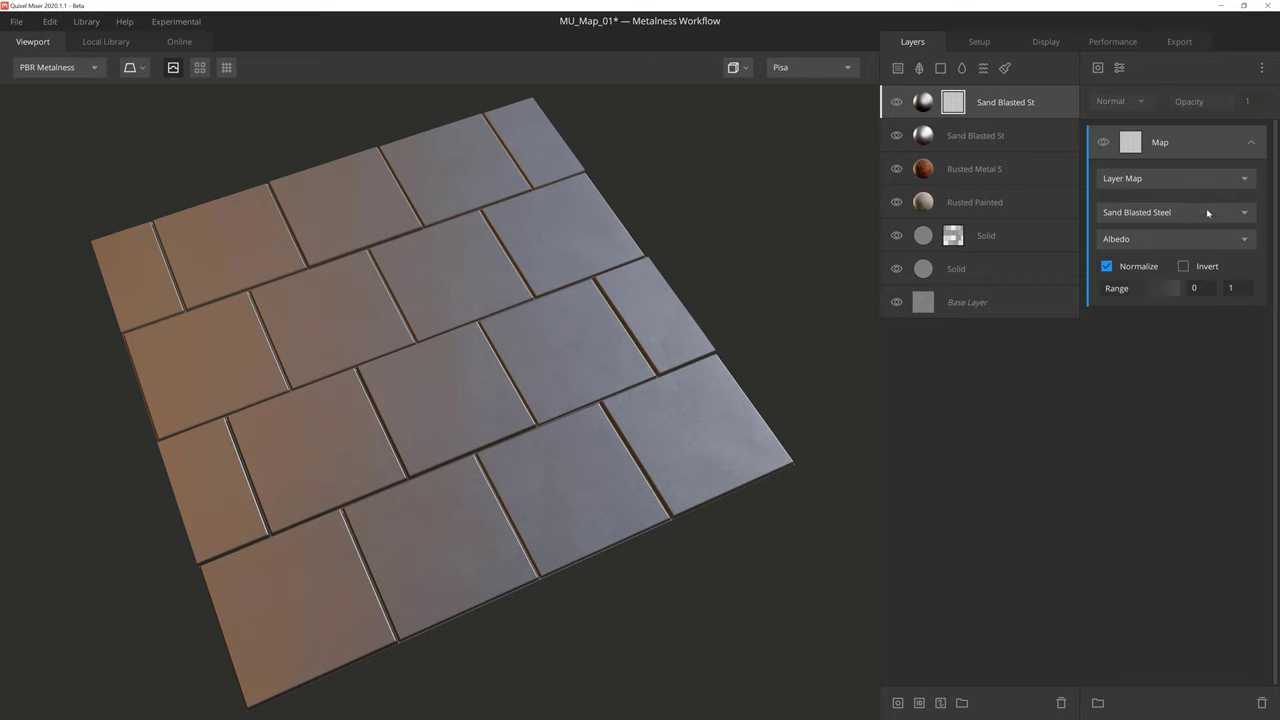
left_click(1175, 212)
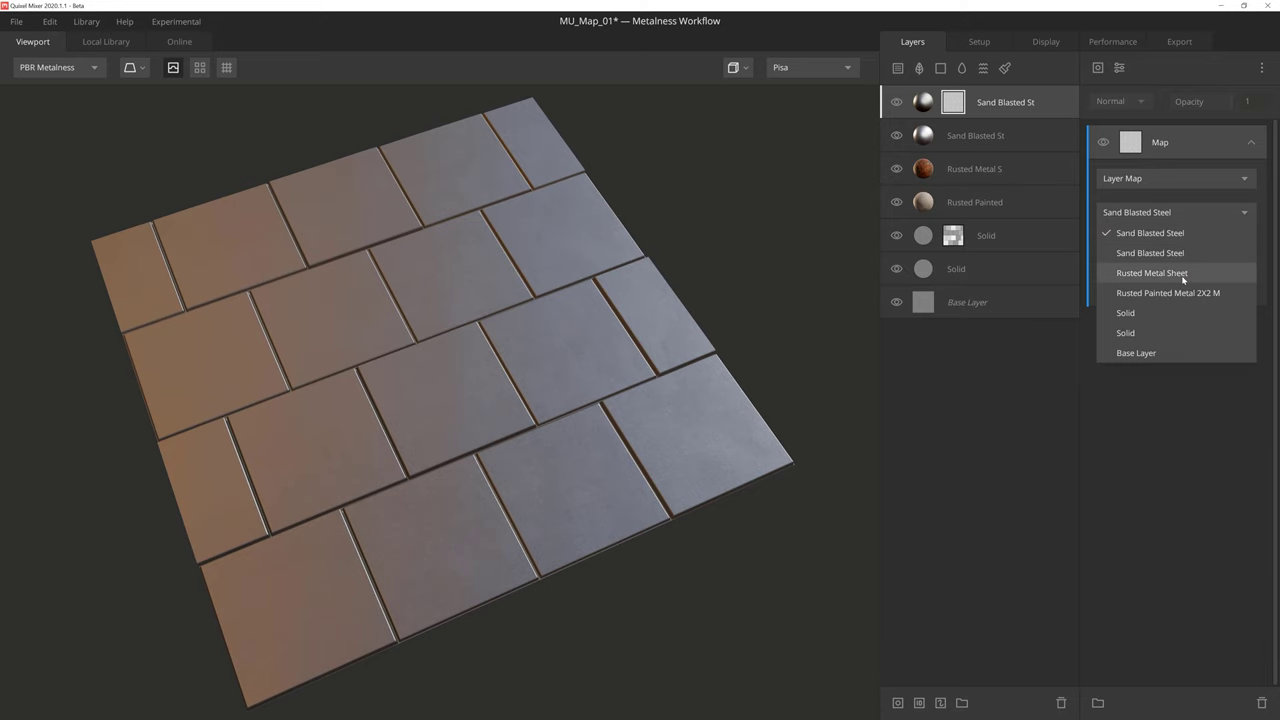
left_click(1151, 272)
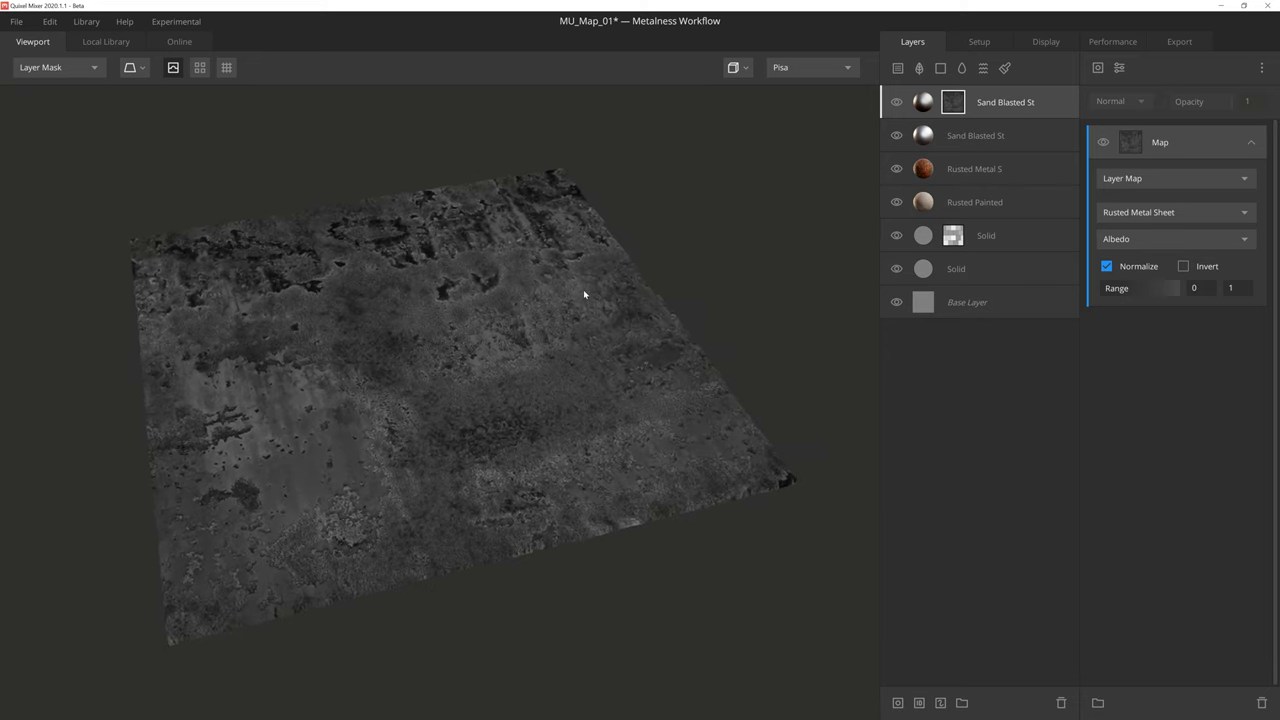
left_click(1175, 238)
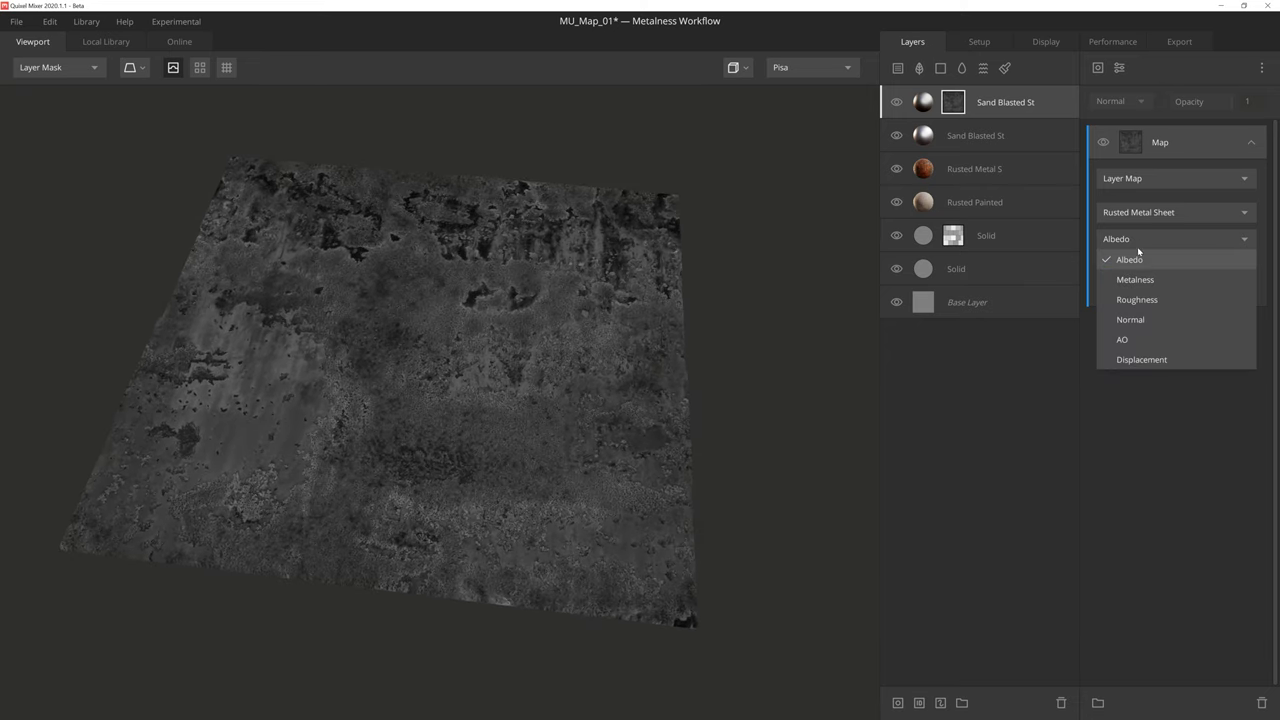
left_click(1137, 299)
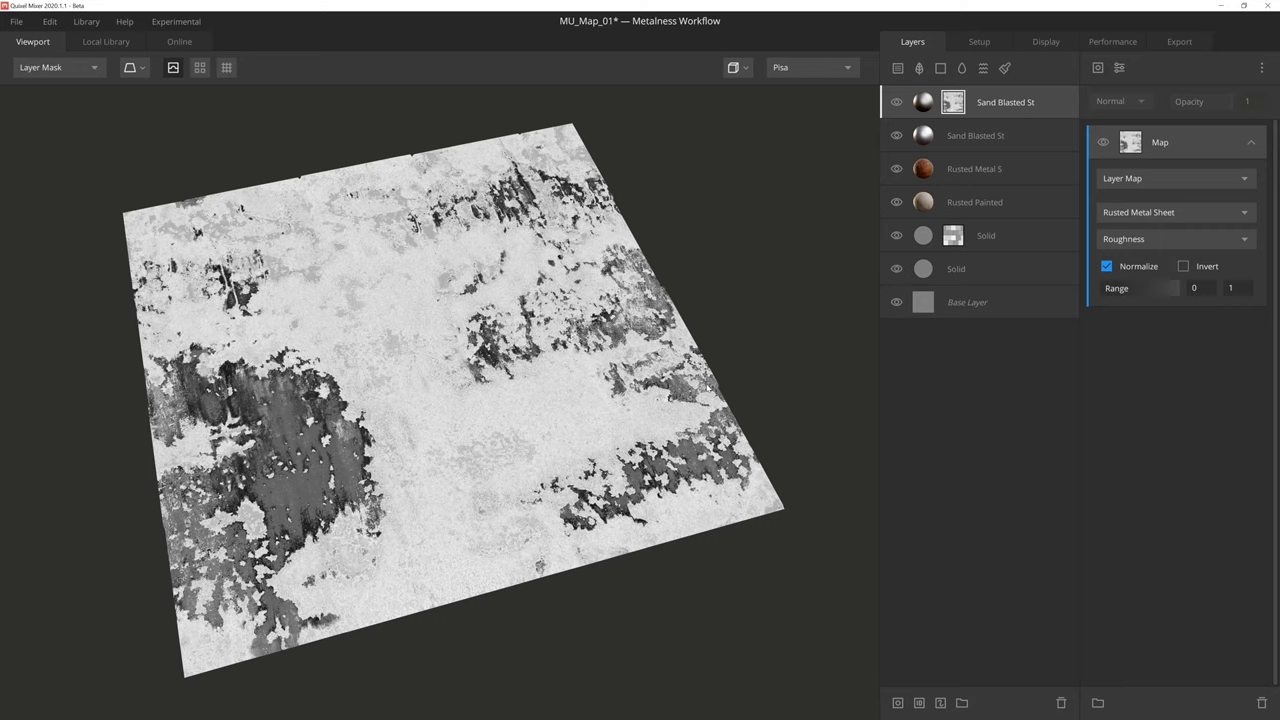
Step: Toggle Normalize off and on, then narrow the roughness mask's Range sliders
left_click(1107, 266)
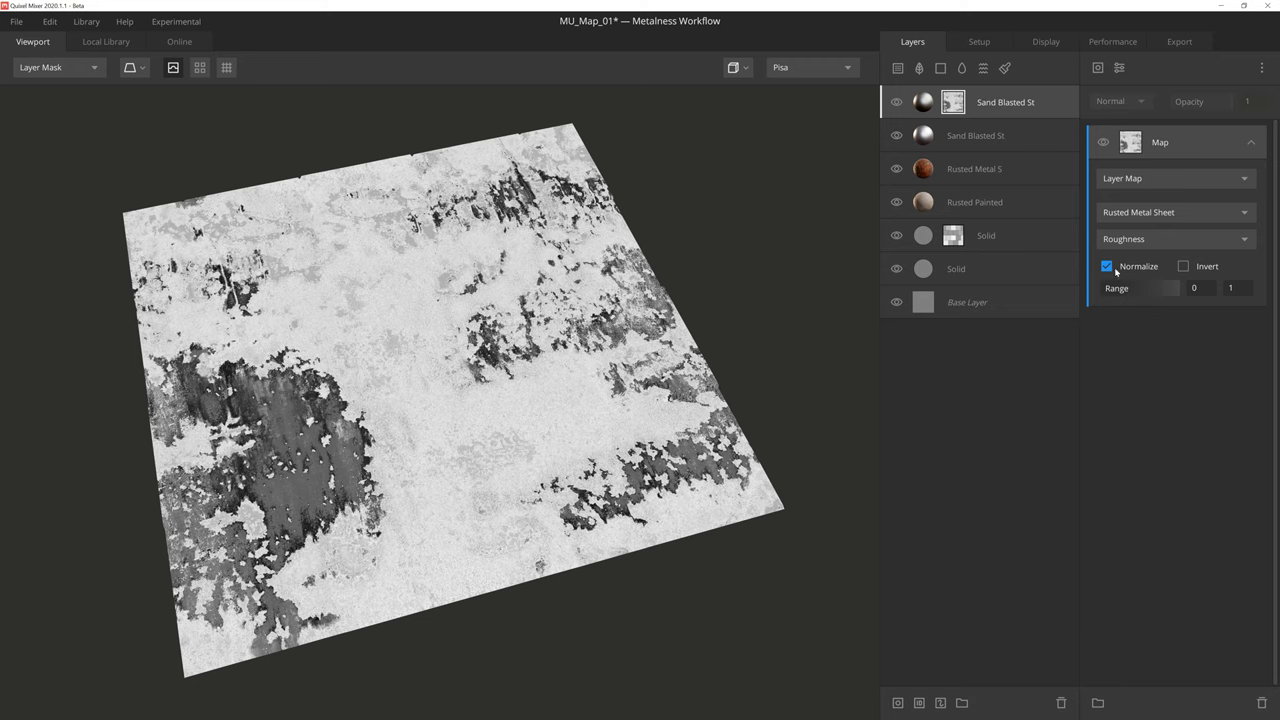
left_click(1106, 266)
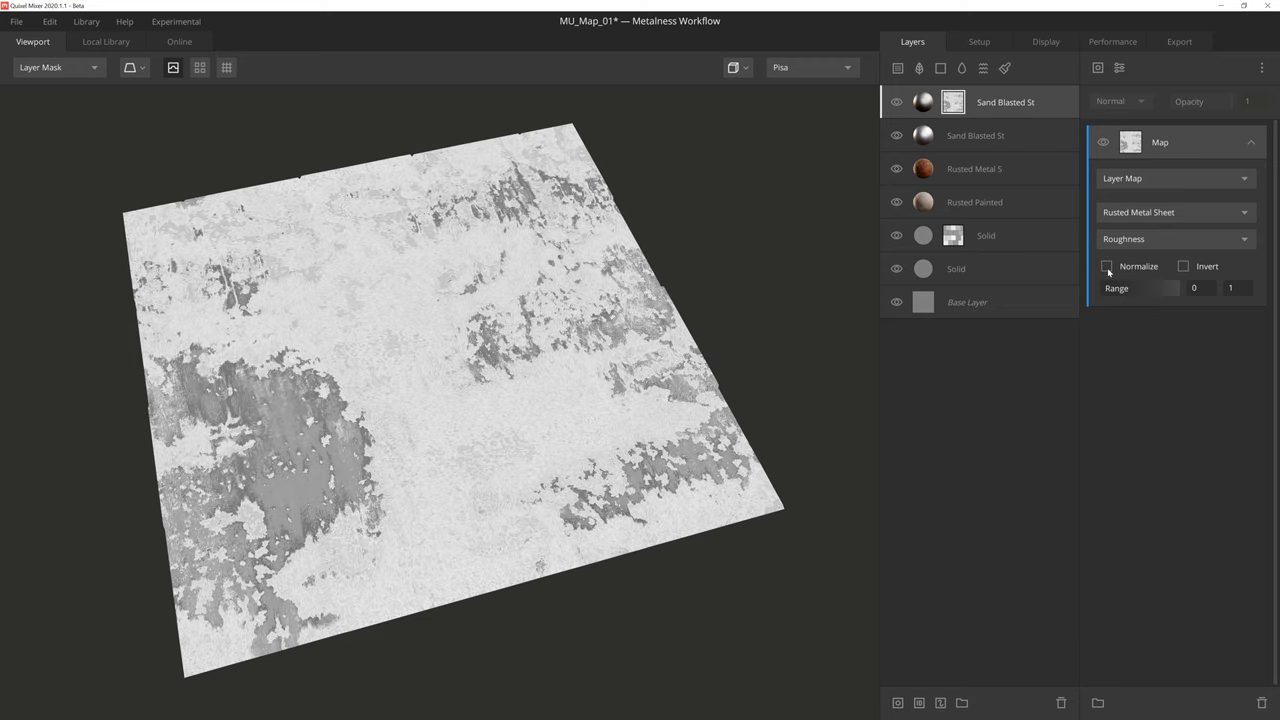
left_click(1107, 266)
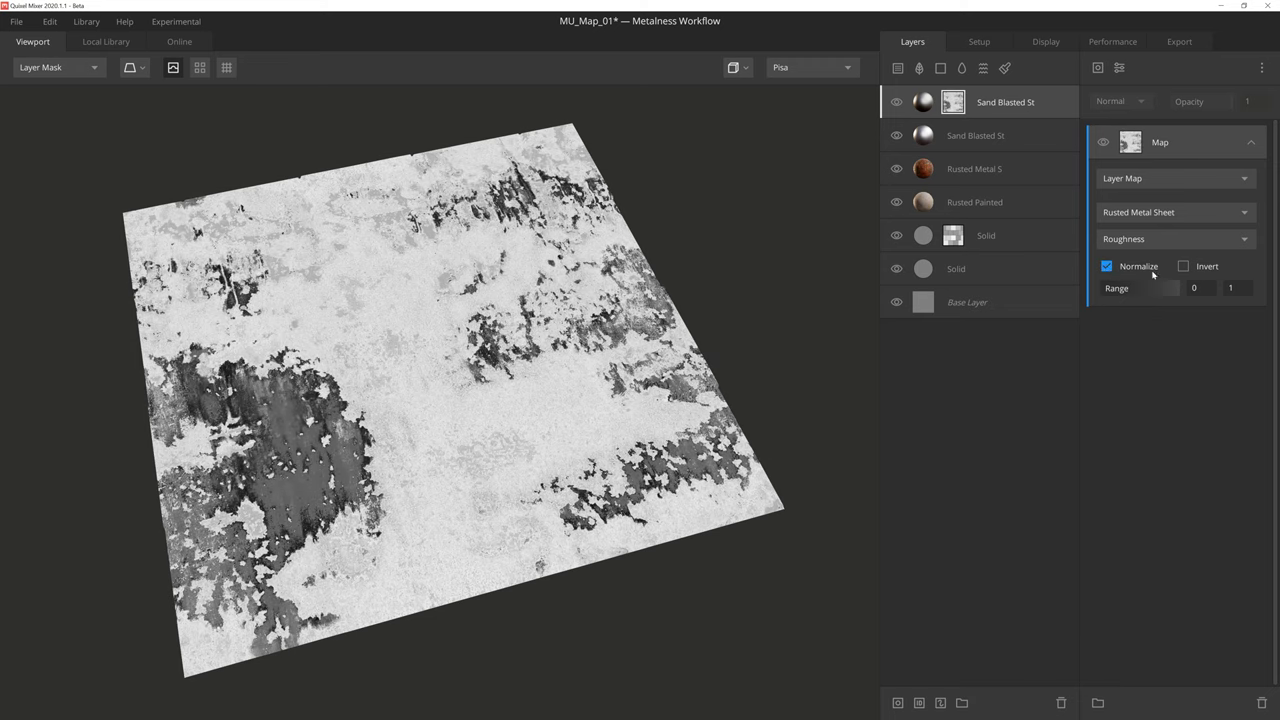
left_click(1183, 266)
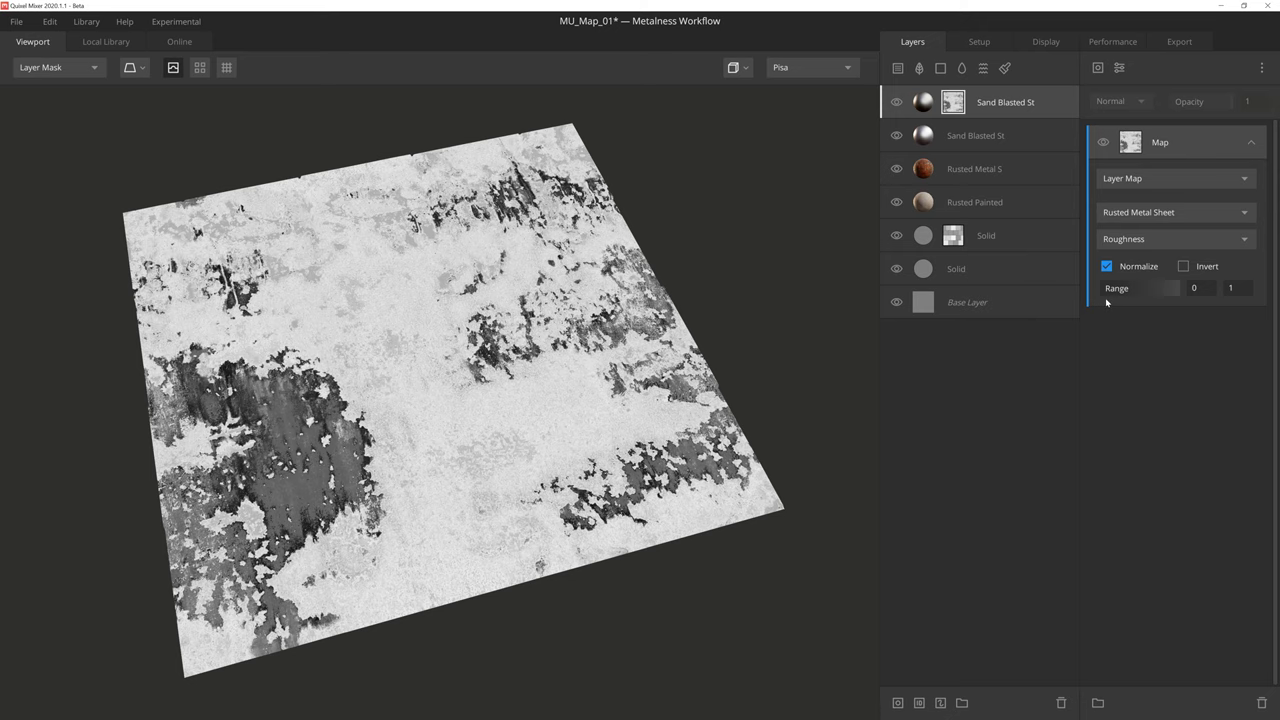
left_click_drag(1140, 288, 1160, 288)
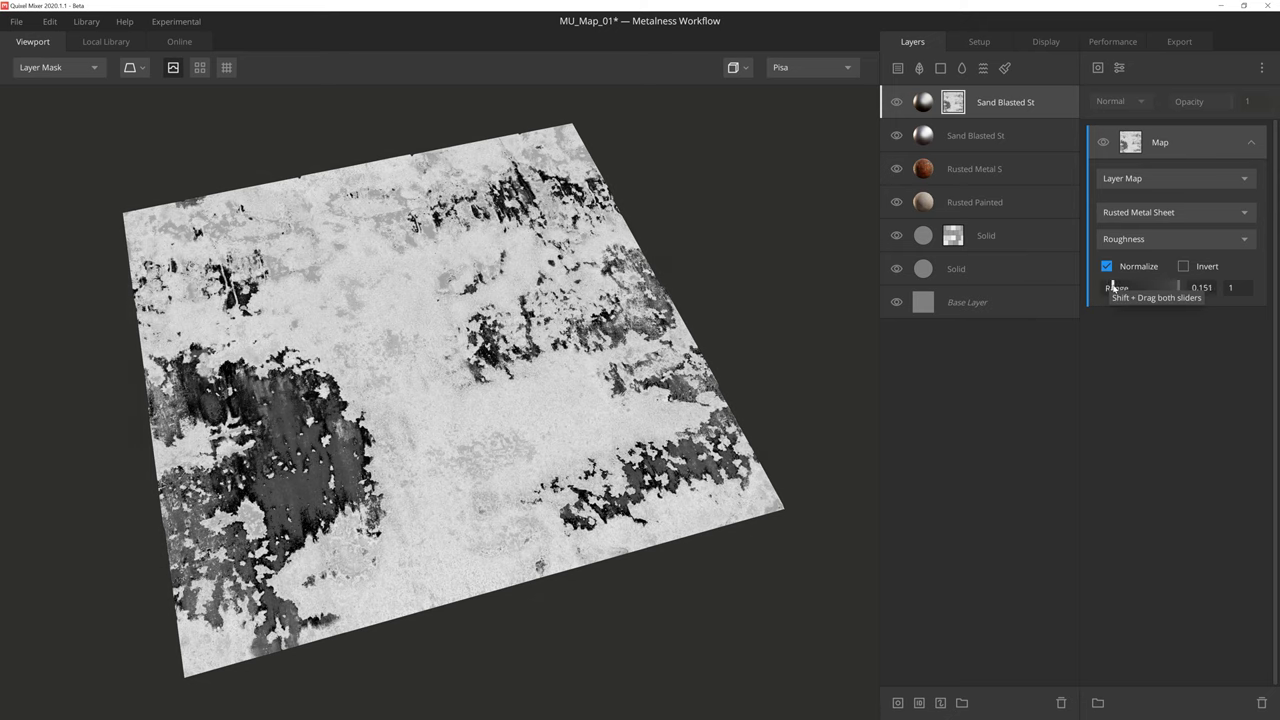
left_click_drag(1165, 288, 1155, 288)
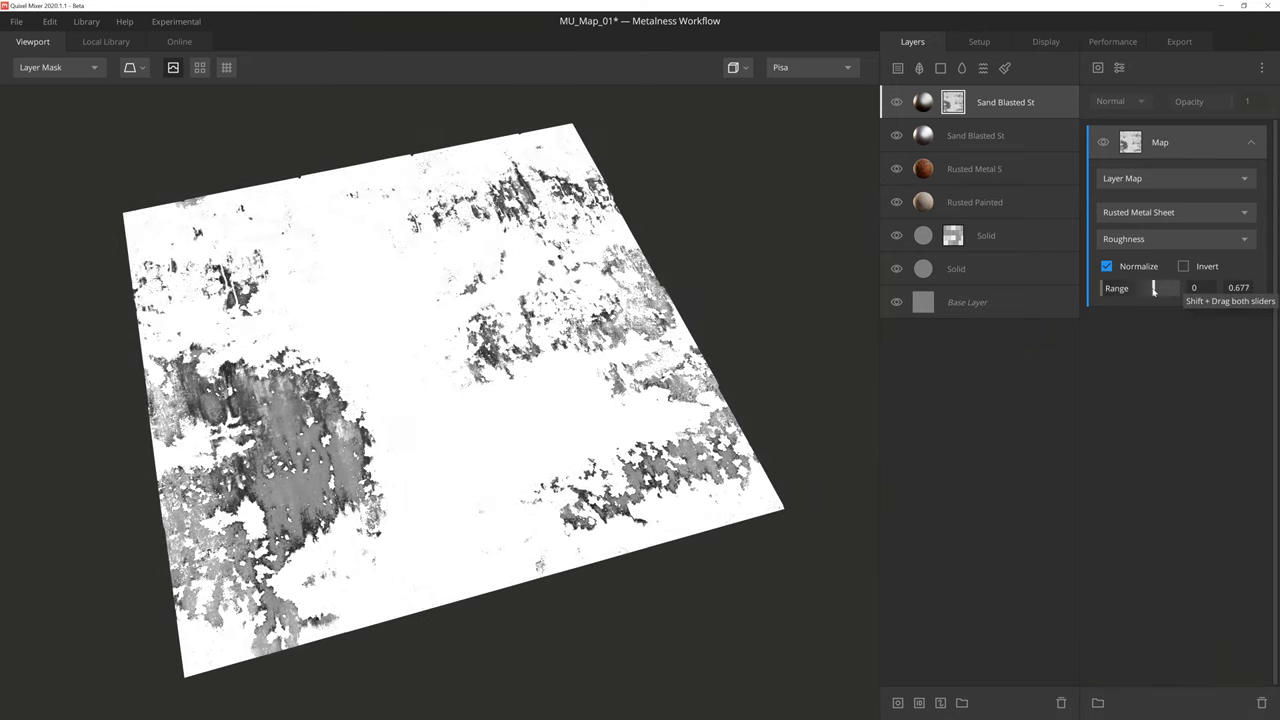
left_click_drag(1150, 288, 1200, 288)
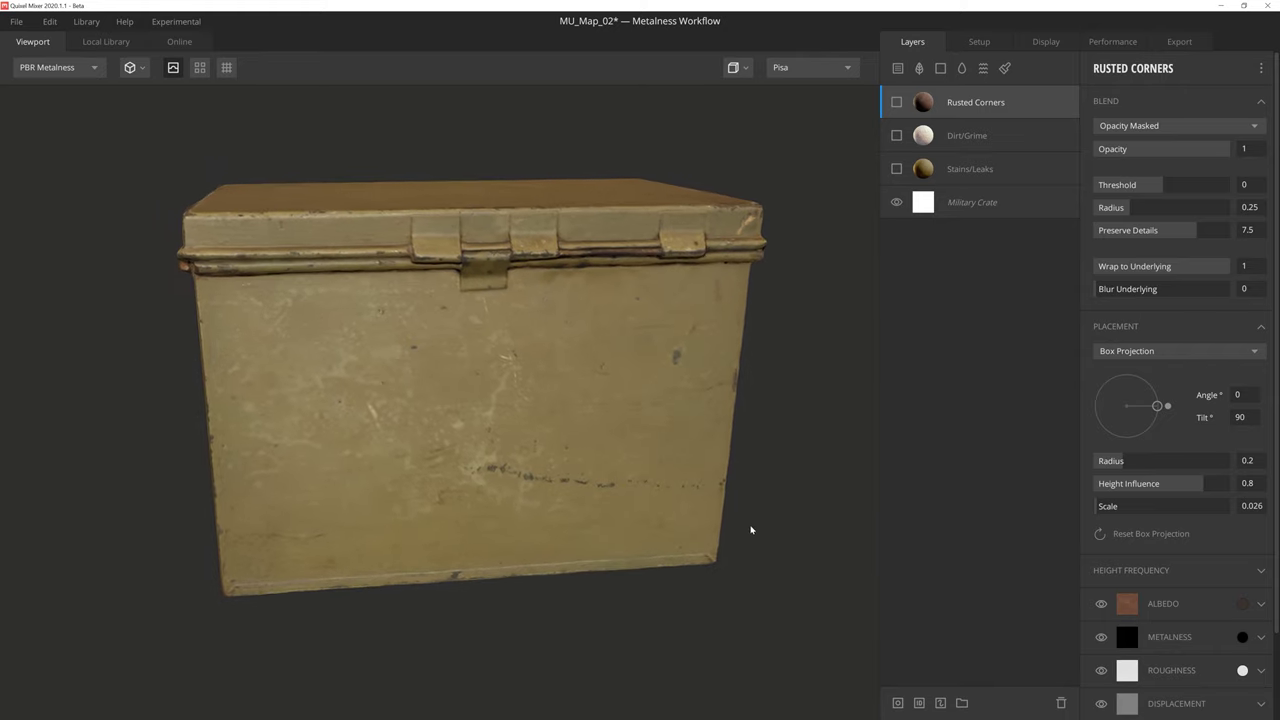
Step: Orbit above the military crate and make the Stains/Leaks layer visible
left_click_drag(750, 530, 797, 527)
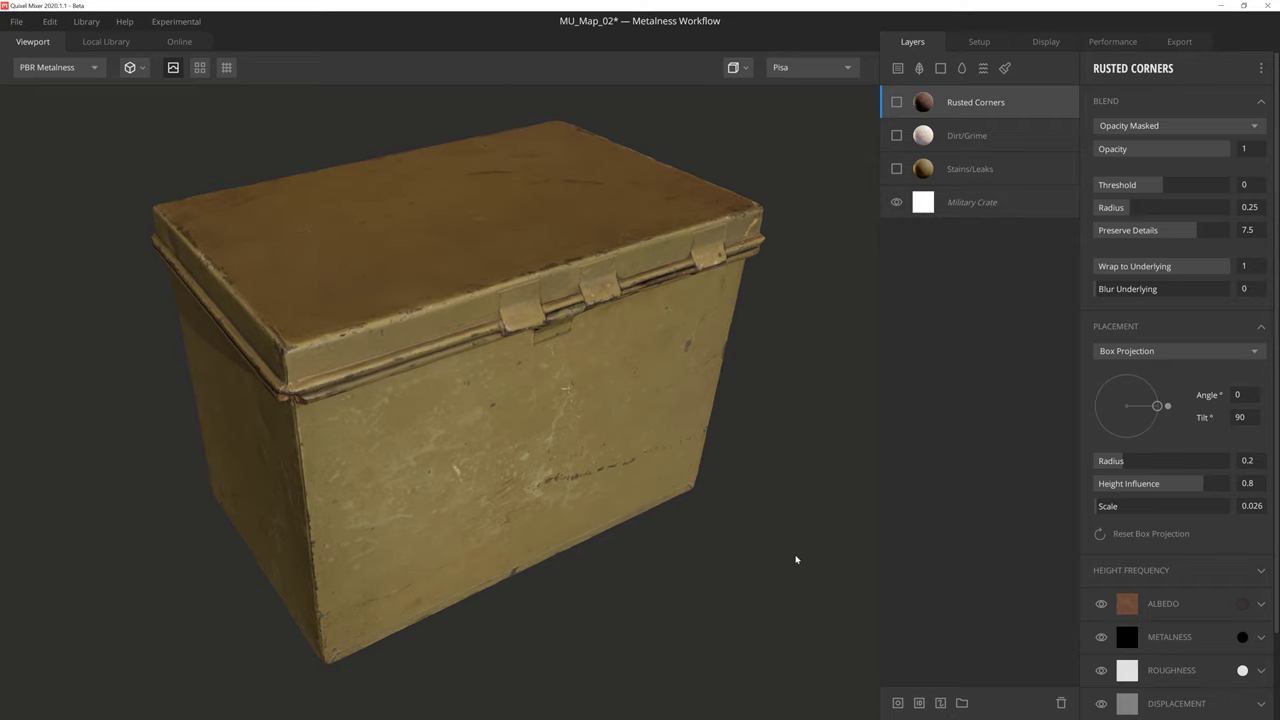
mouse_move(862, 397)
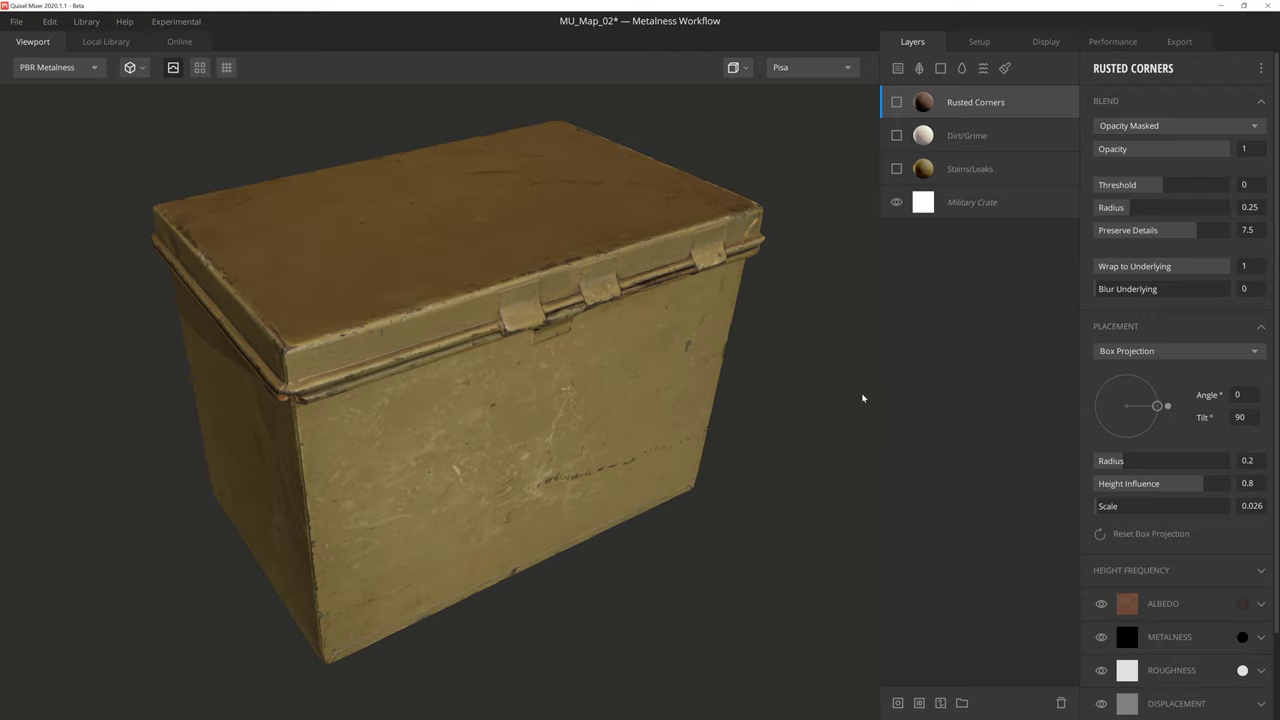
left_click(896, 168)
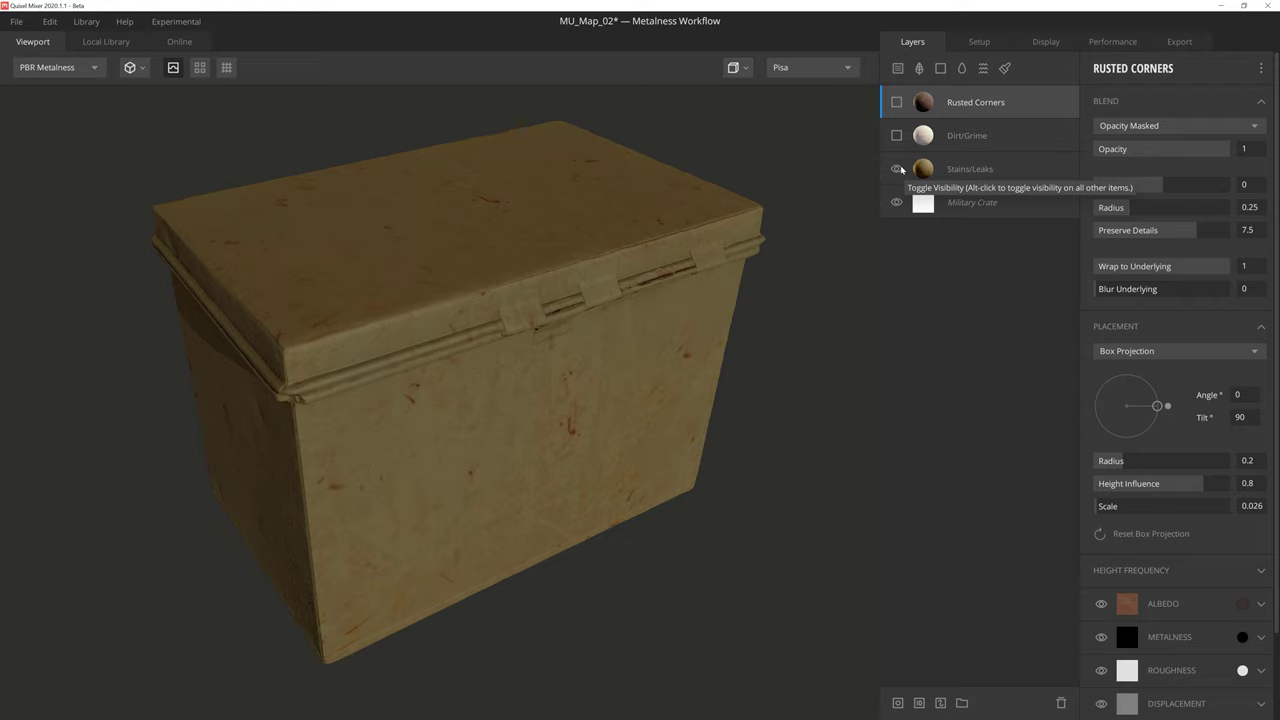
mouse_move(923, 168)
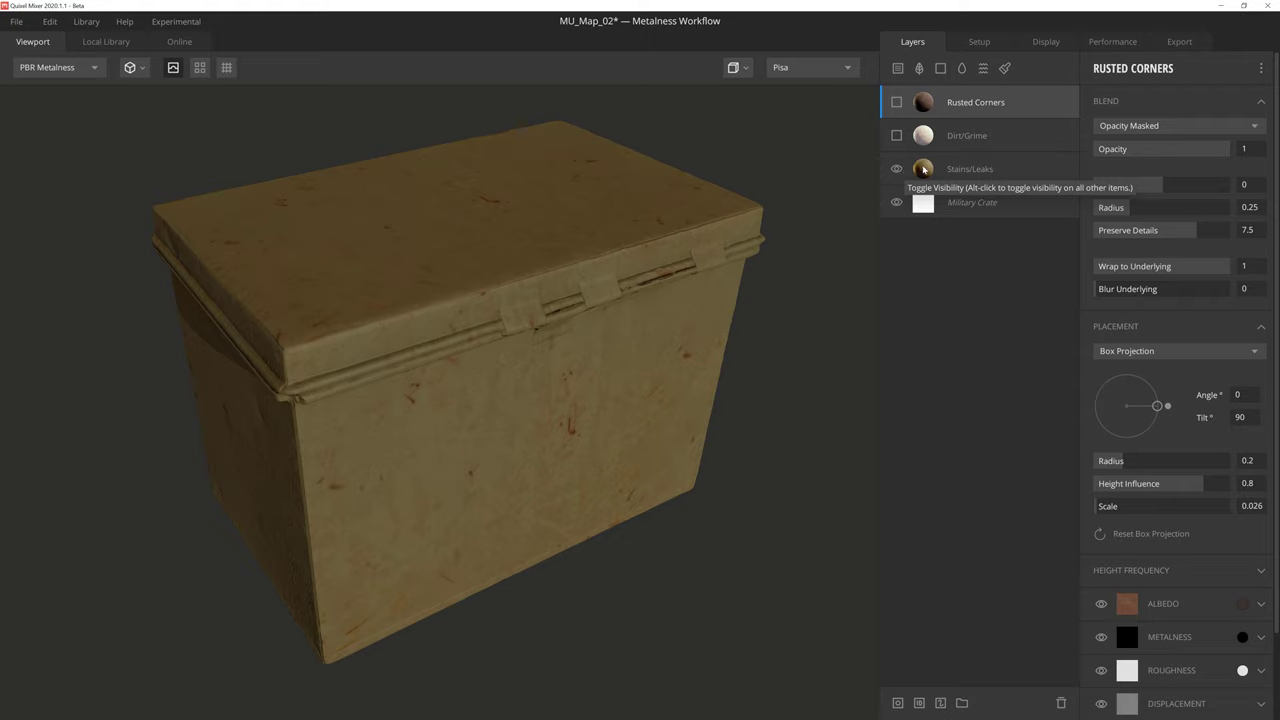
Step: Add a Library Asset Map mask to Stains/Leaks, filtering the Local Library to Imperfection
left_click(969, 168)
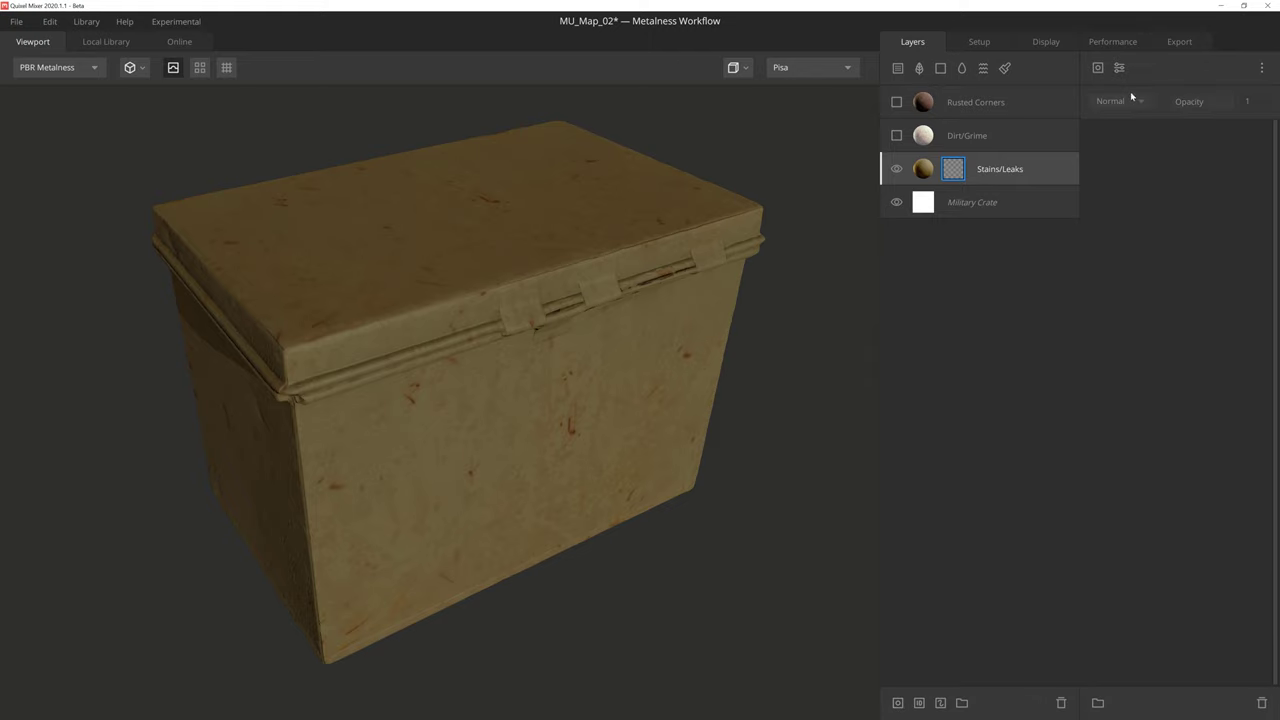
left_click(953, 168)
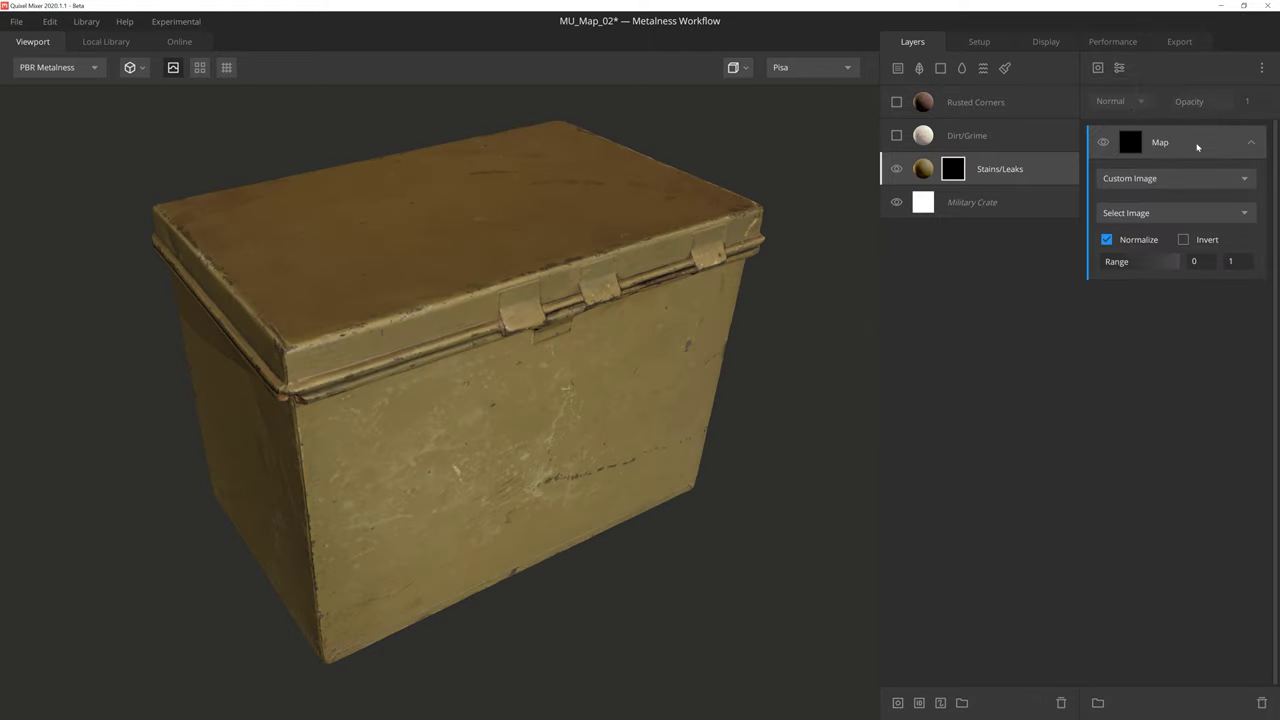
left_click(1170, 178)
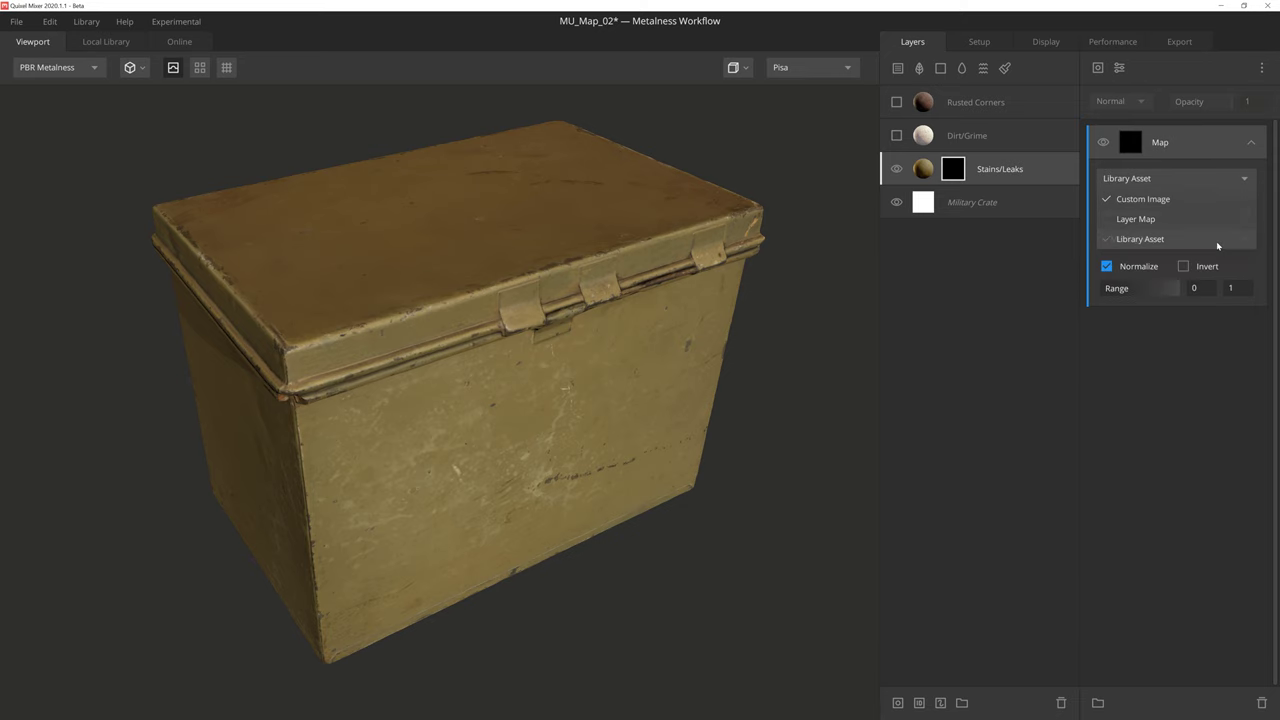
left_click(1139, 238)
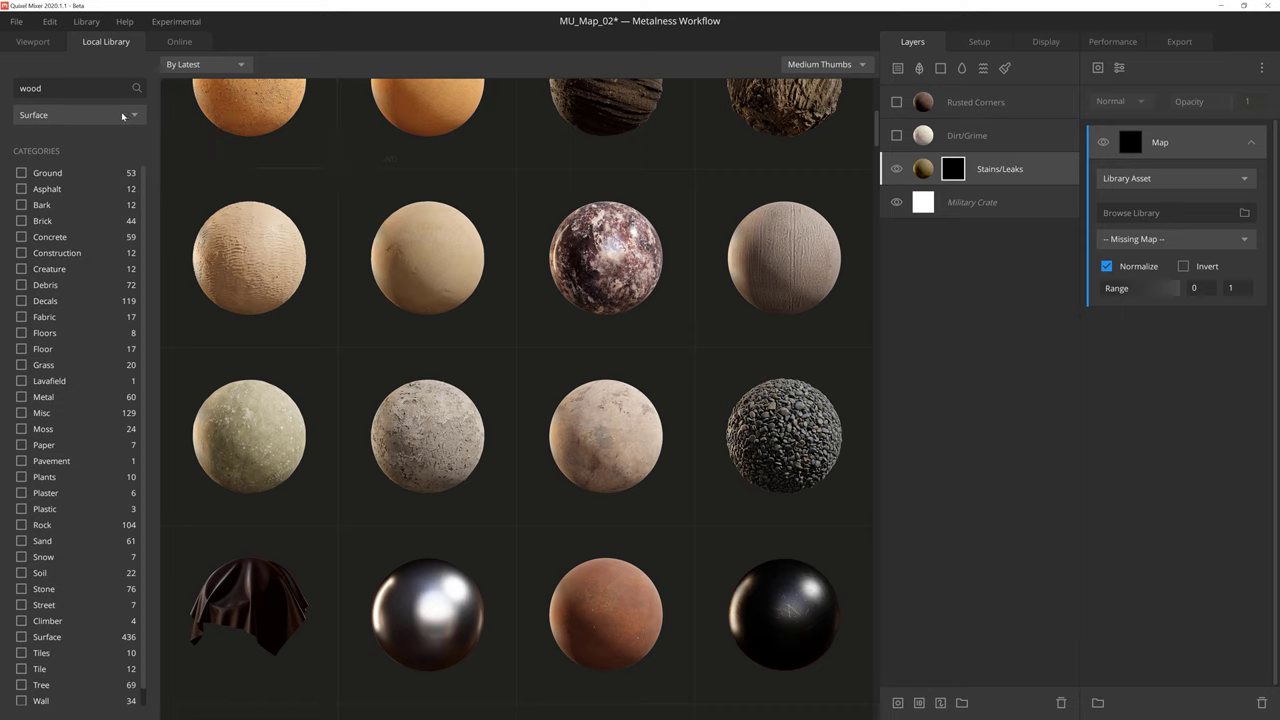
left_click(77, 114)
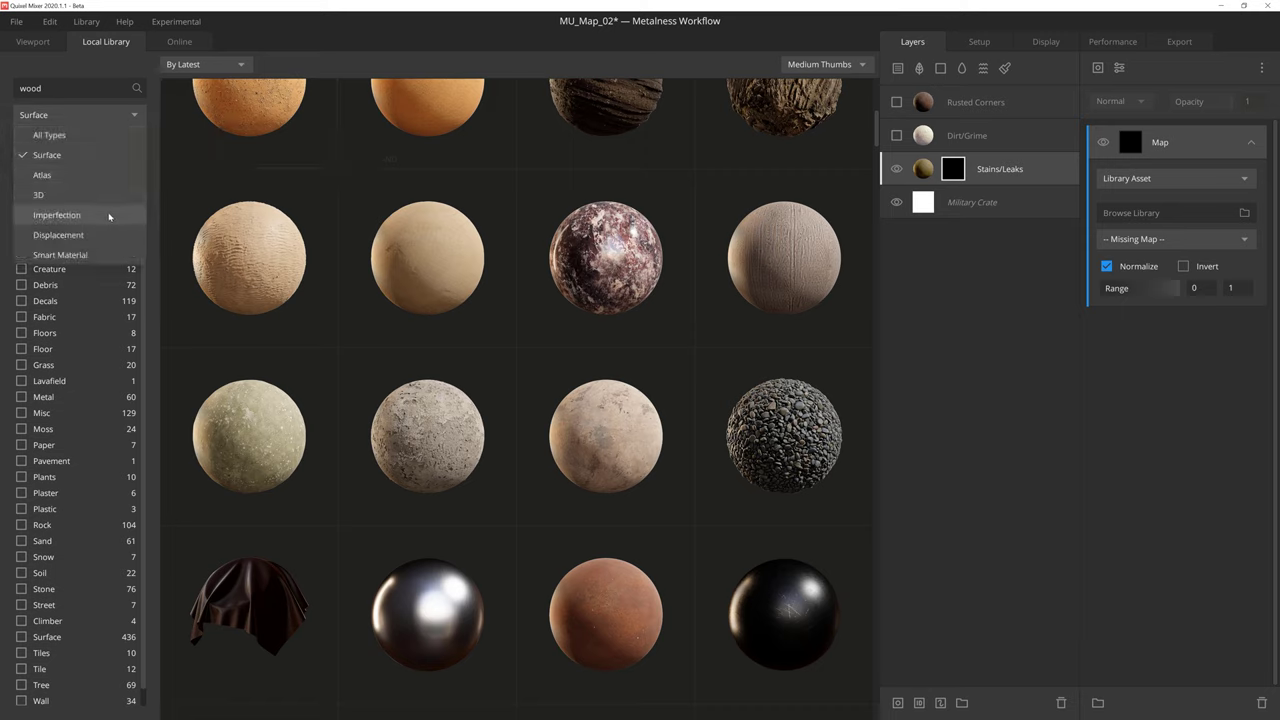
left_click(57, 214)
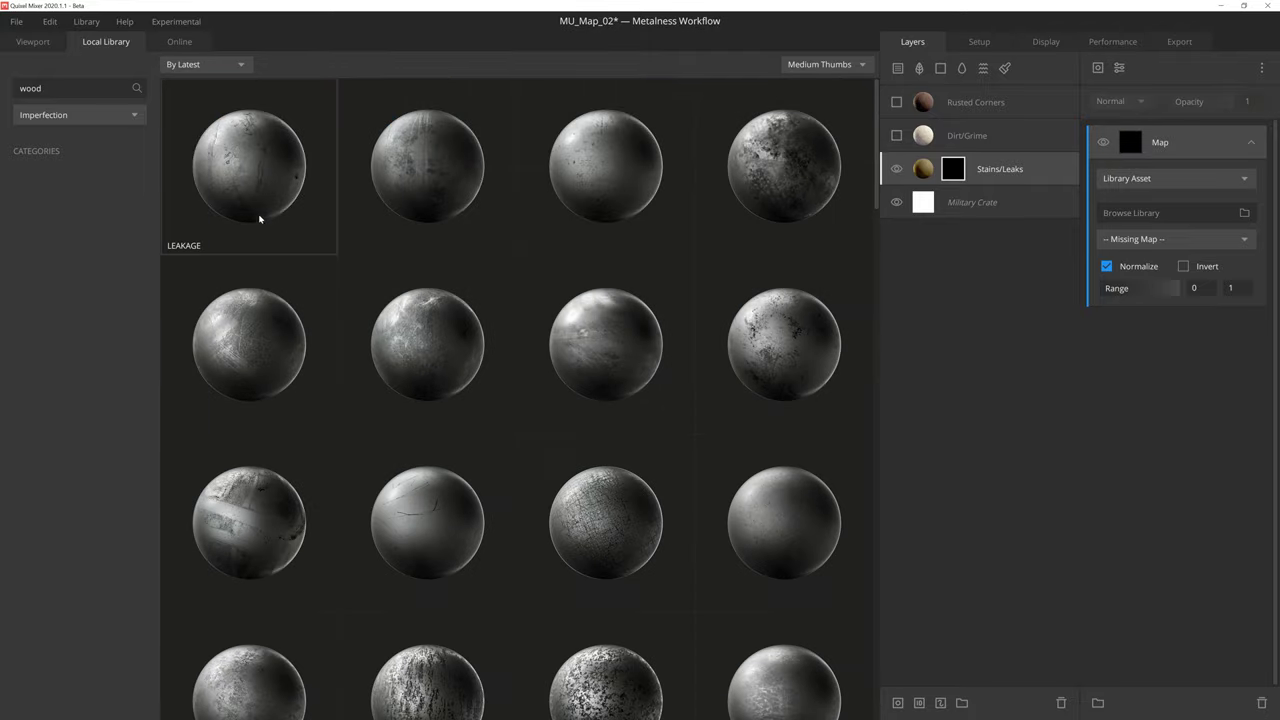
mouse_move(605, 165)
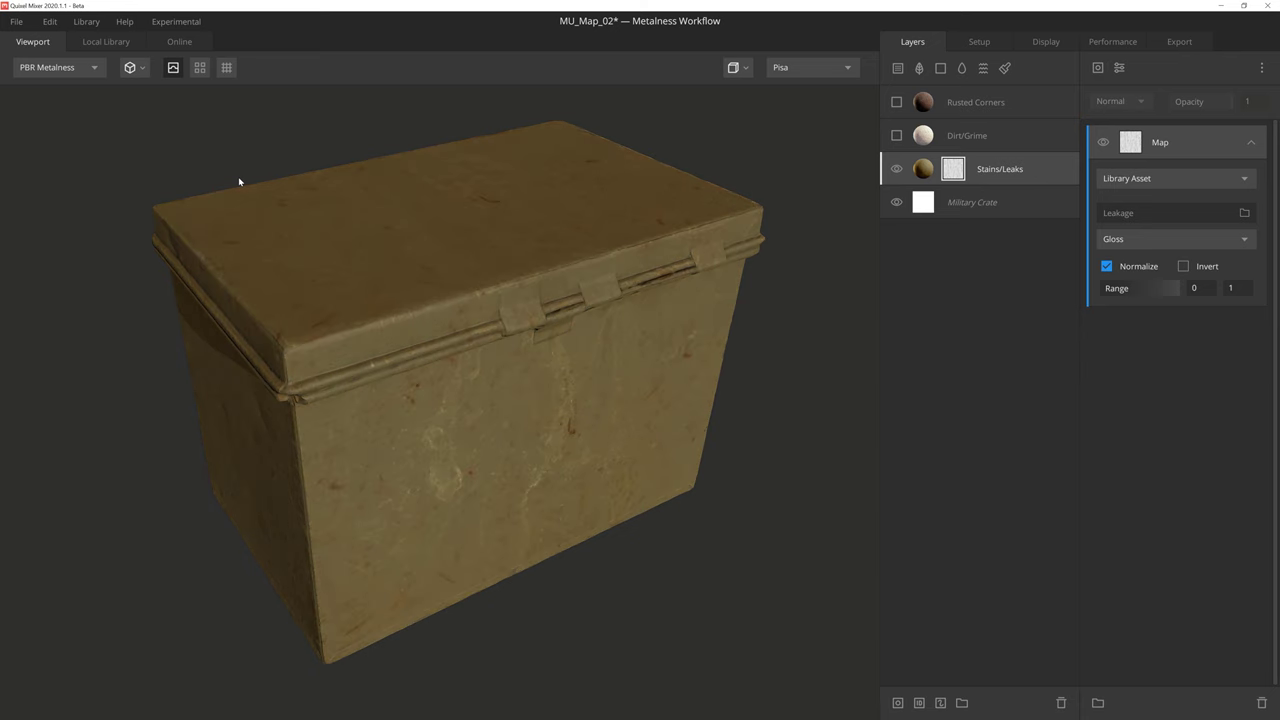
Step: Switch the Leakage map from Gloss to Mask channel and set range 0.134–0.556
left_click(1175, 239)
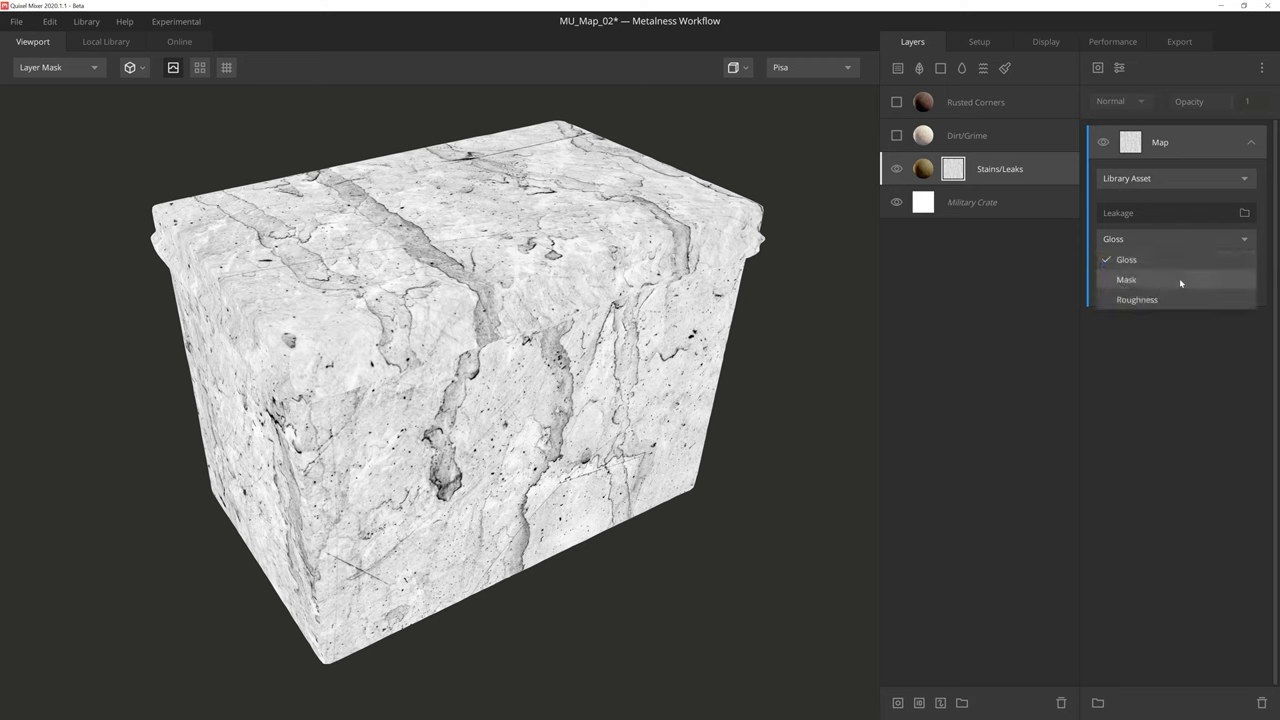
left_click(1126, 279)
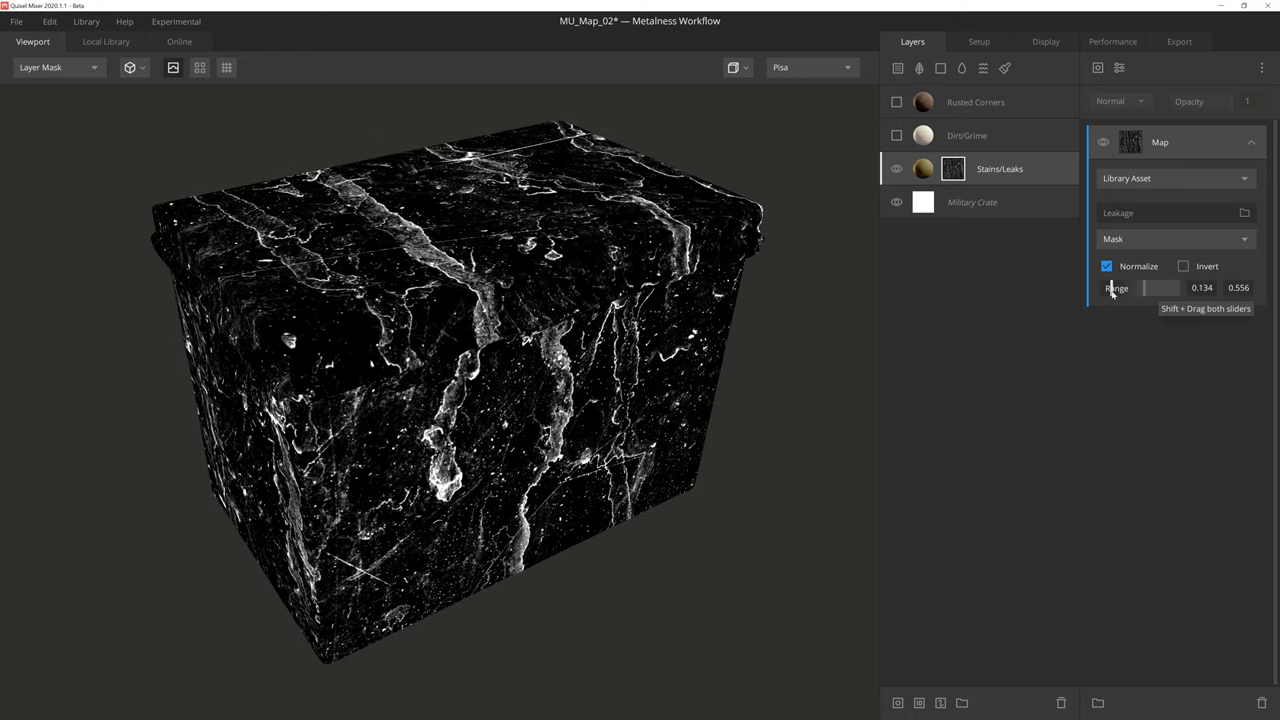
left_click(57, 67)
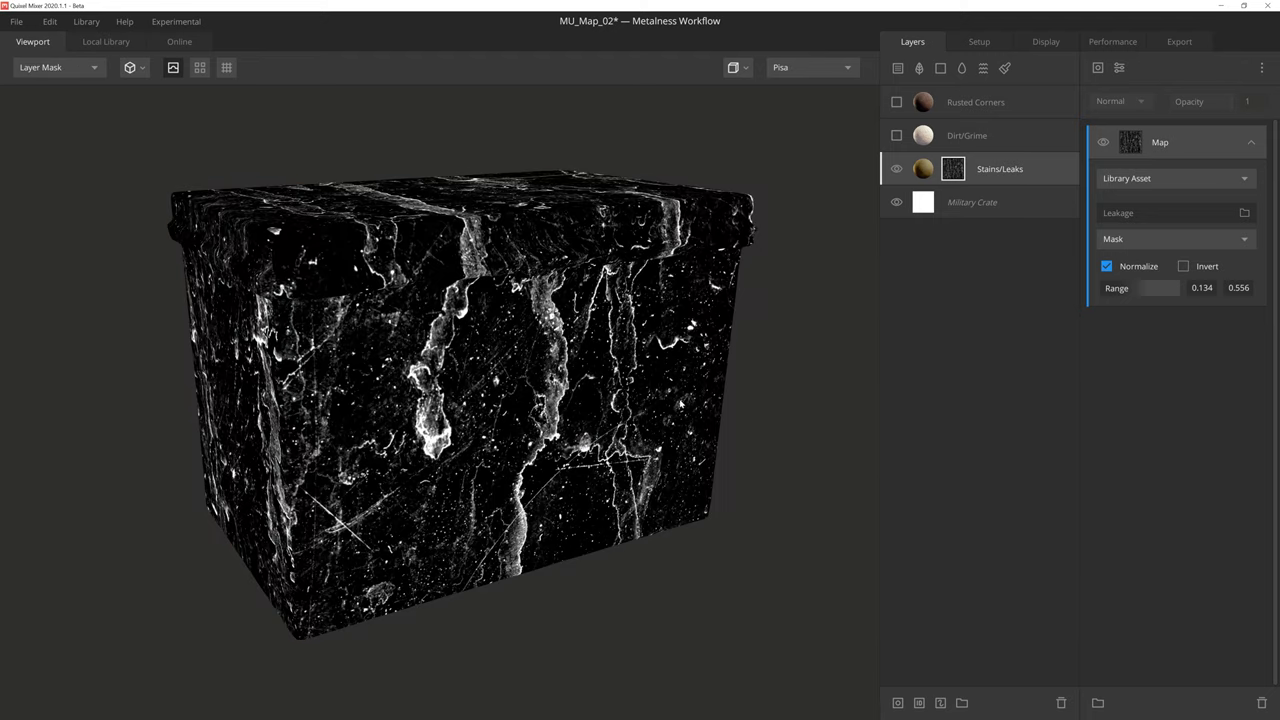
Step: Add a second Map component from the Grunge asset with range tightened to 0.198–0.892
left_click(1119, 67)
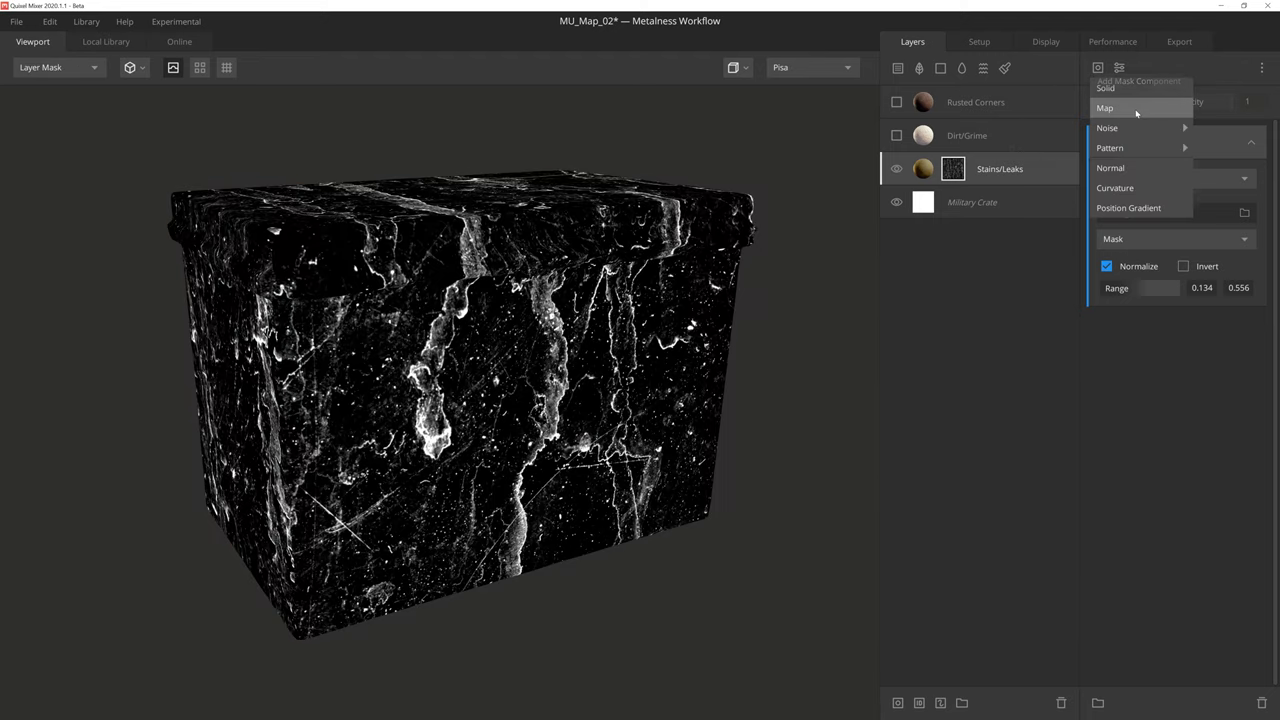
left_click(1105, 108)
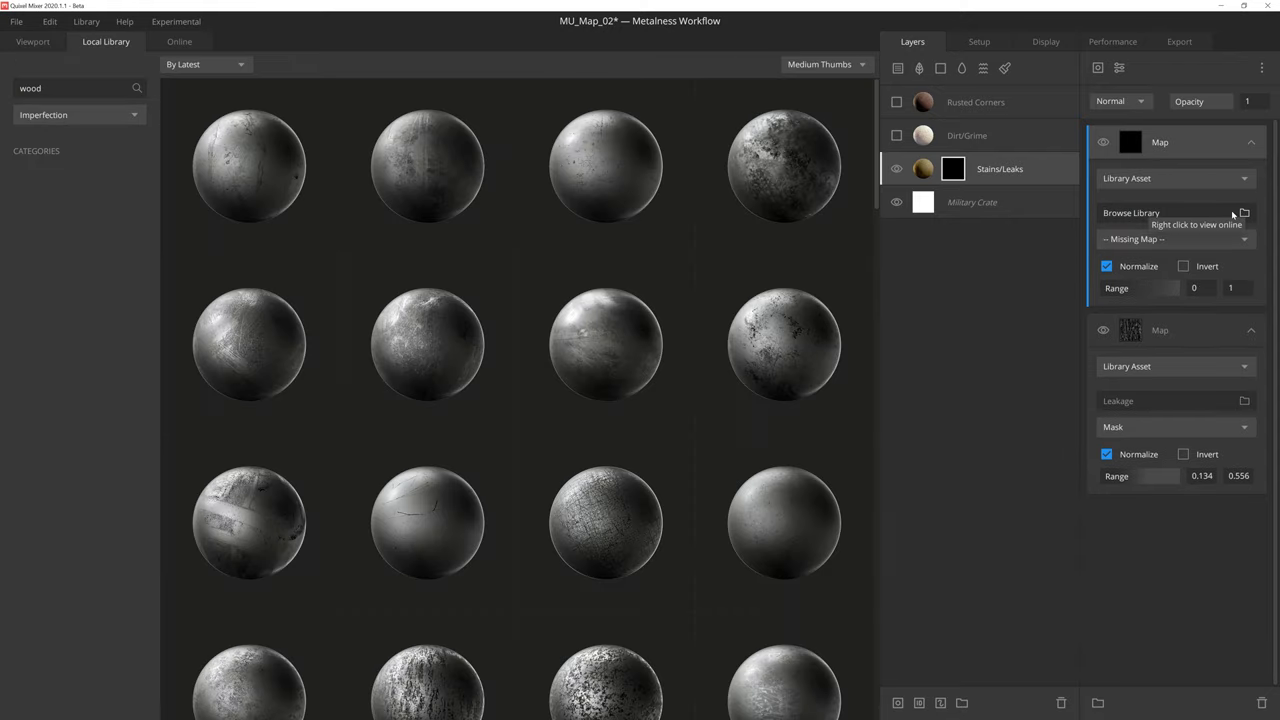
left_click(32, 41)
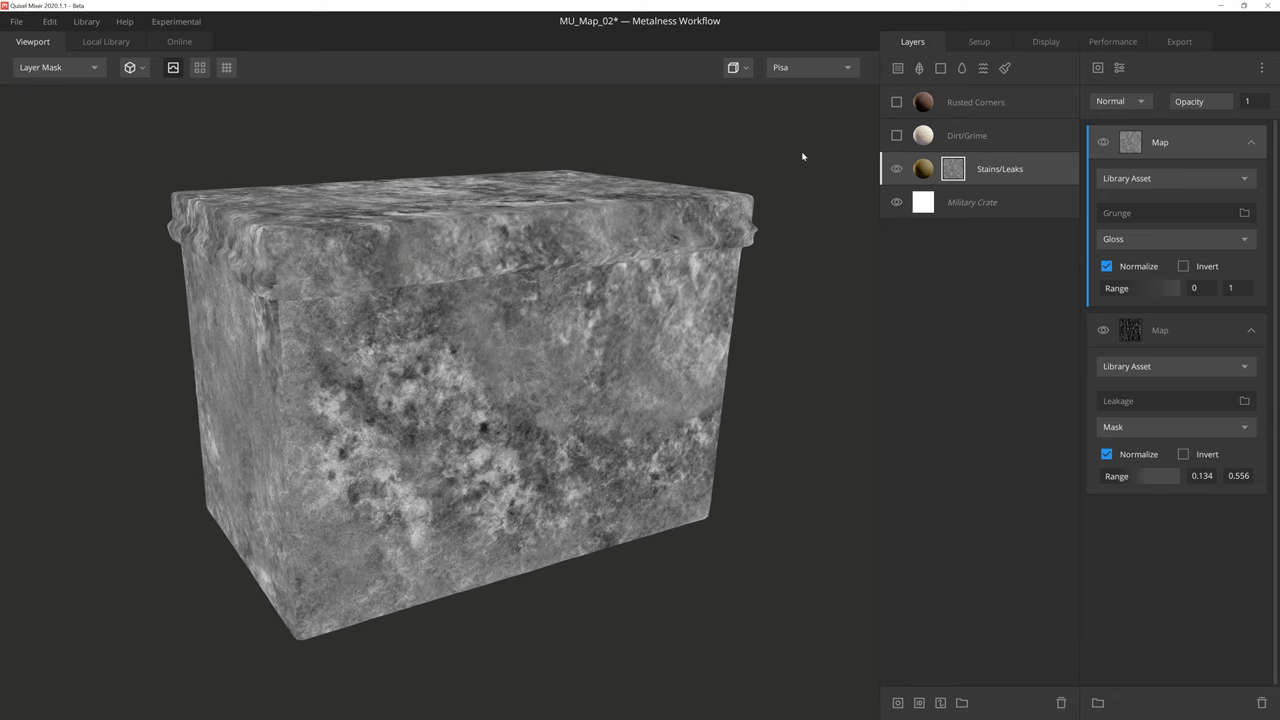
left_click_drag(1140, 288, 1170, 288)
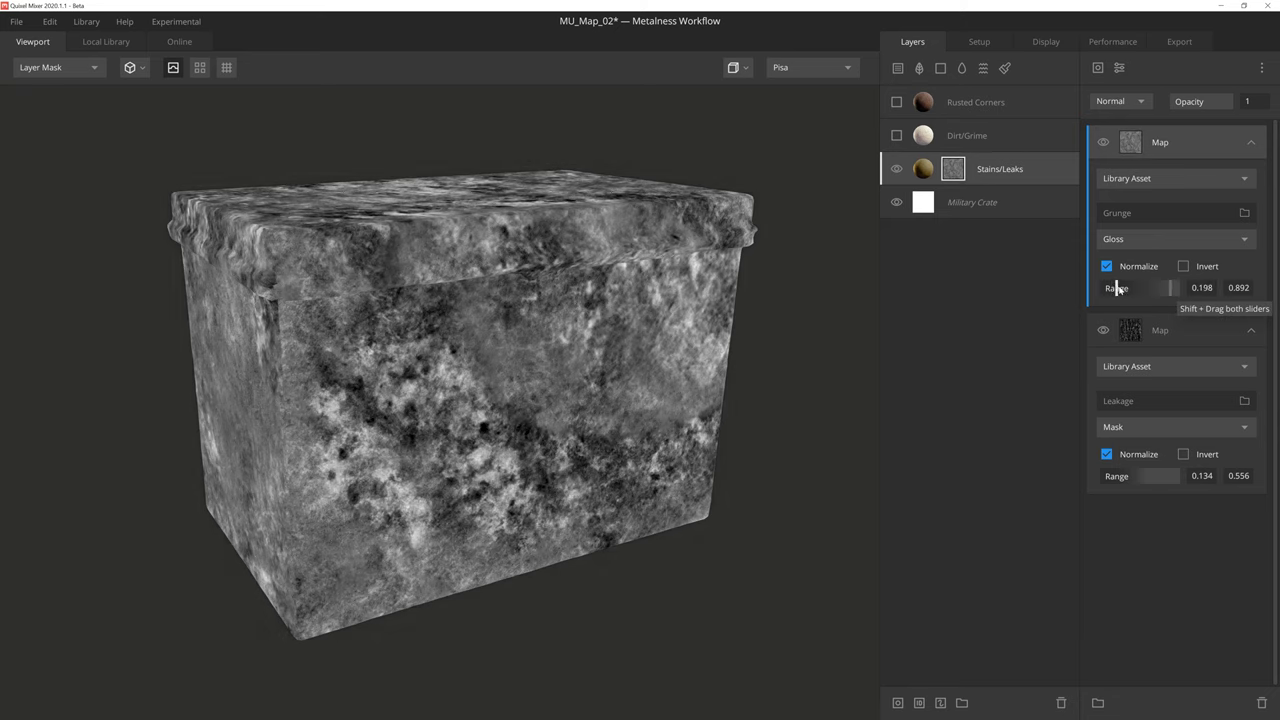
Step: Set the Grunge map's blend mode from Normal to Add
left_click(1120, 101)
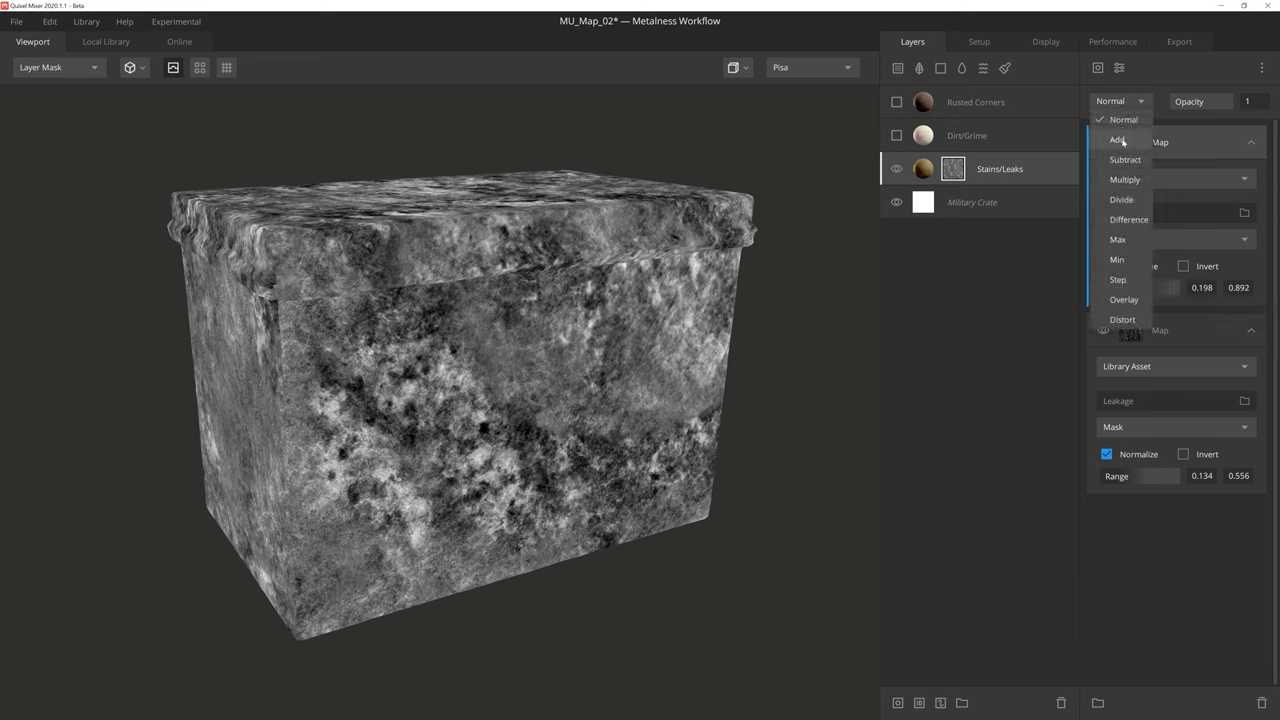
left_click(1117, 139)
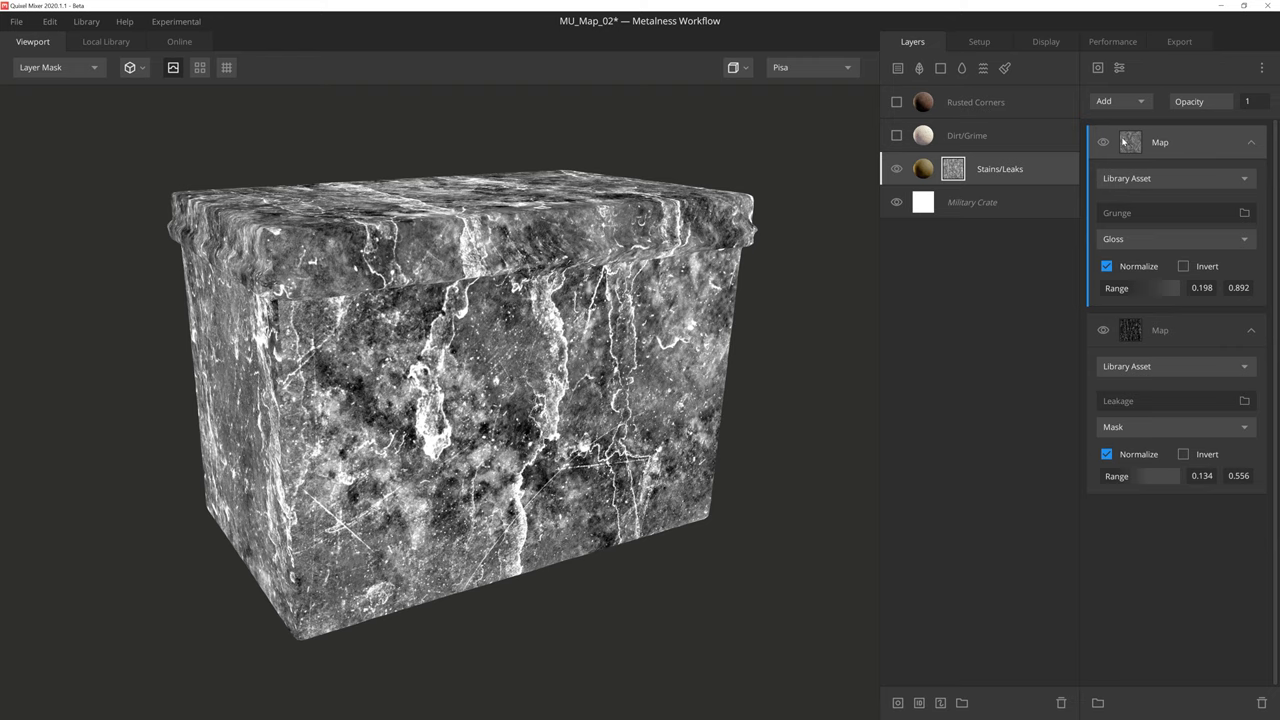
mouse_move(1193, 127)
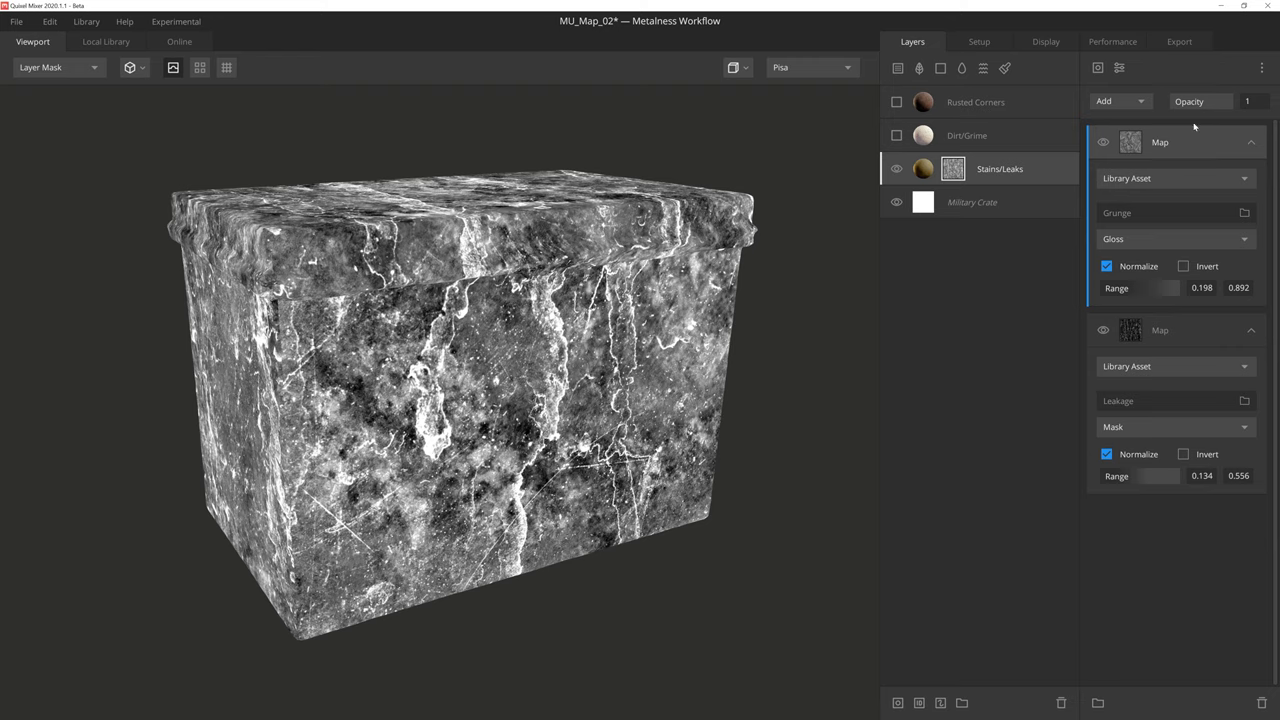
left_click_drag(1260, 101, 1200, 101)
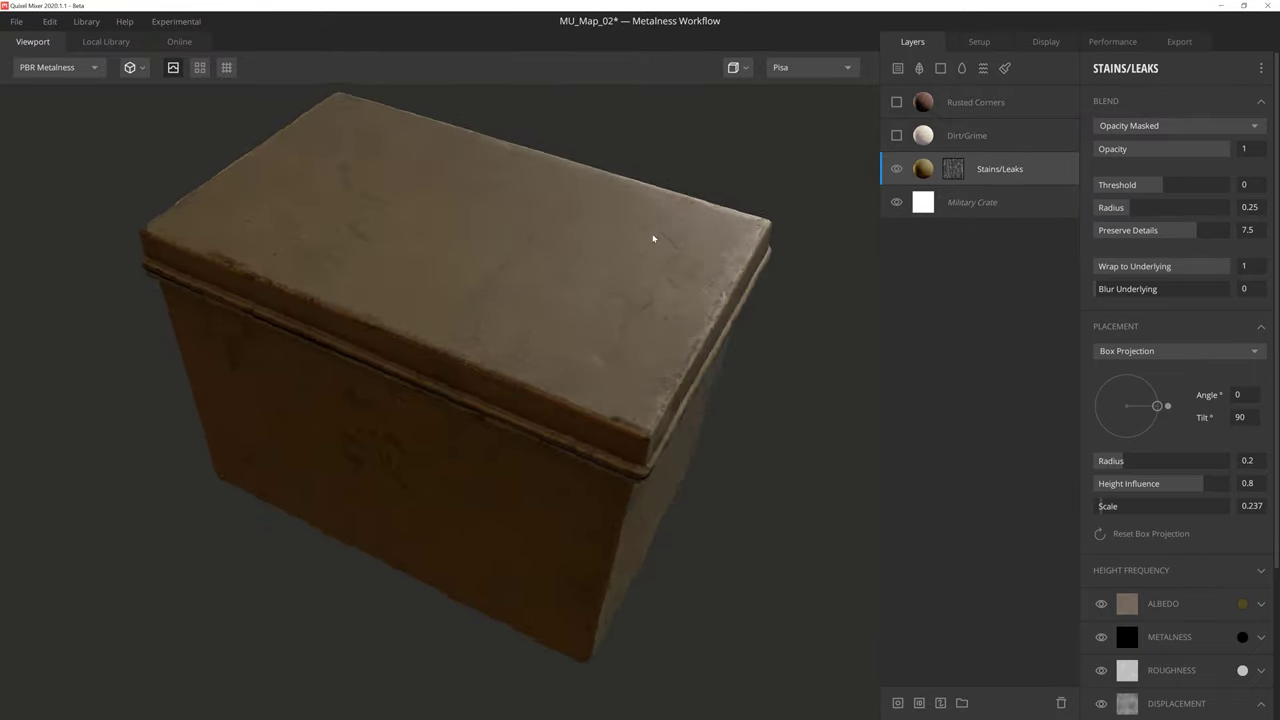
Step: Orbit to the crate's front and turn on the Dirt/Grime layer's visibility
left_click_drag(653, 238, 434, 201)
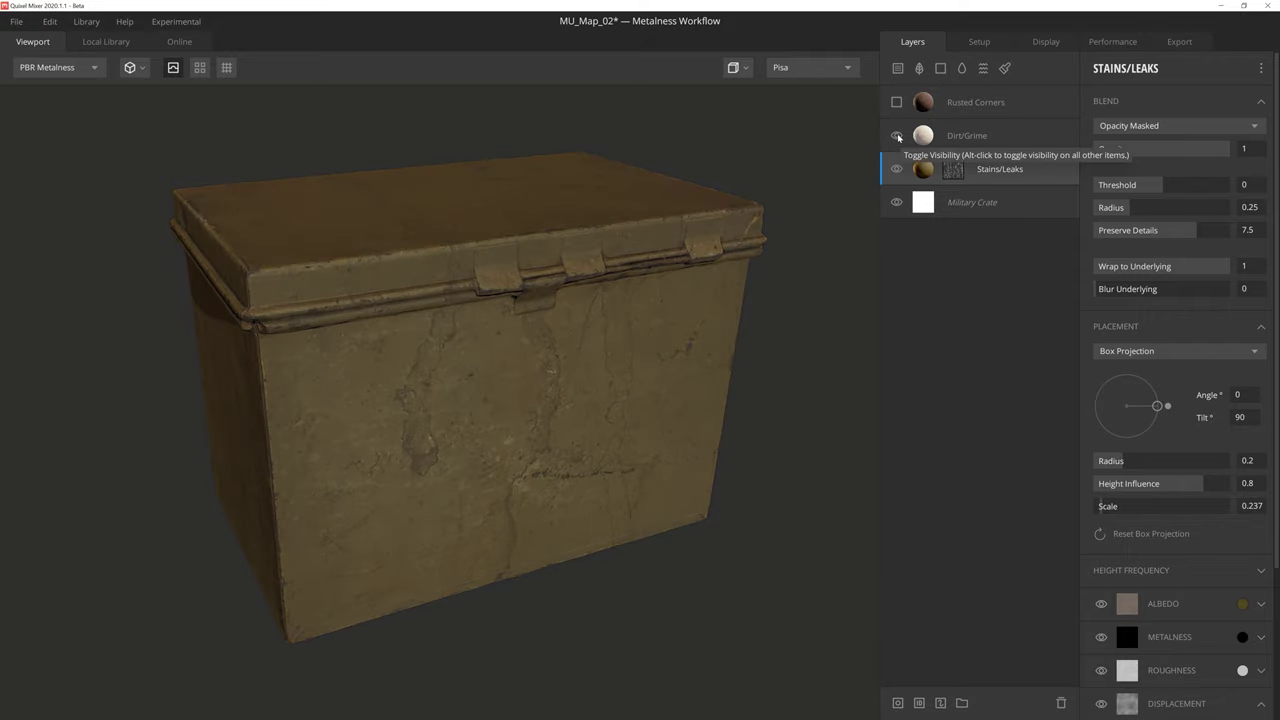
left_click(967, 135)
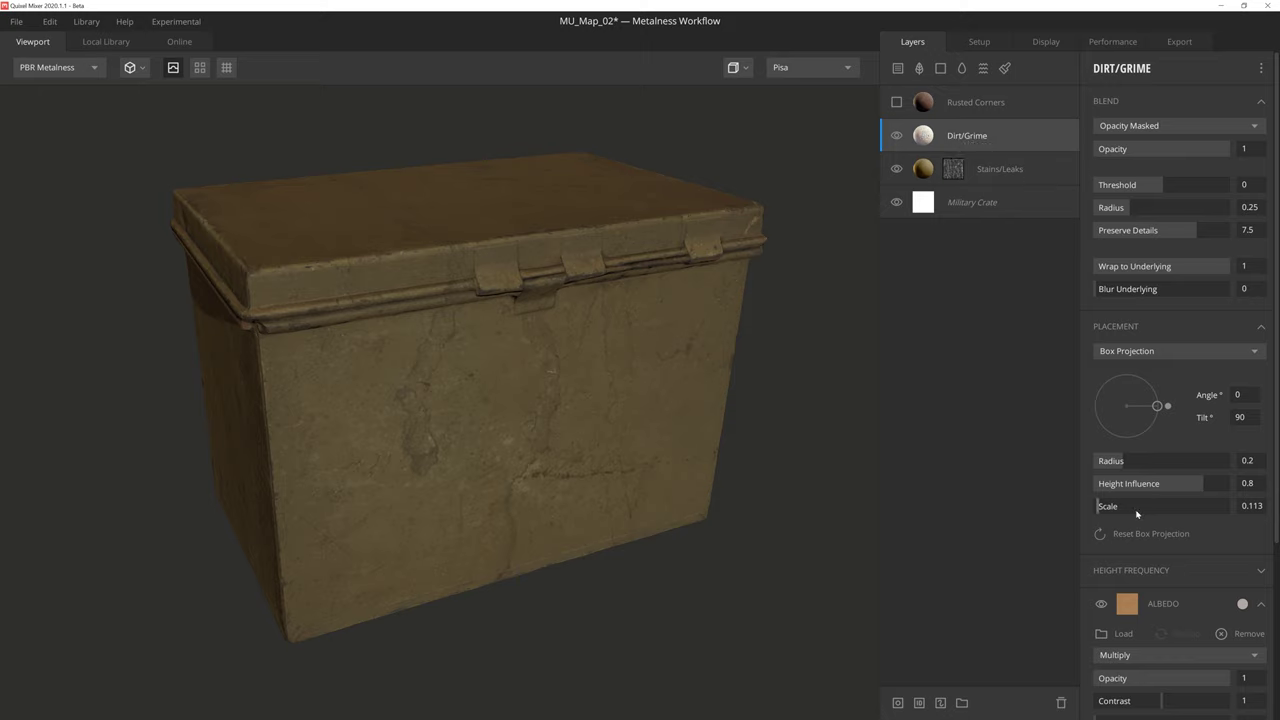
mouse_move(1148, 521)
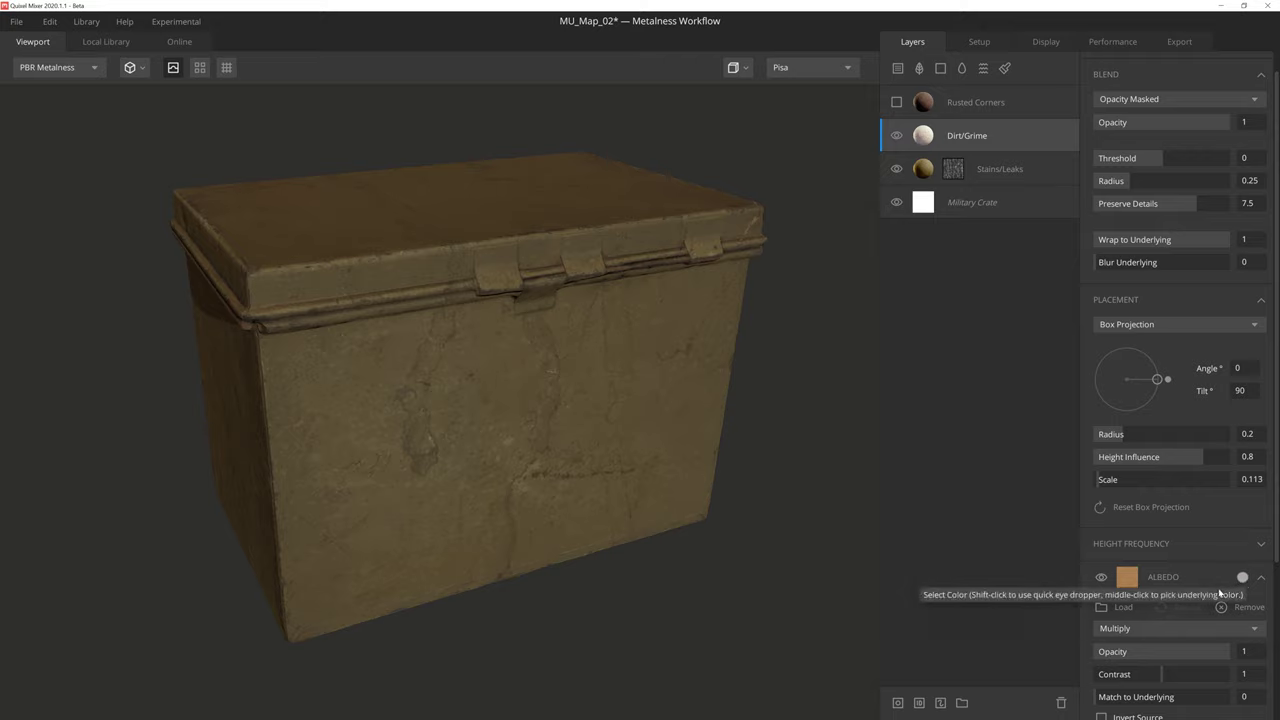
mouse_move(1060, 674)
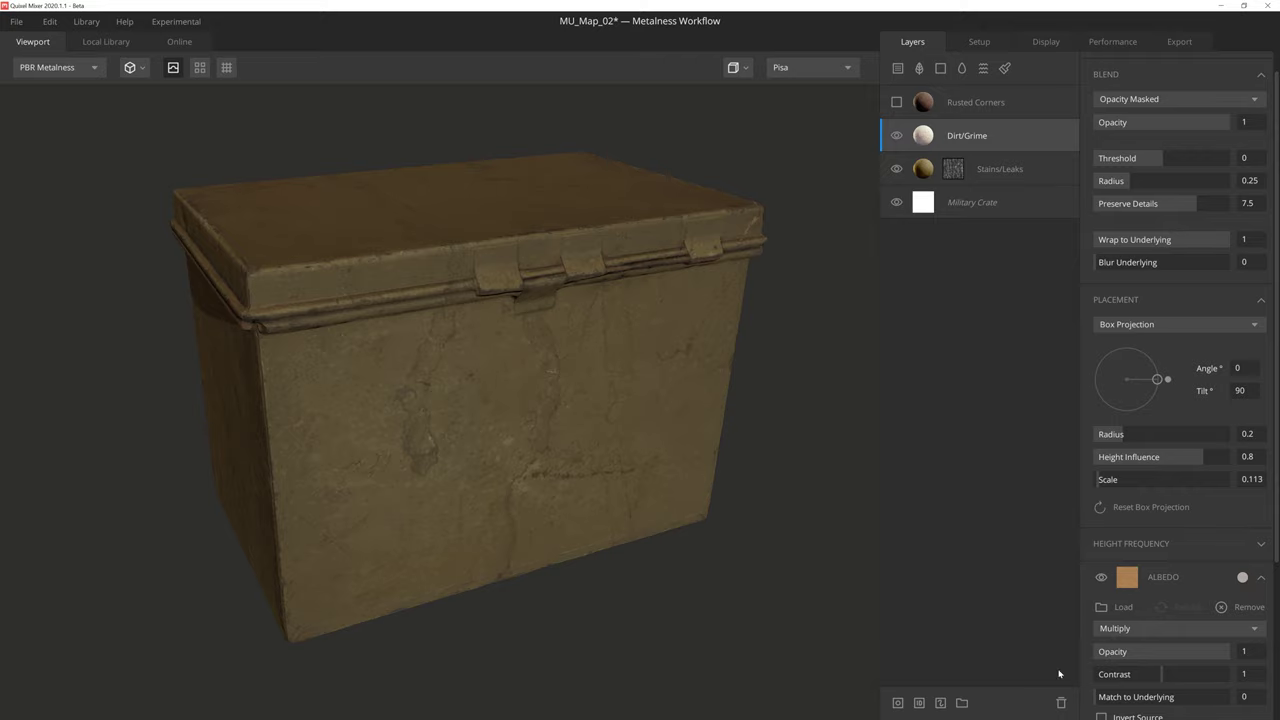
Step: Mask Dirt/Grime with a Map component using the Military Crate's AO channel, inverted
left_click(953, 135)
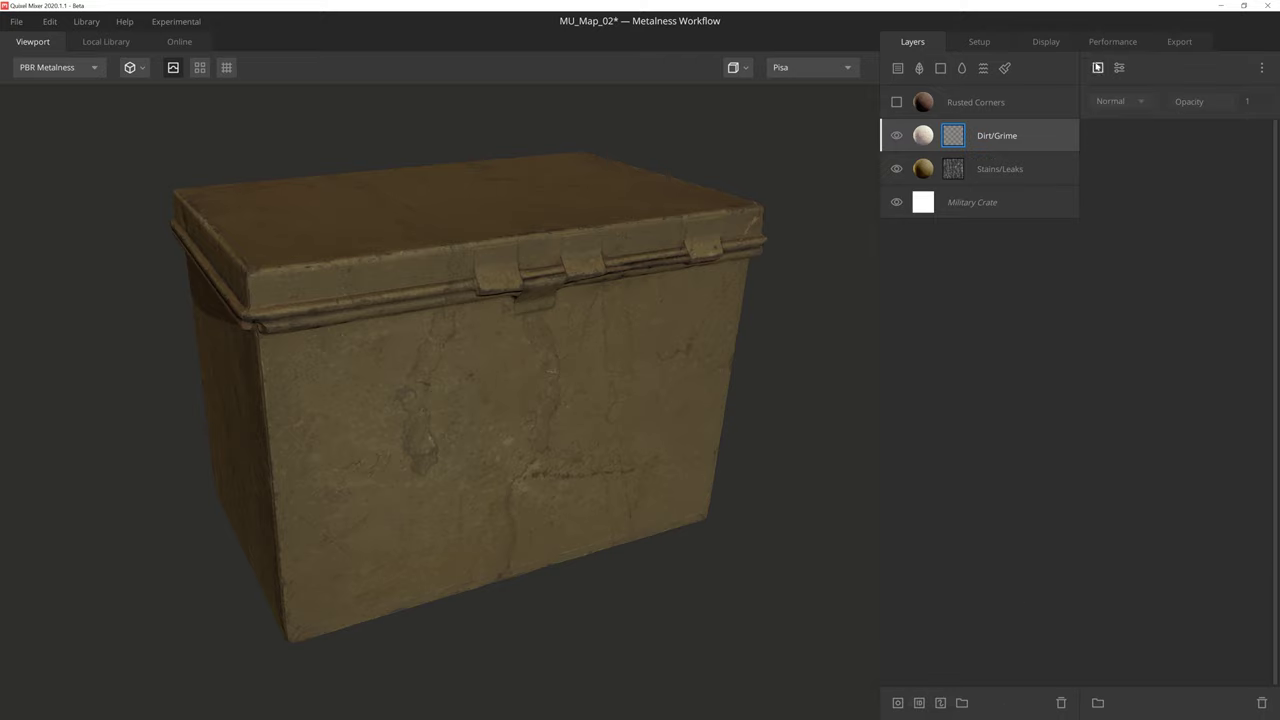
left_click(952, 135)
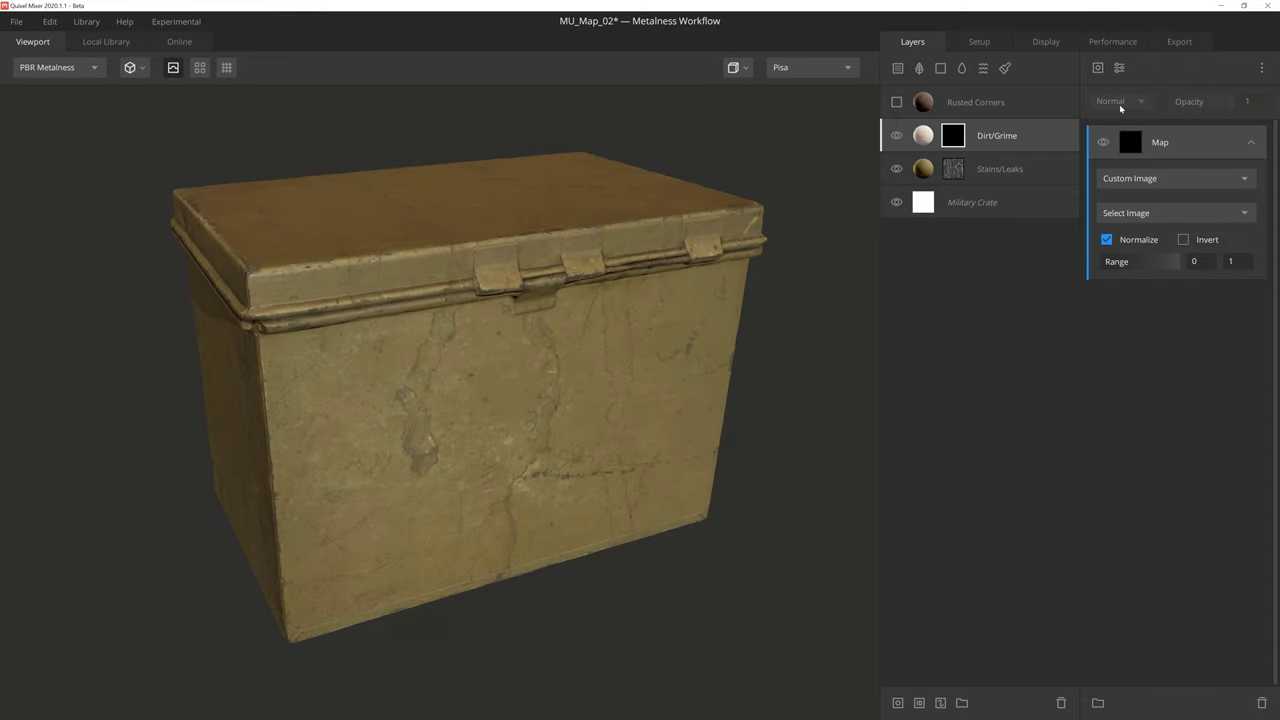
left_click(1175, 178)
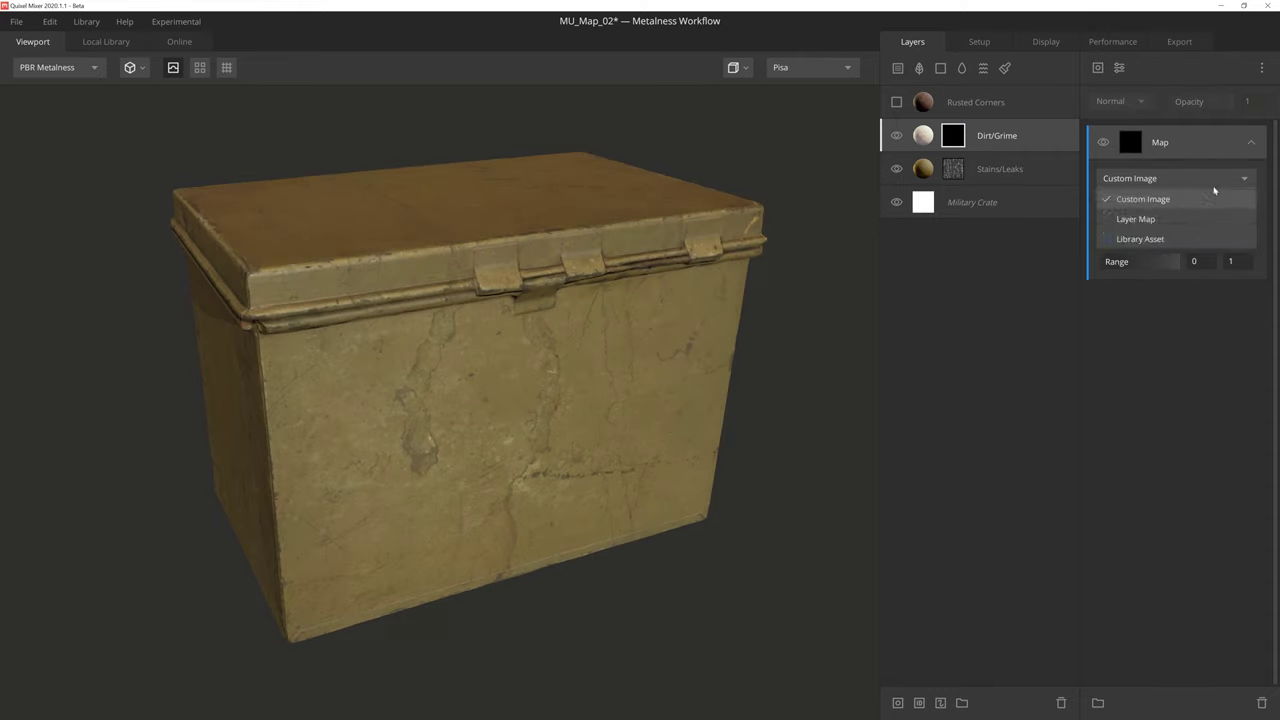
left_click(1135, 218)
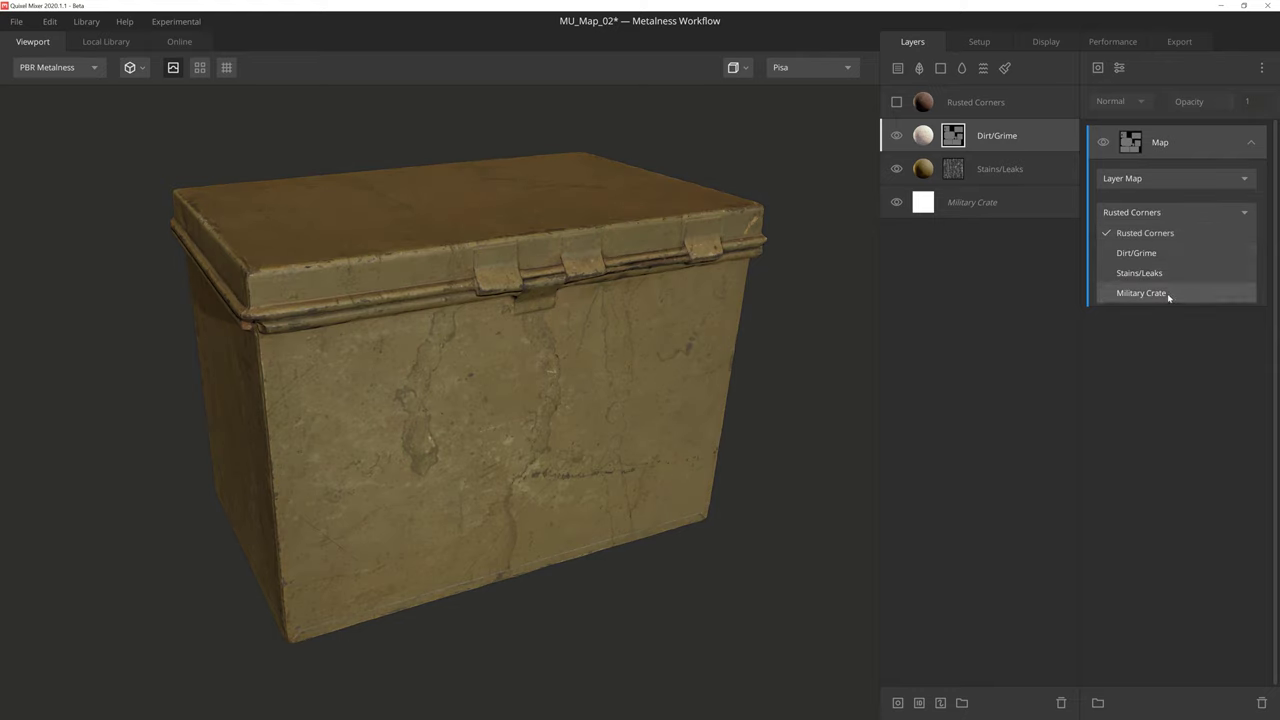
left_click(1141, 292)
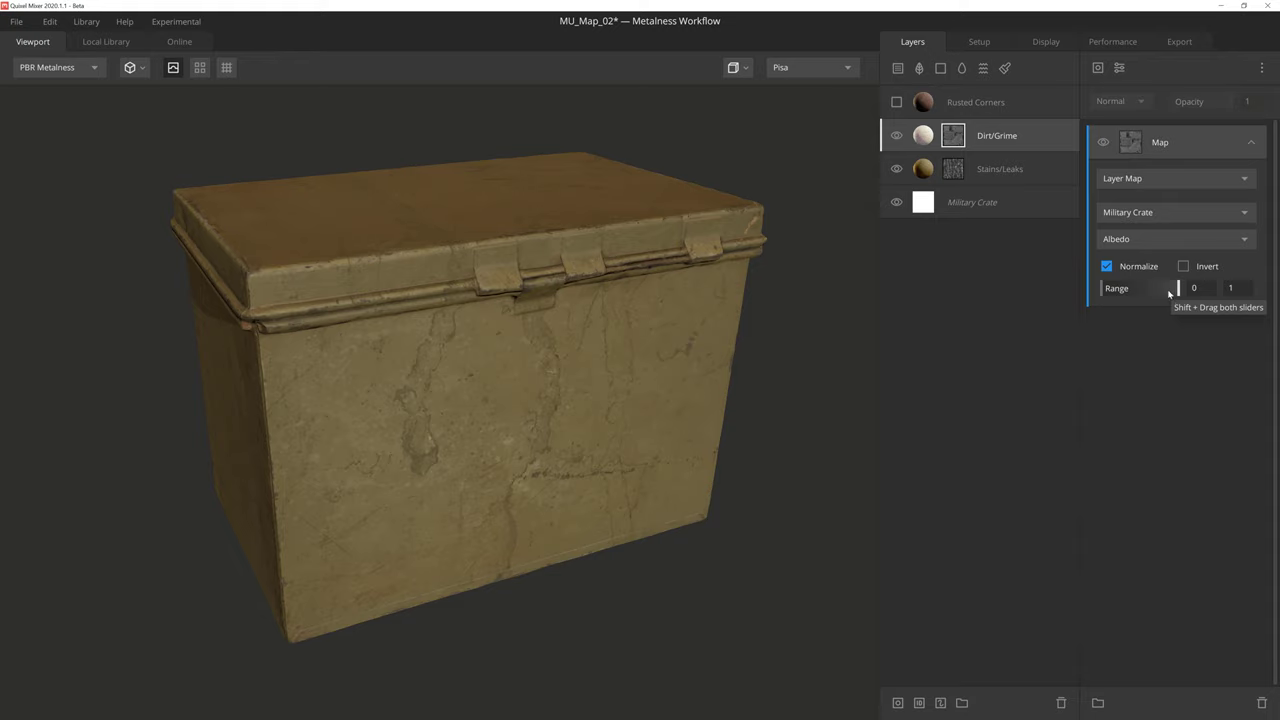
left_click(1175, 238)
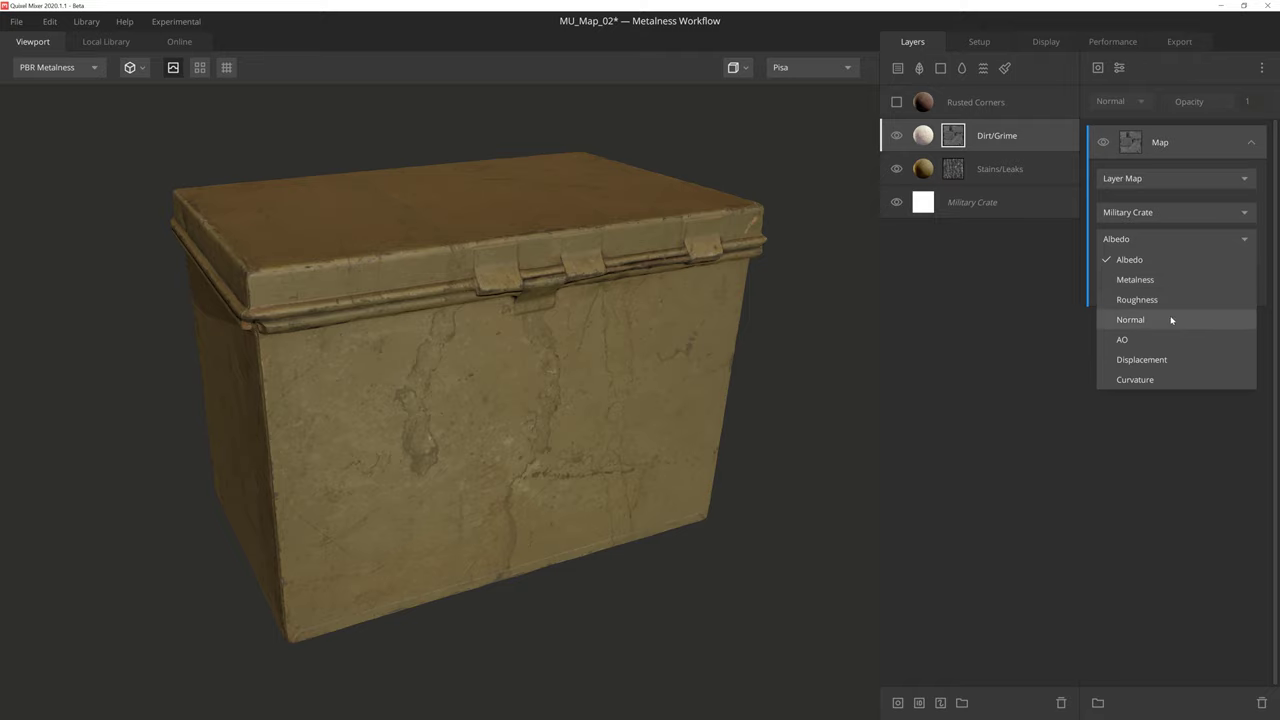
left_click(1122, 339)
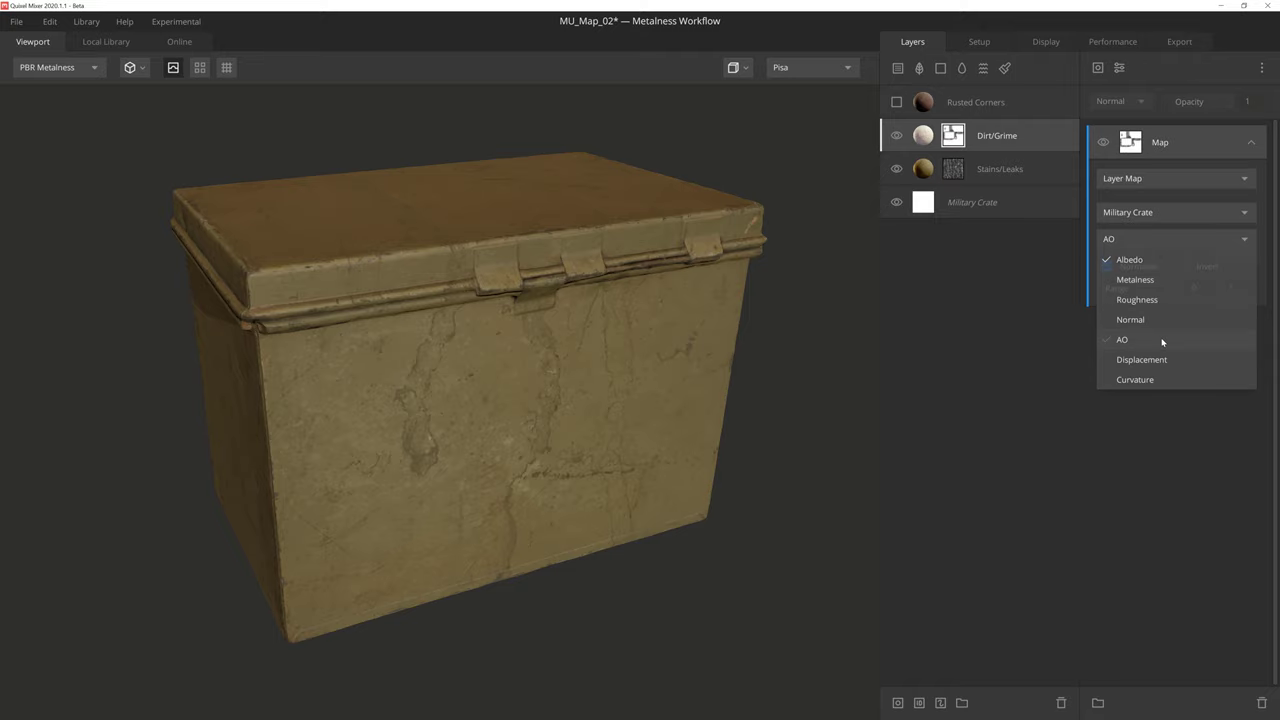
left_click(1122, 339)
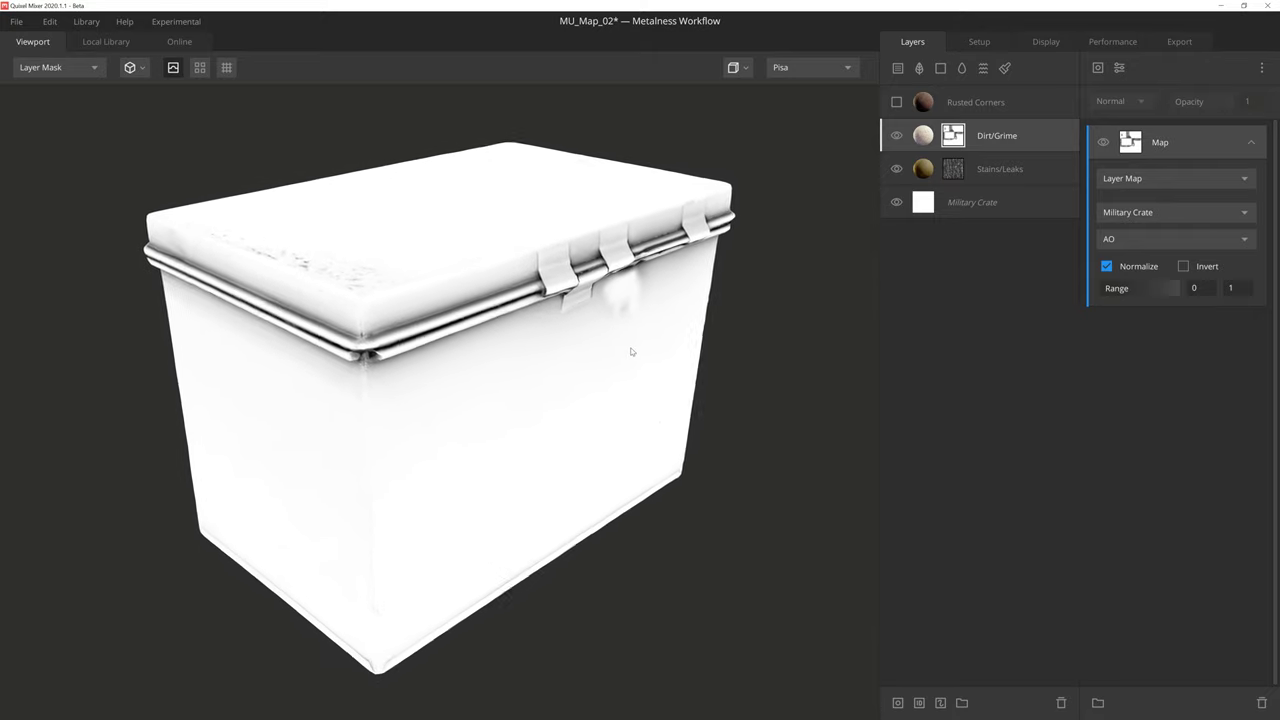
left_click_drag(630, 351, 603, 344)
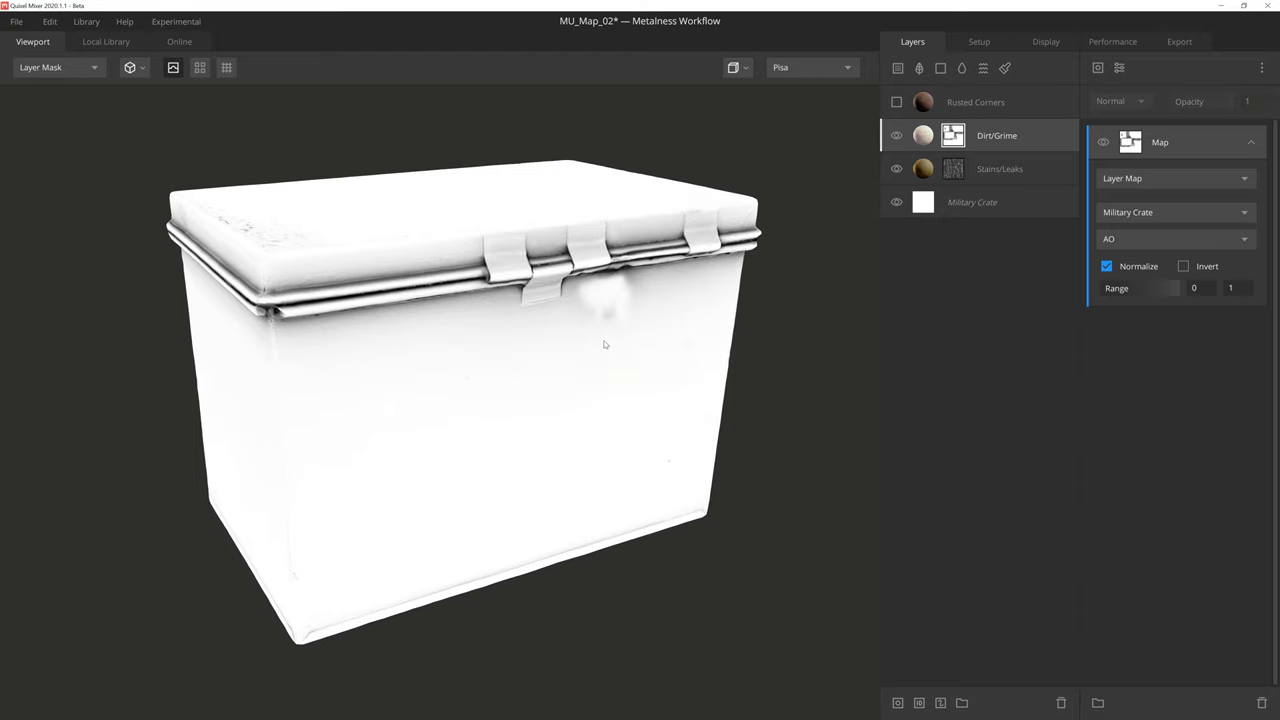
mouse_move(606, 340)
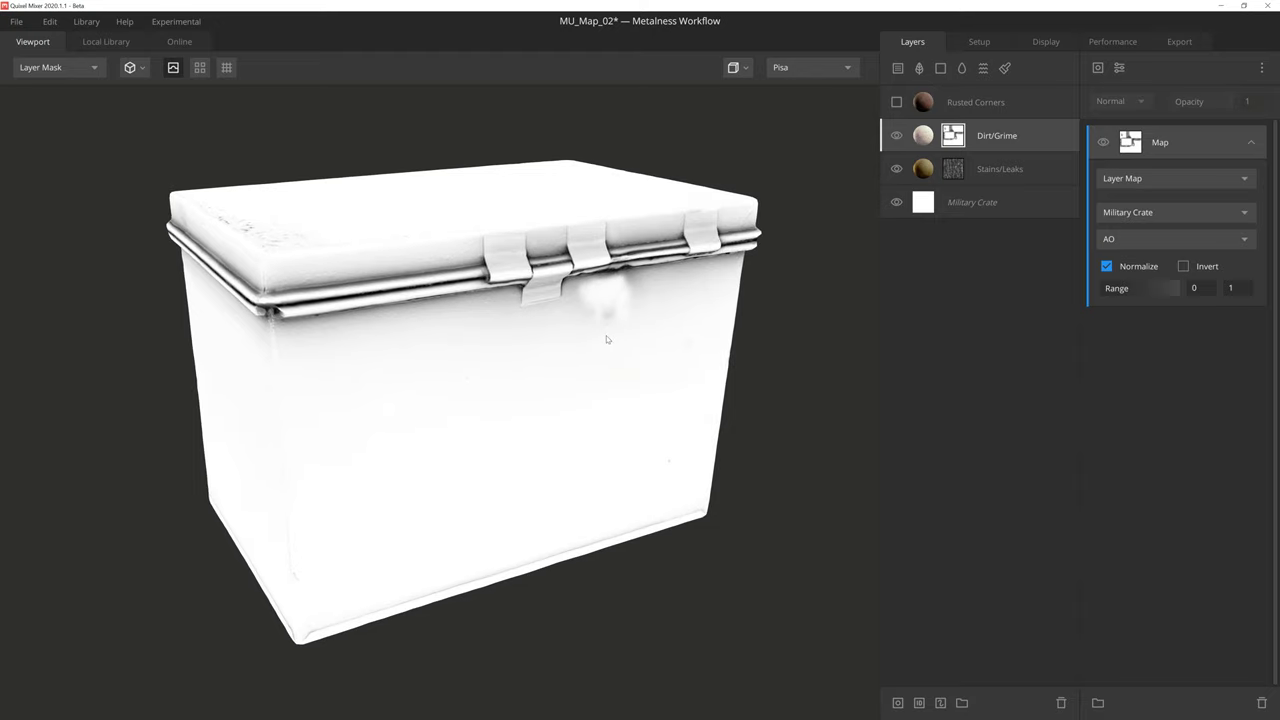
mouse_move(480, 262)
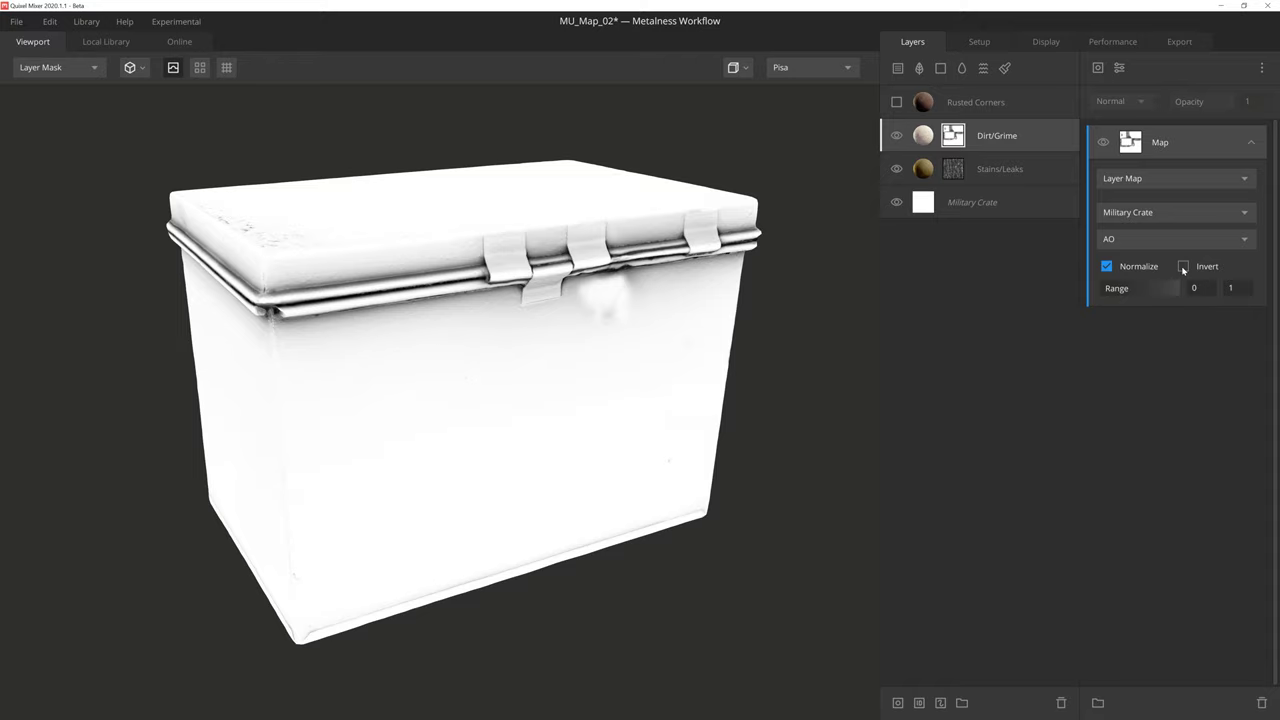
left_click(1183, 266)
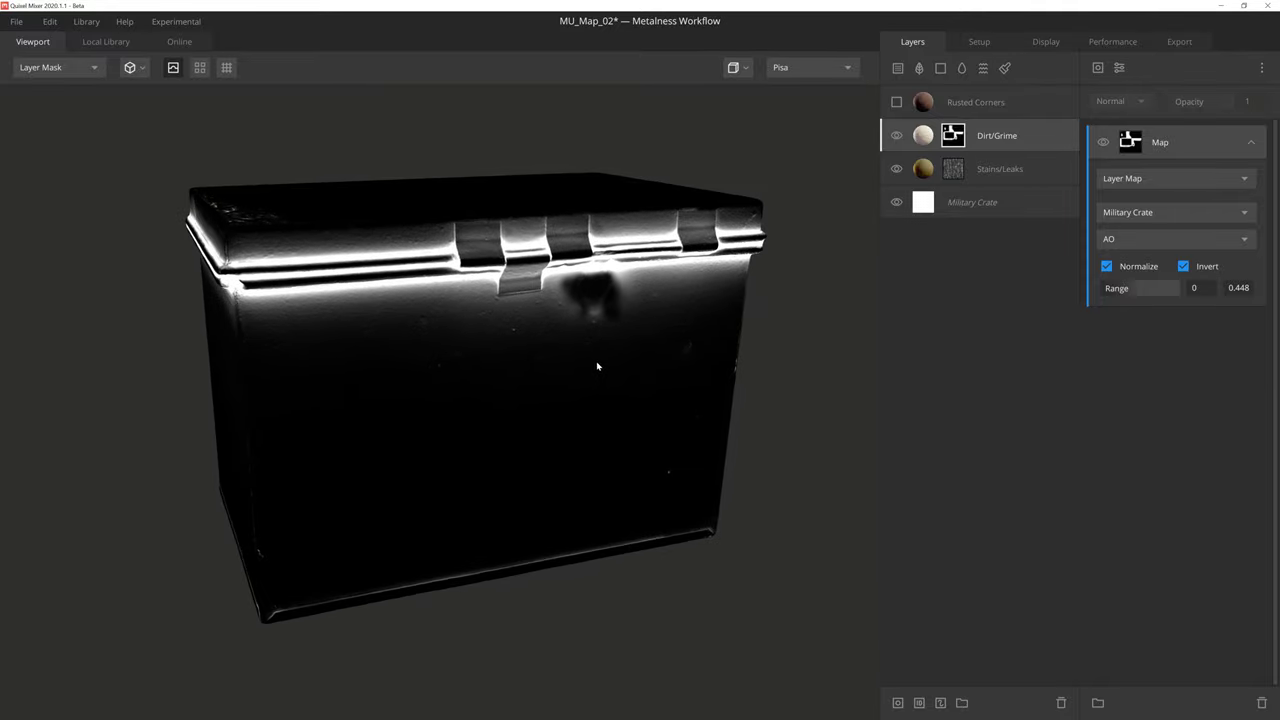
Step: Add a second Map component to the Dirt/Grime mask sourced from the Dirt/Grime layer
left_click(1098, 67)
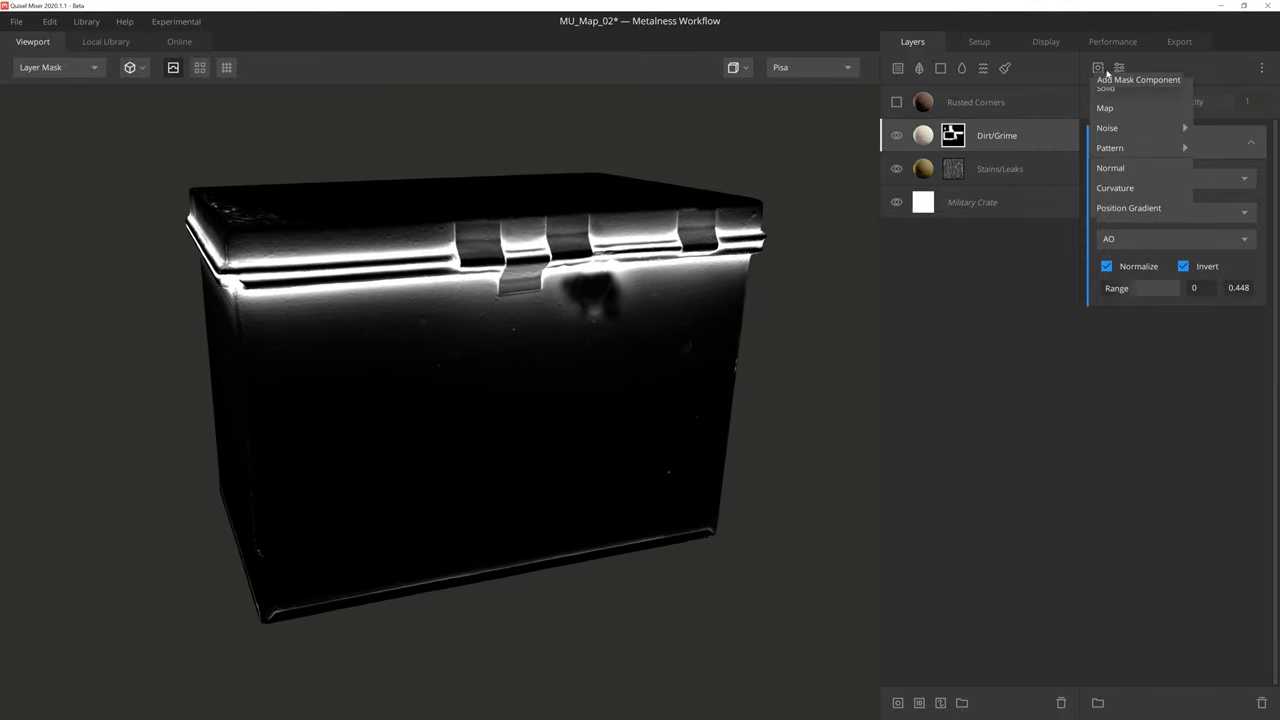
left_click(1105, 107)
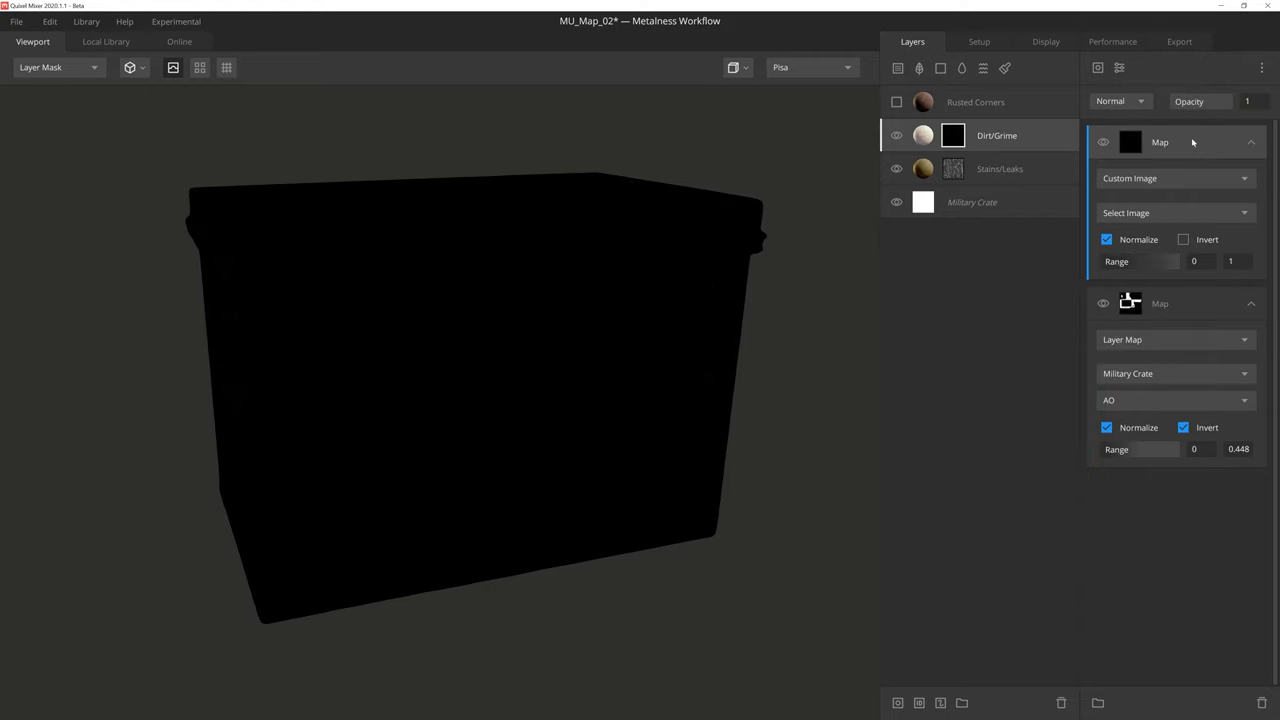
left_click(1175, 178)
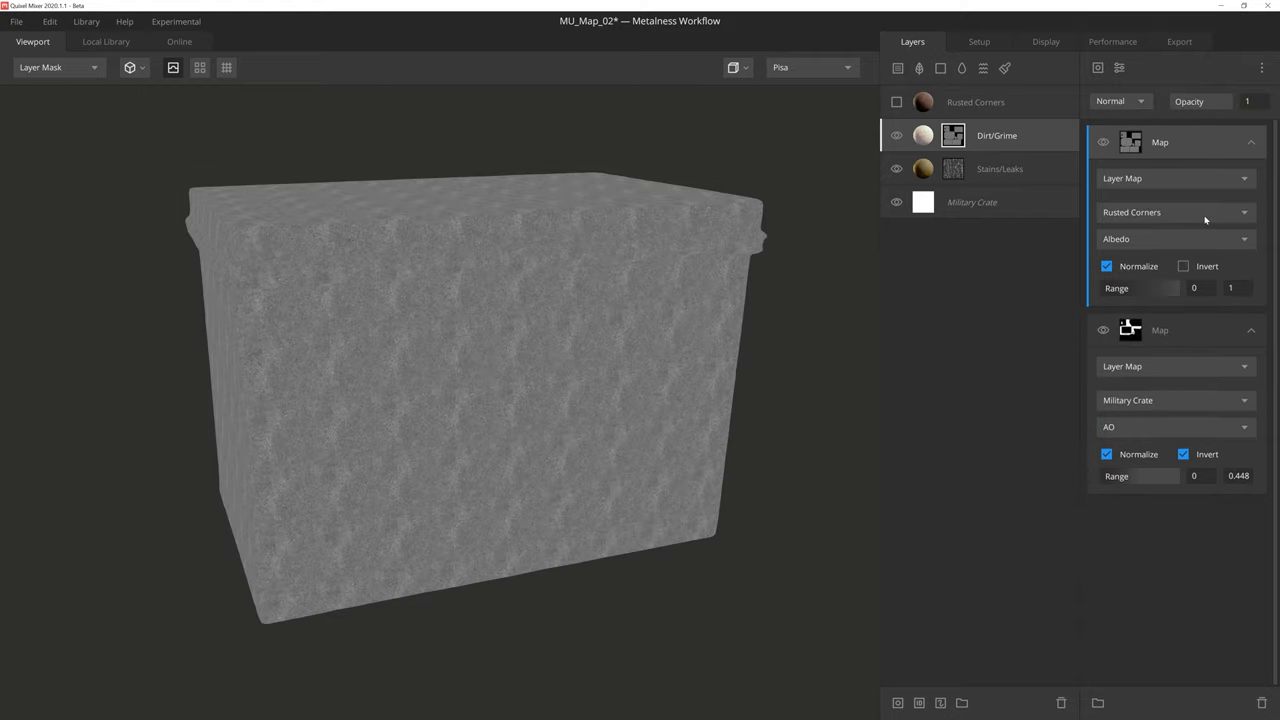
left_click(1175, 212)
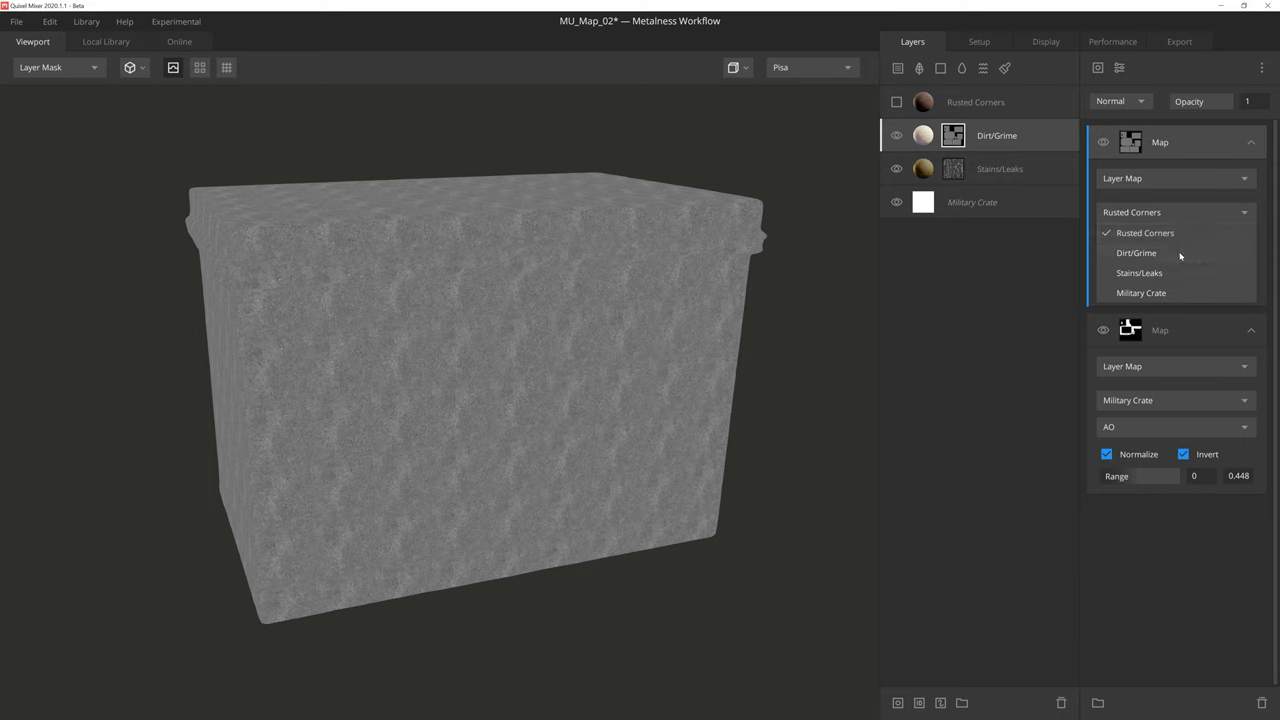
left_click(1136, 252)
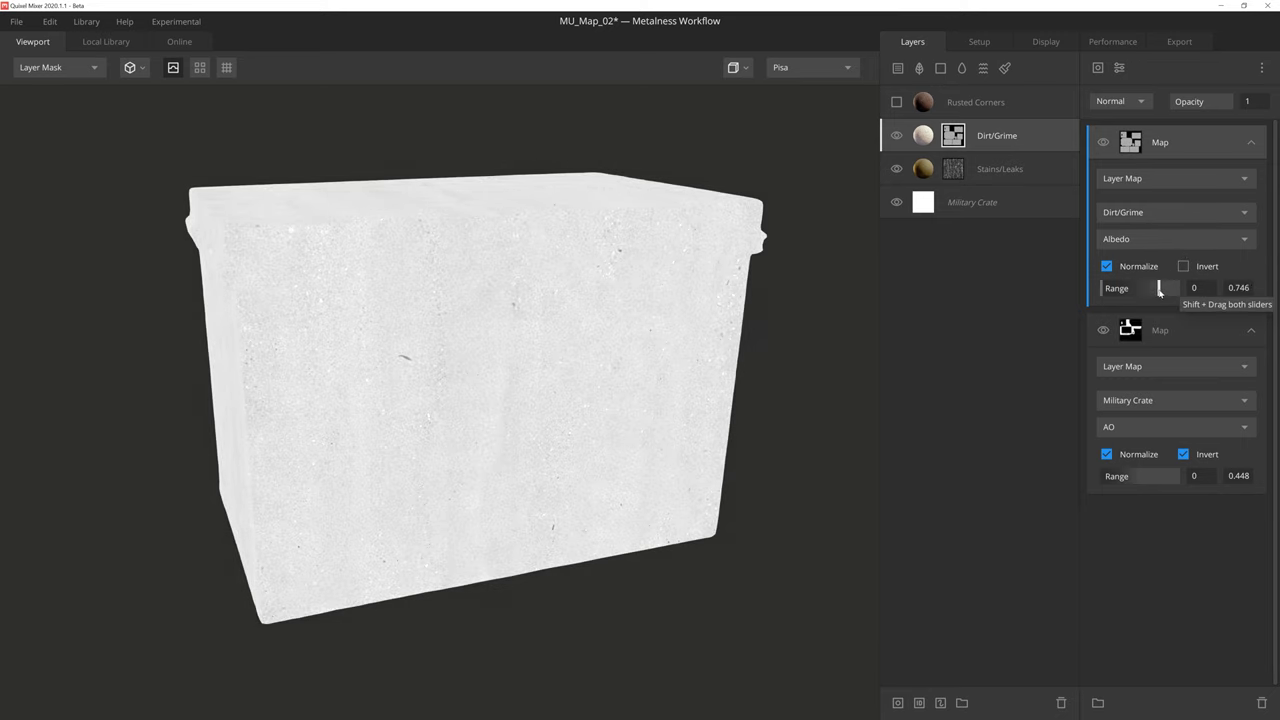
Step: Narrow that map's range to 0.647–0.754, blend it as Overlay, and preview shaded
left_click_drag(1138, 288, 1160, 288)
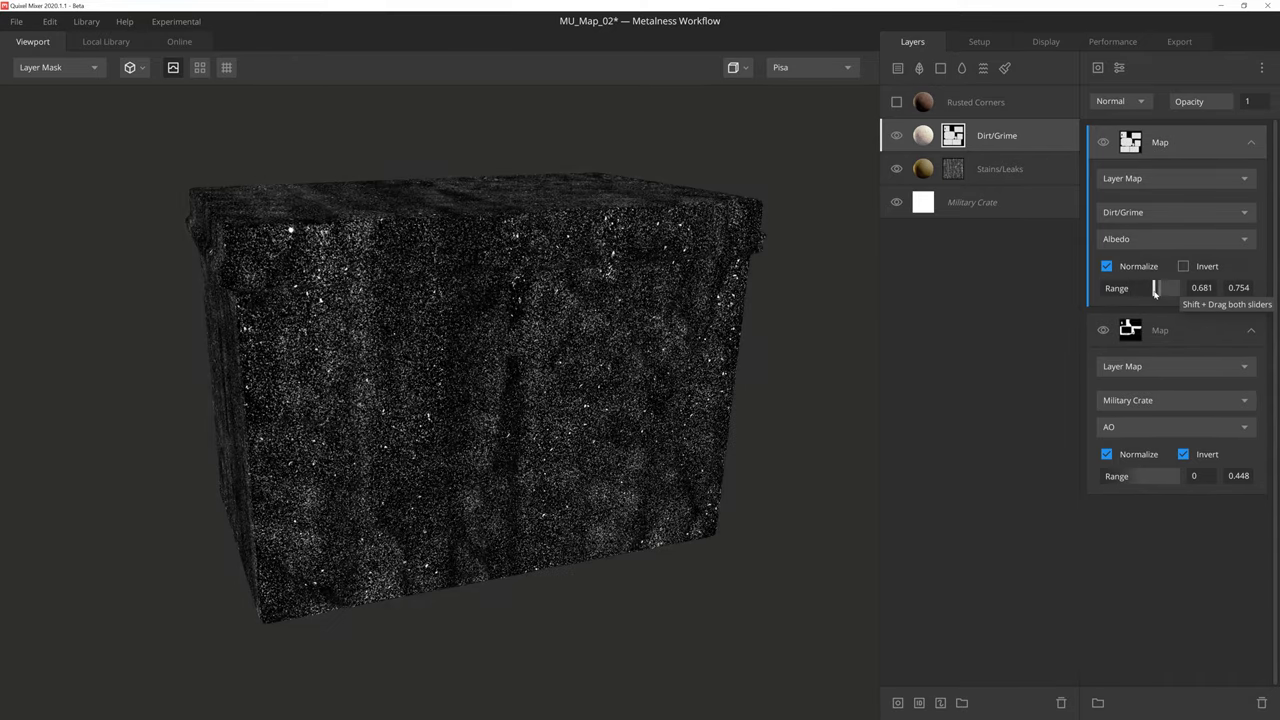
left_click_drag(1160, 288, 1152, 288)
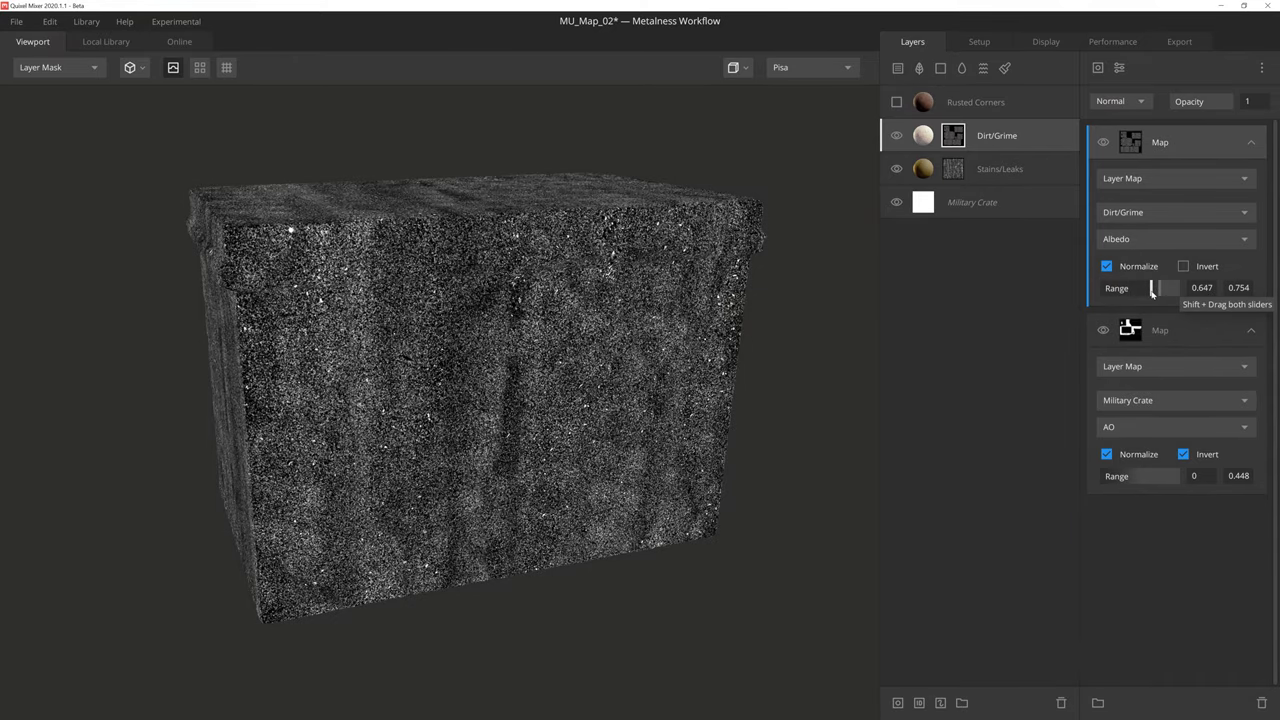
left_click(1118, 101)
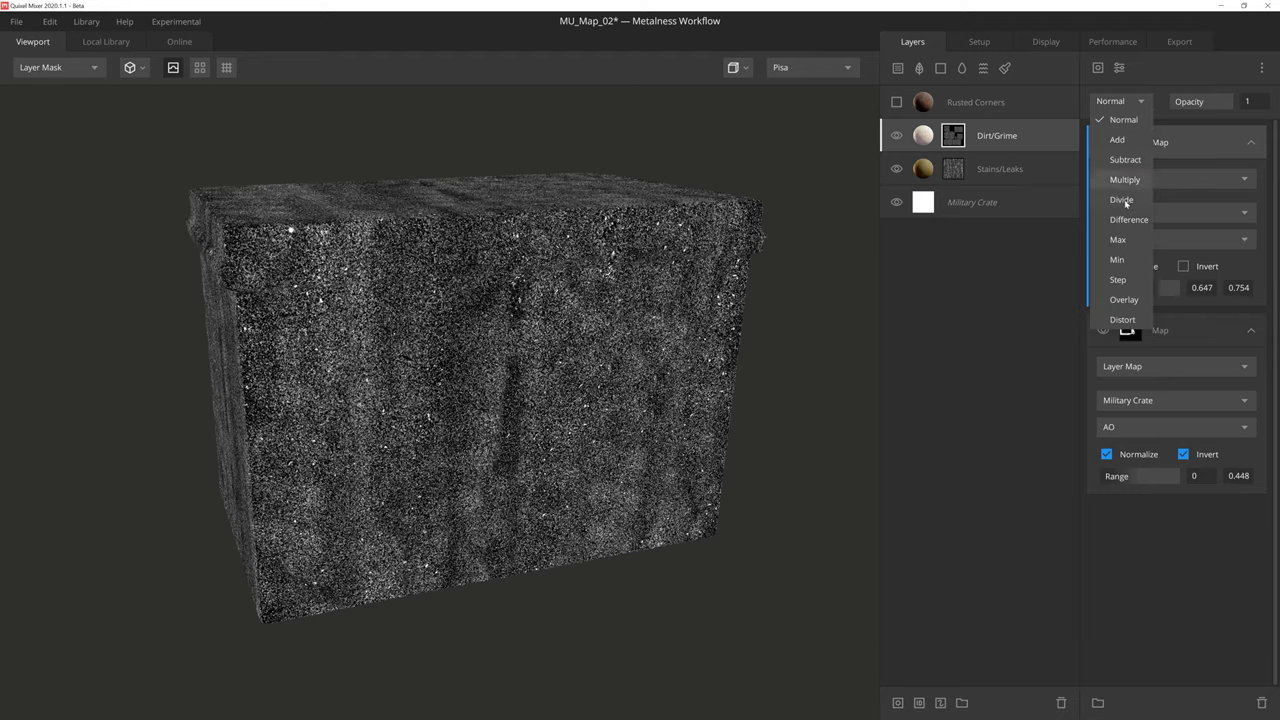
left_click(1123, 299)
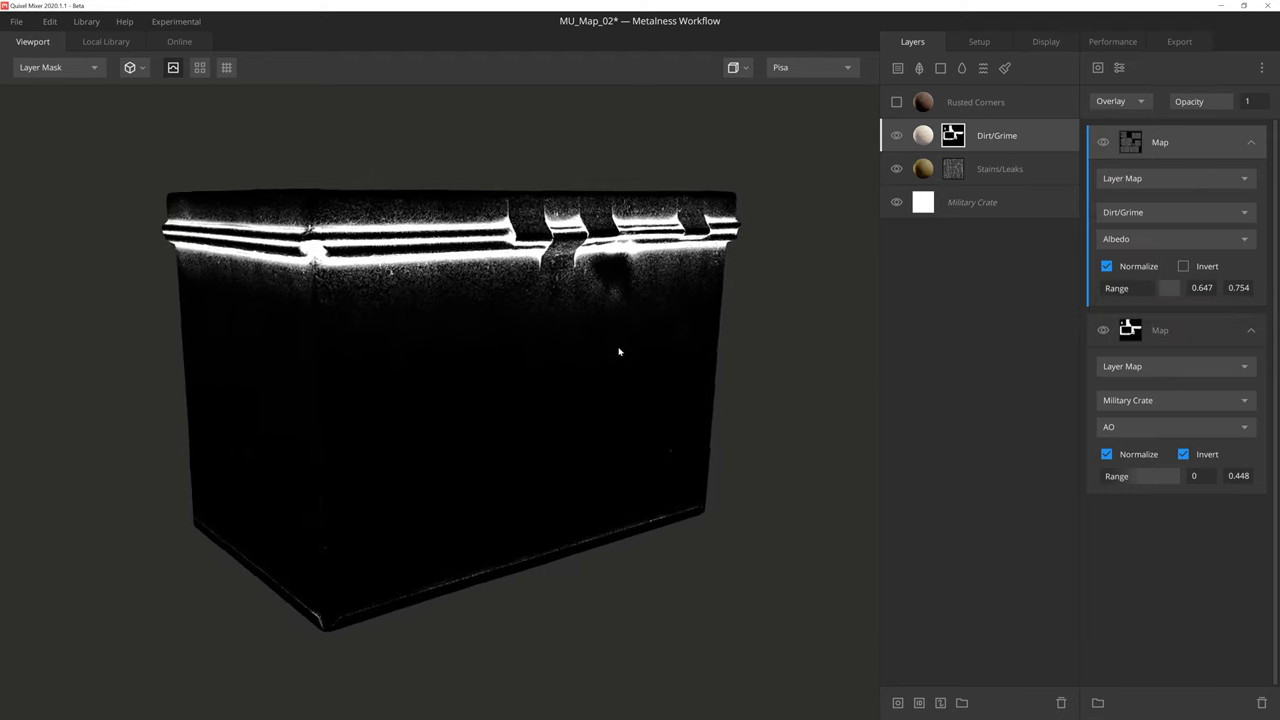
left_click(57, 67)
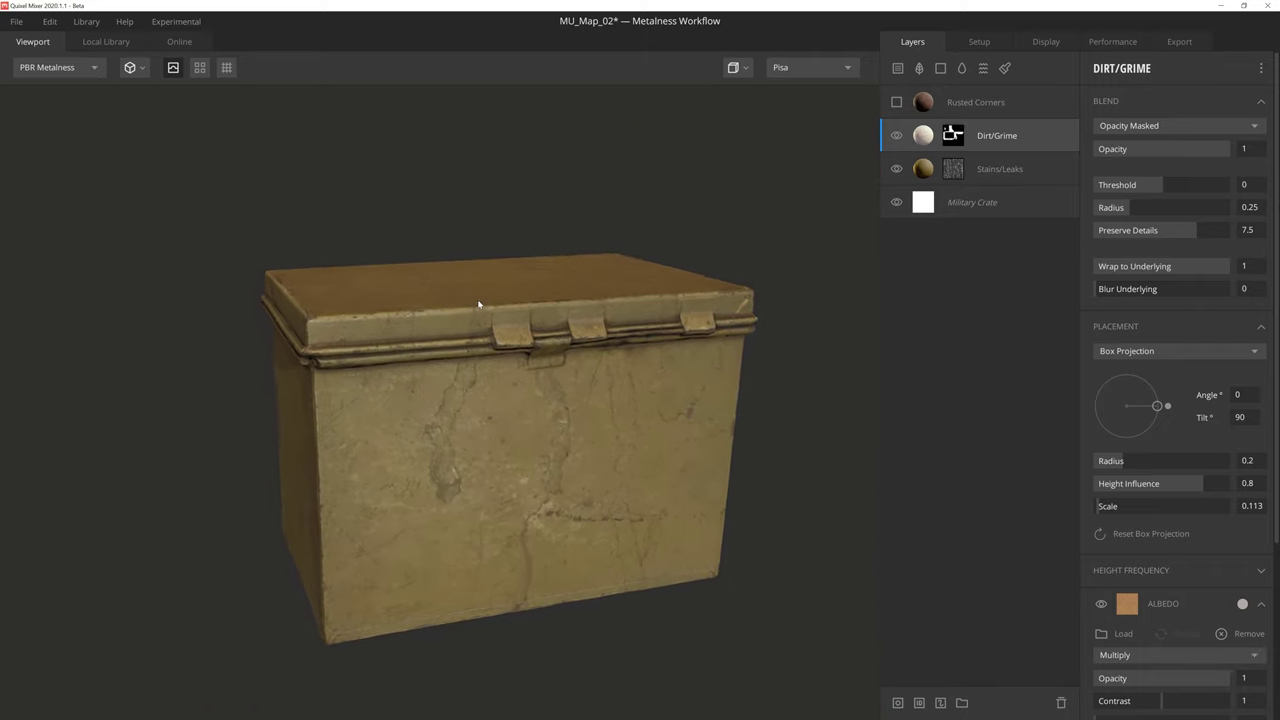
left_click_drag(480, 305, 492, 312)
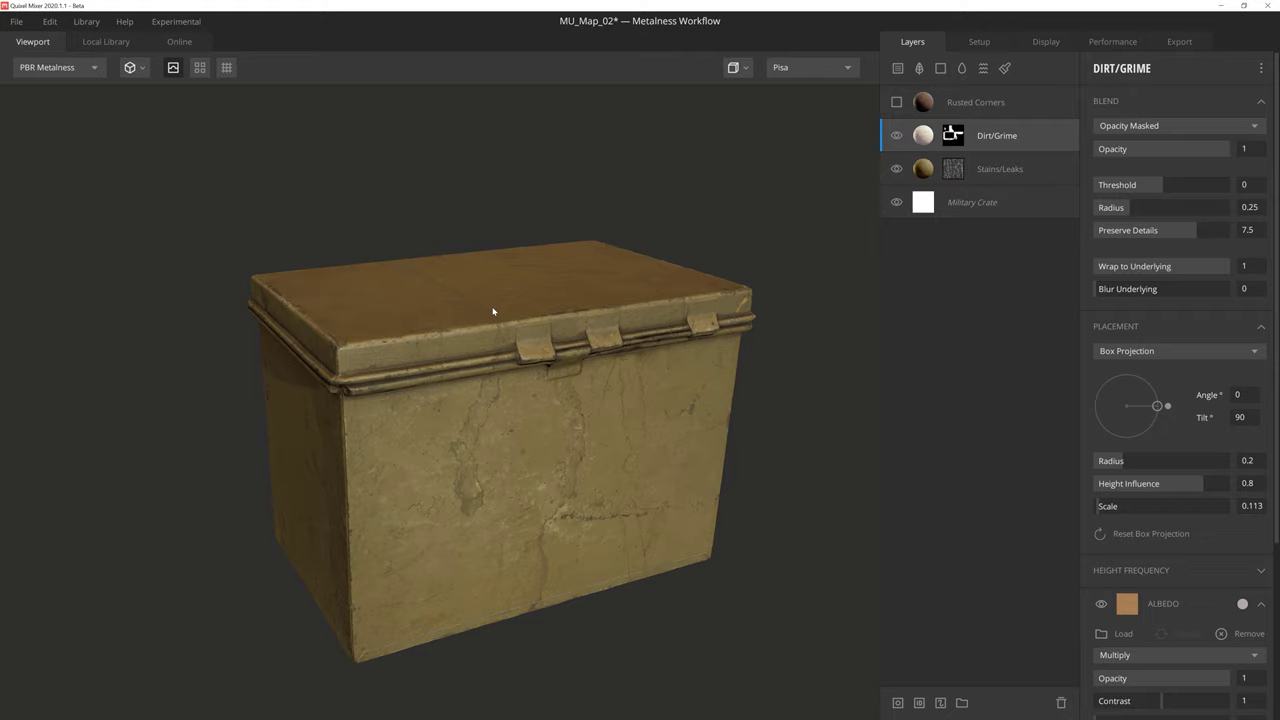
mouse_move(896, 103)
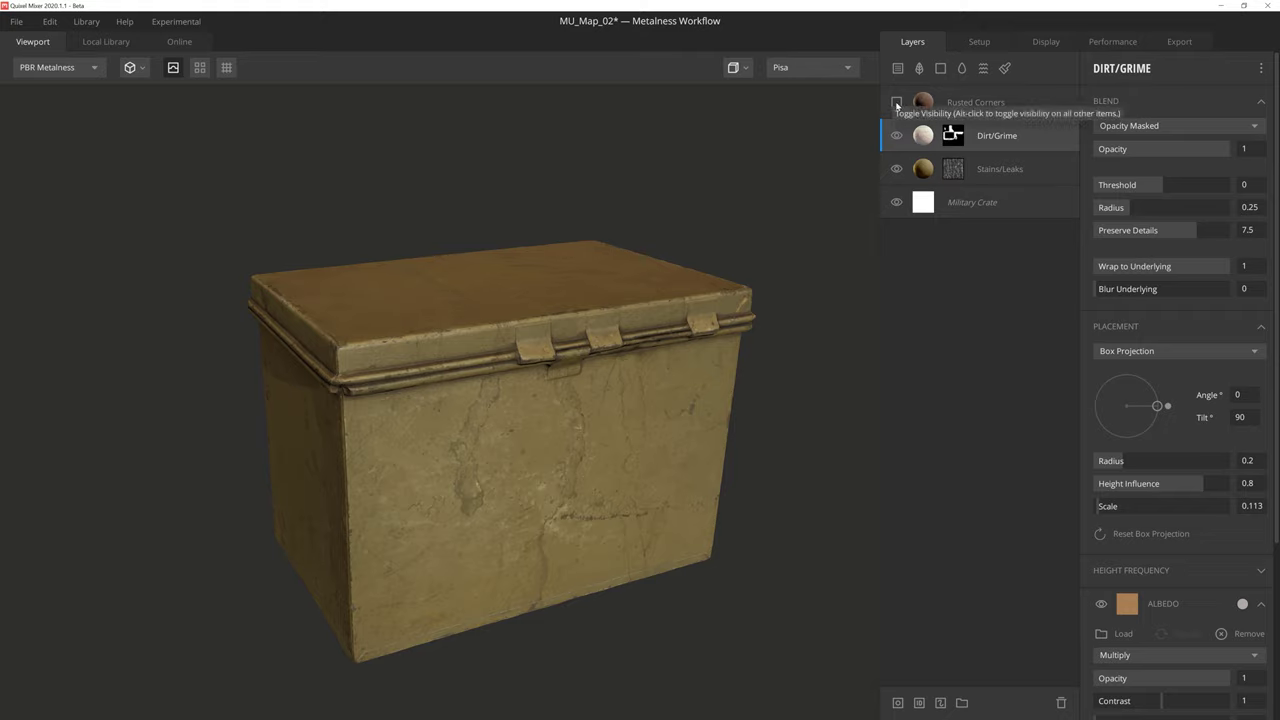
Step: Turn on Rusted Corners and mask it with an Edges Only Curvature, levels 0–0.389
left_click(1005, 101)
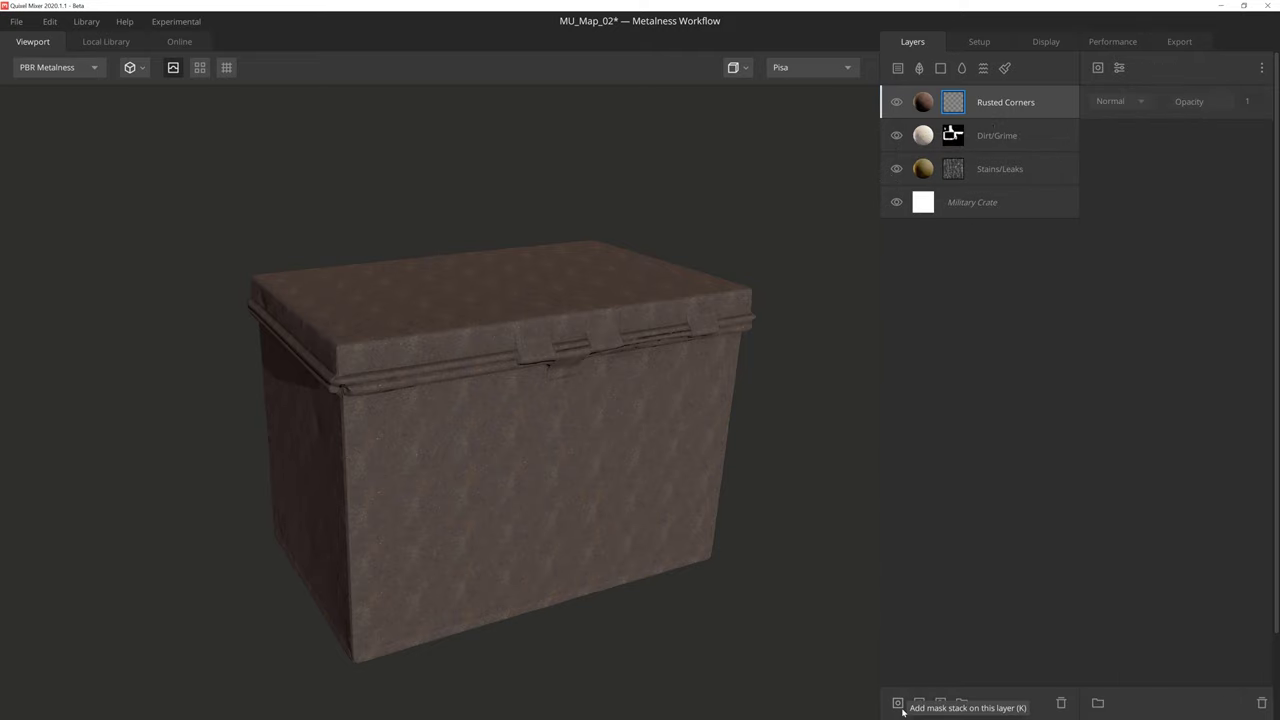
left_click(1097, 67)
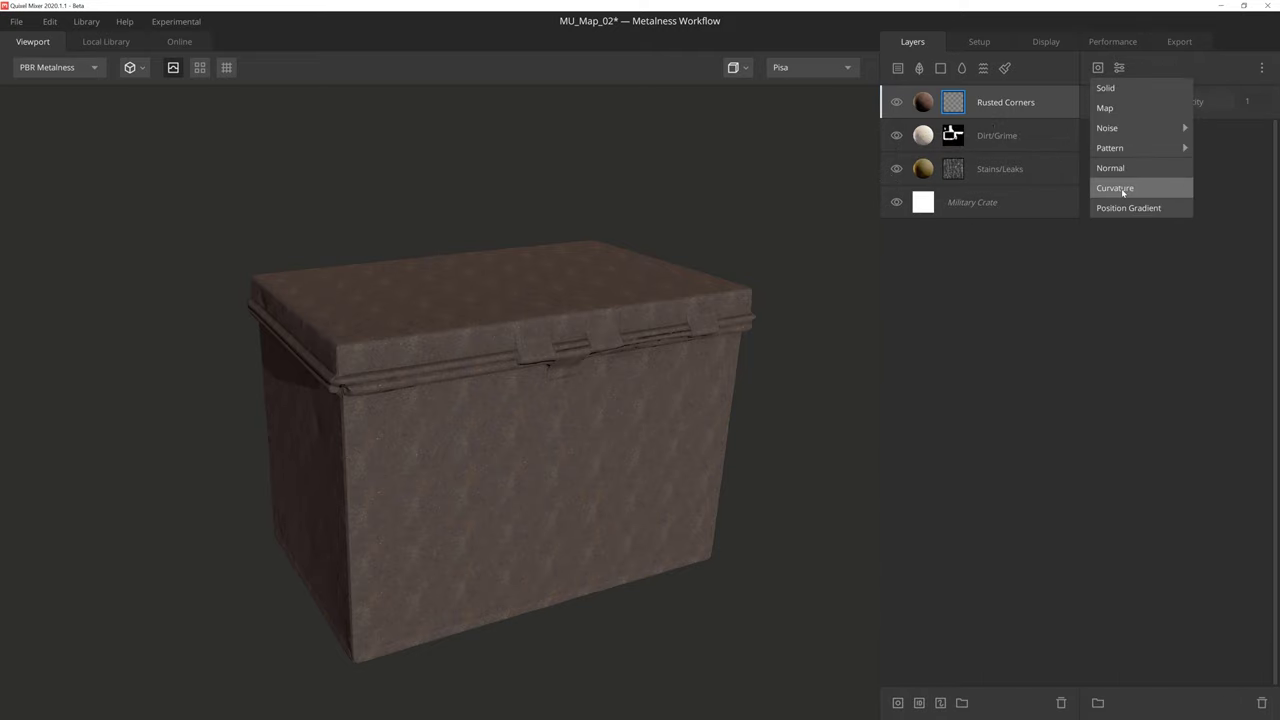
left_click(1114, 188)
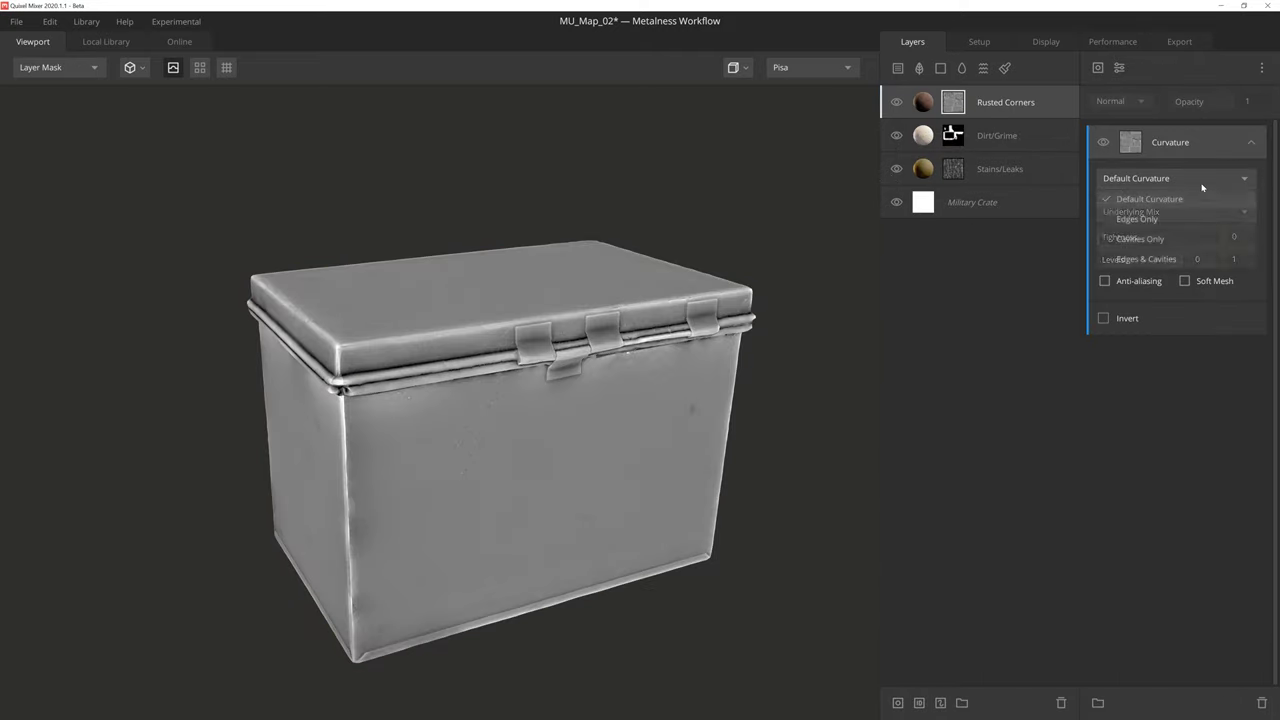
left_click(1137, 218)
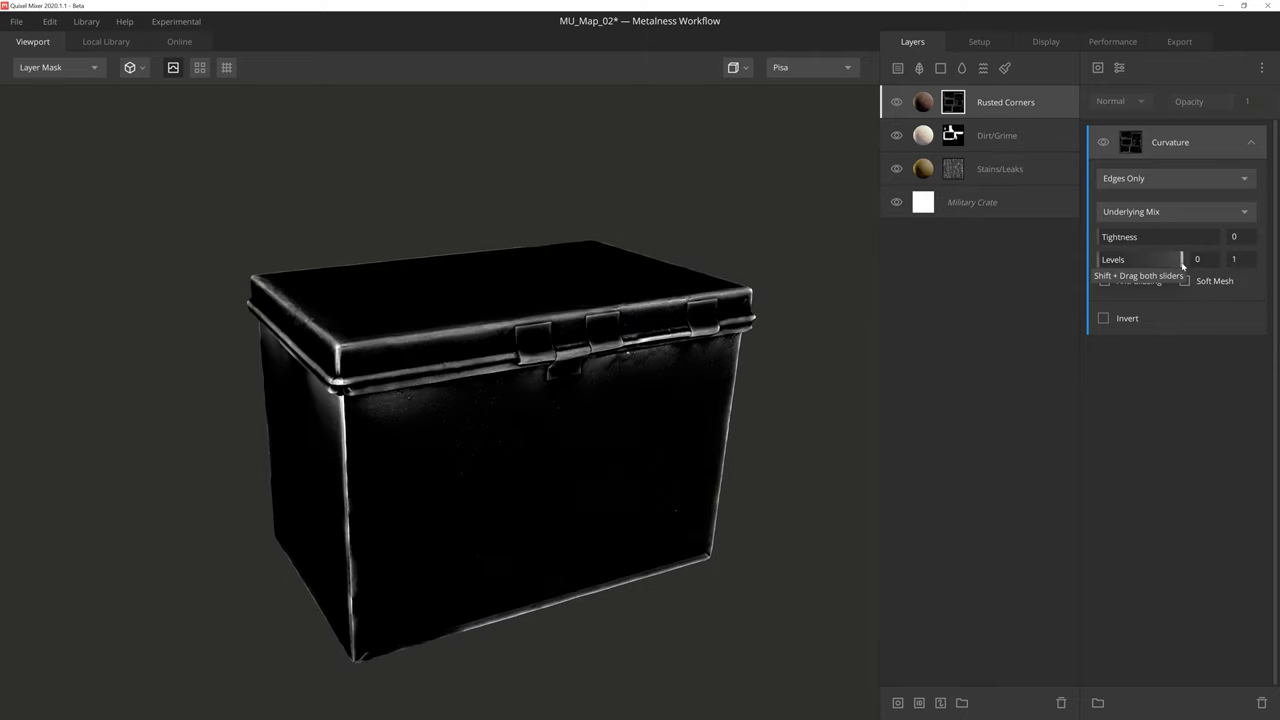
left_click_drag(1240, 259, 1185, 259)
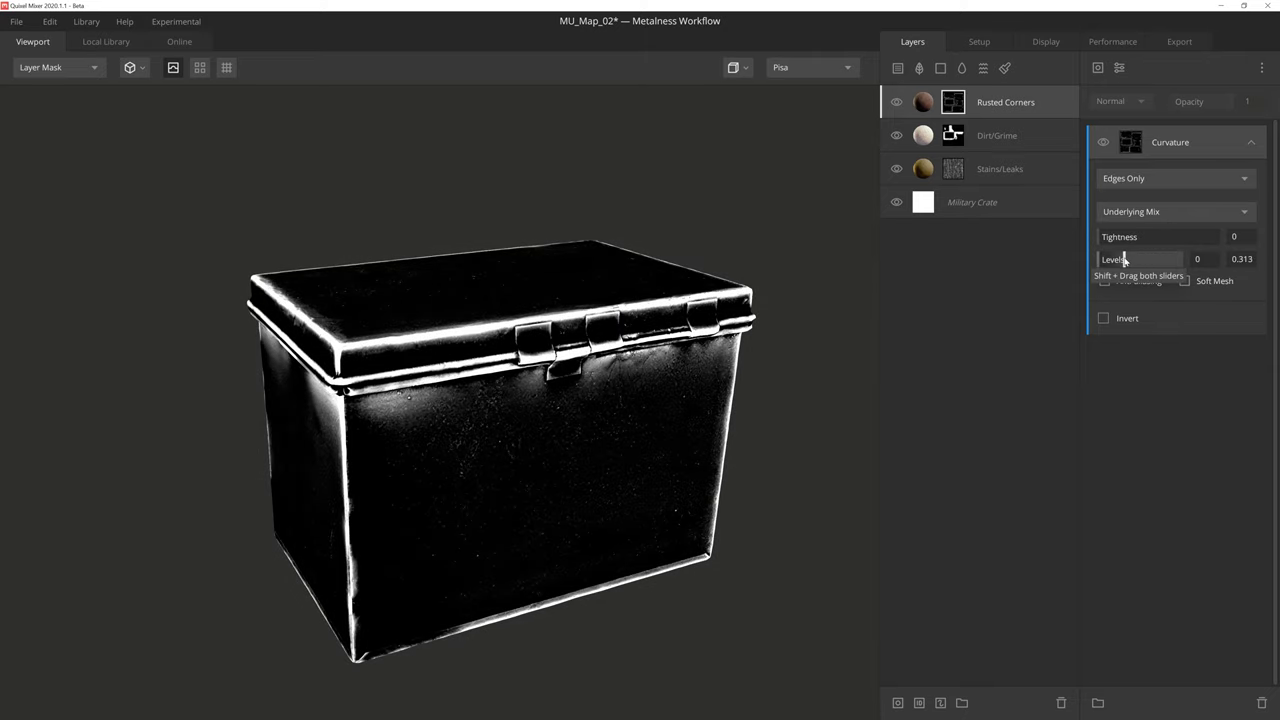
left_click_drag(1180, 259, 1215, 259)
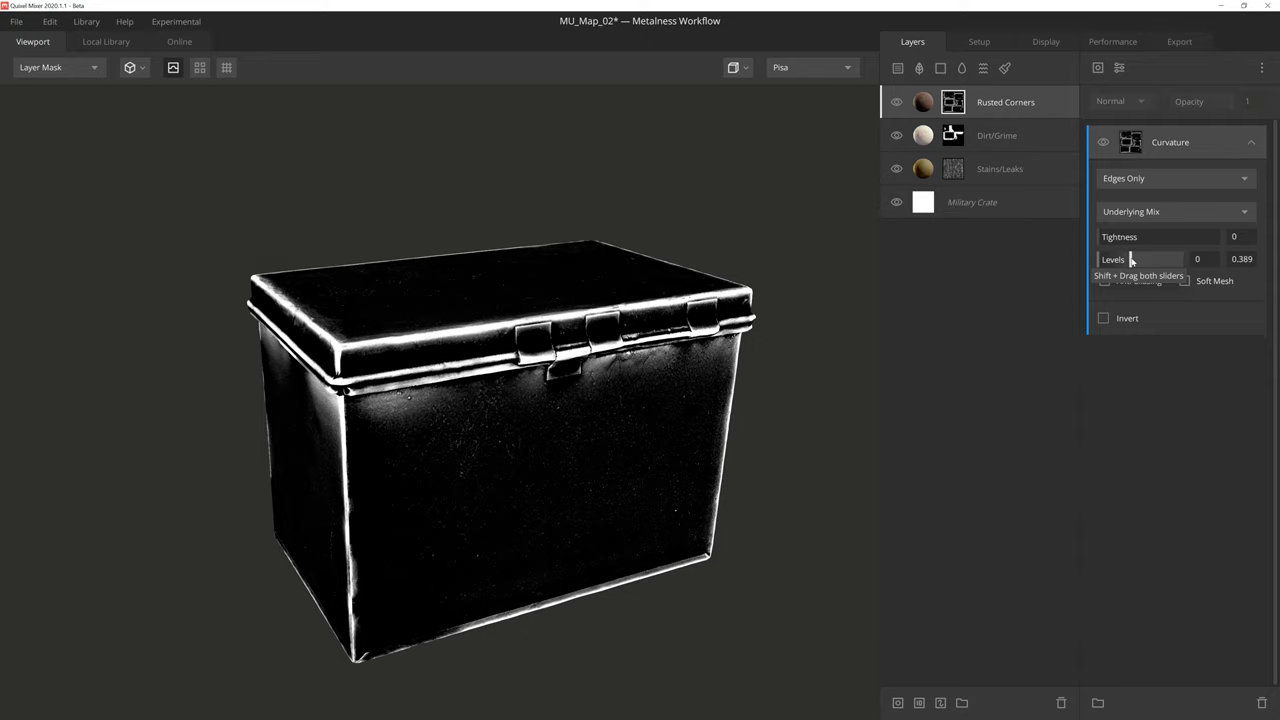
left_click(55, 67)
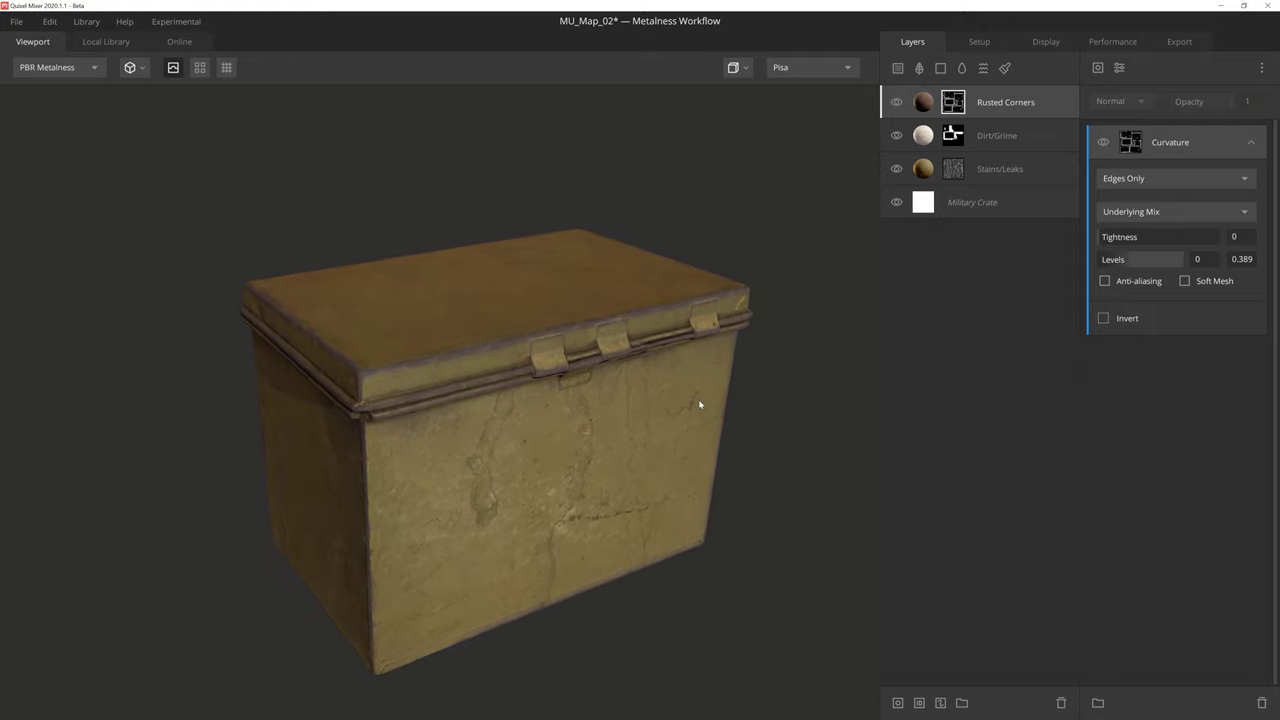
mouse_move(1102, 67)
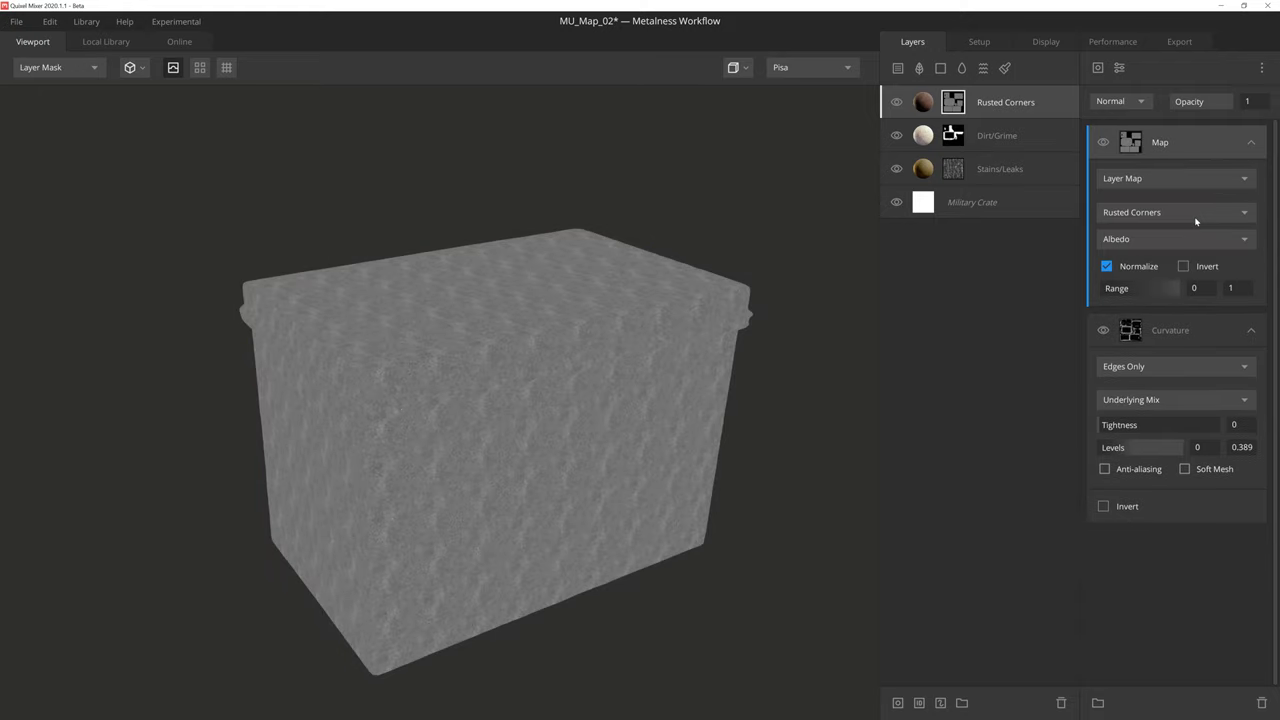
Step: Set the rust mask map to Stains/Leaks Roughness, range 0.095–0.164, blended with Multiply
left_click(1175, 212)
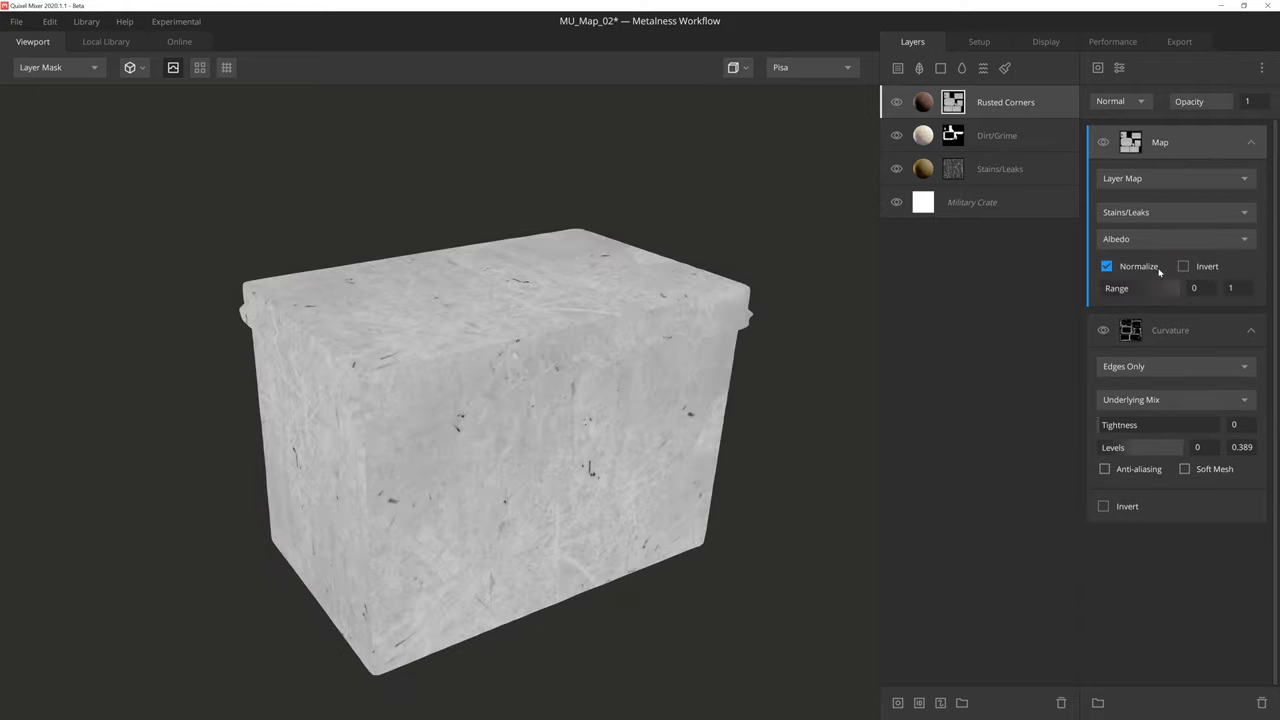
left_click(1170, 238)
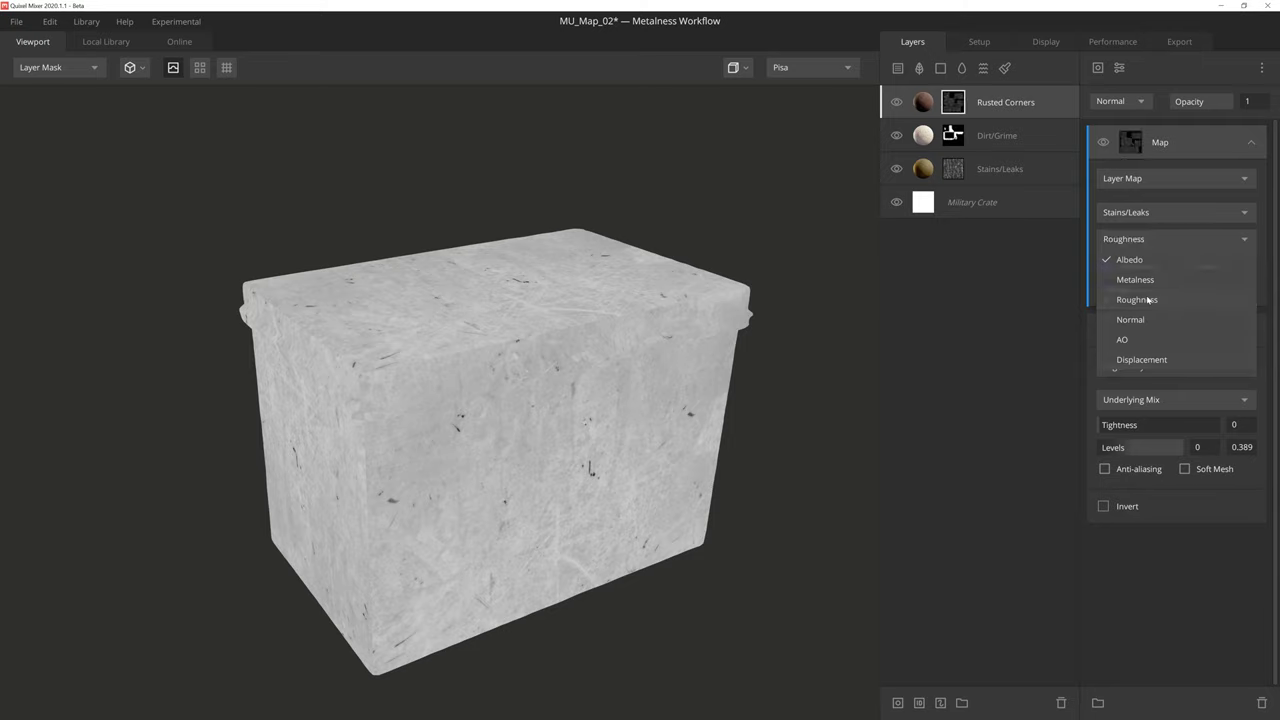
left_click(1137, 299)
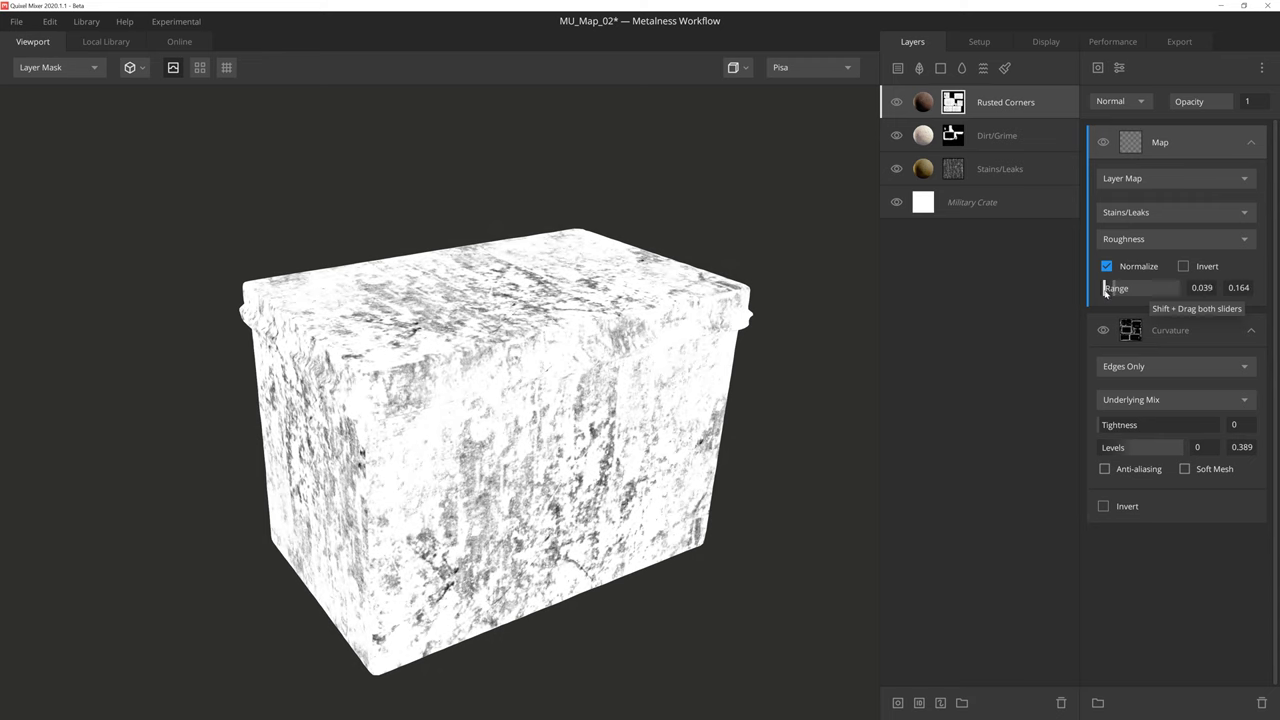
left_click_drag(1140, 288, 1160, 288)
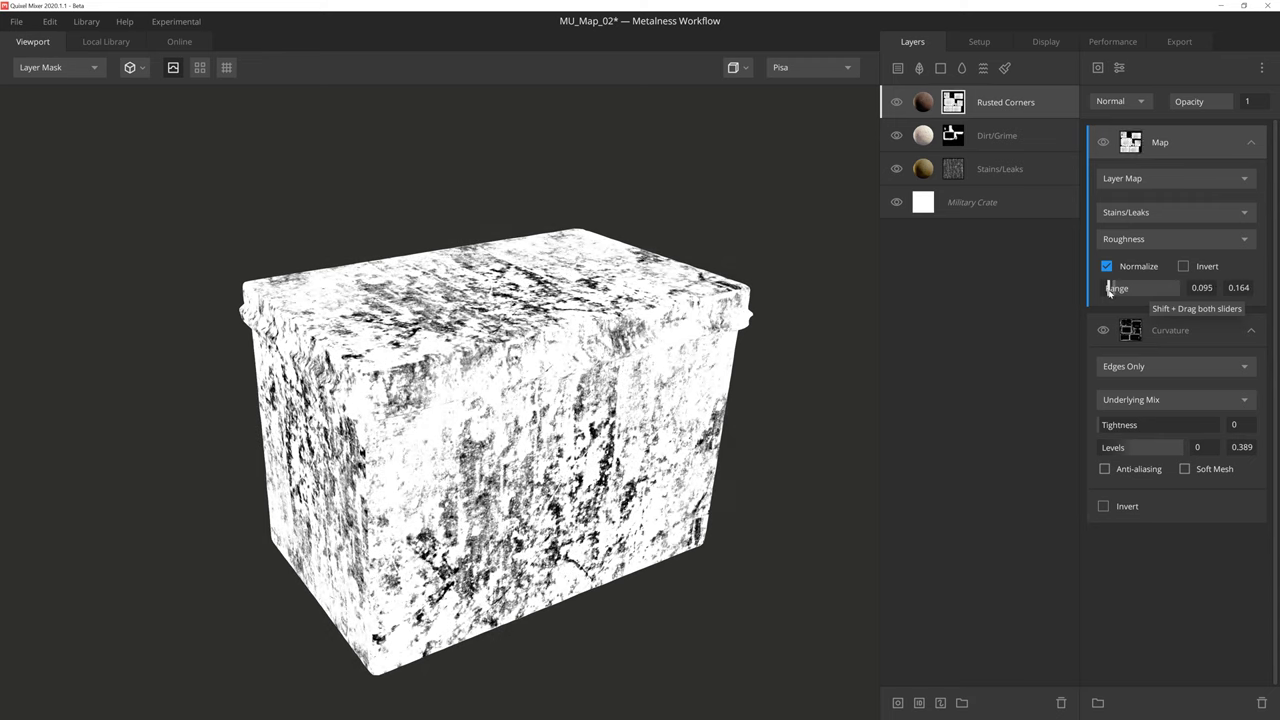
left_click(1120, 101)
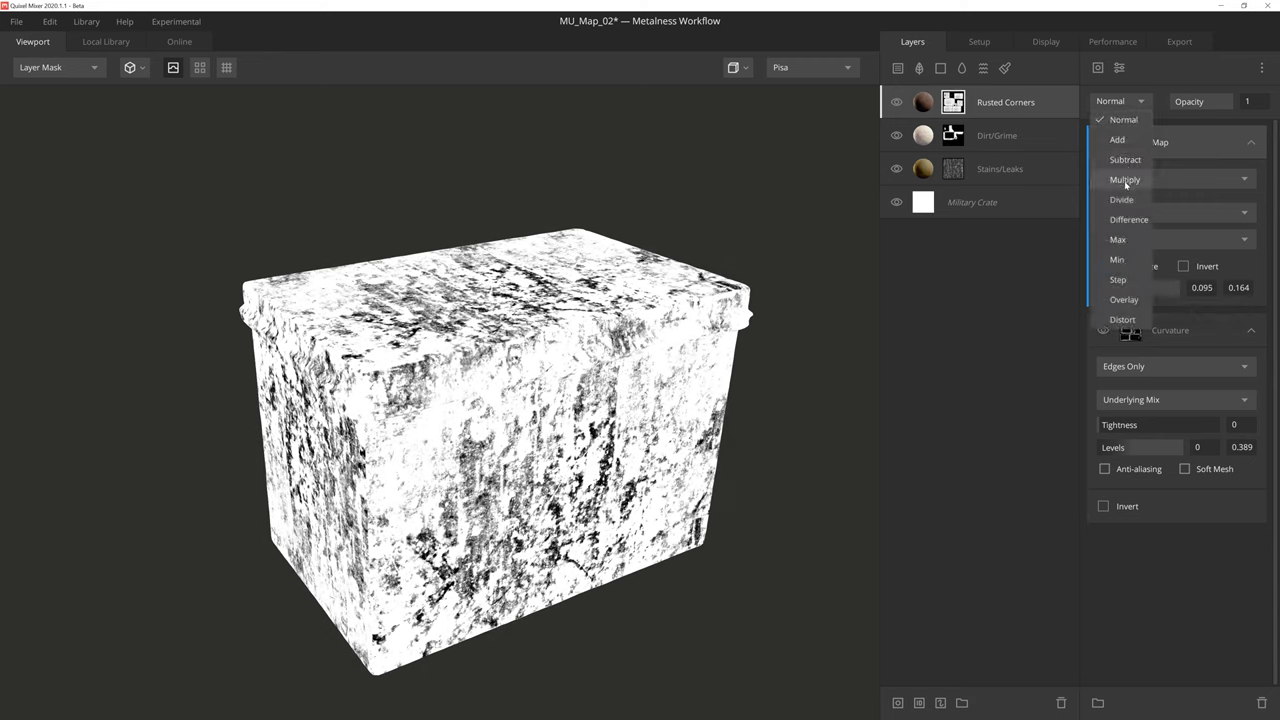
left_click(1124, 179)
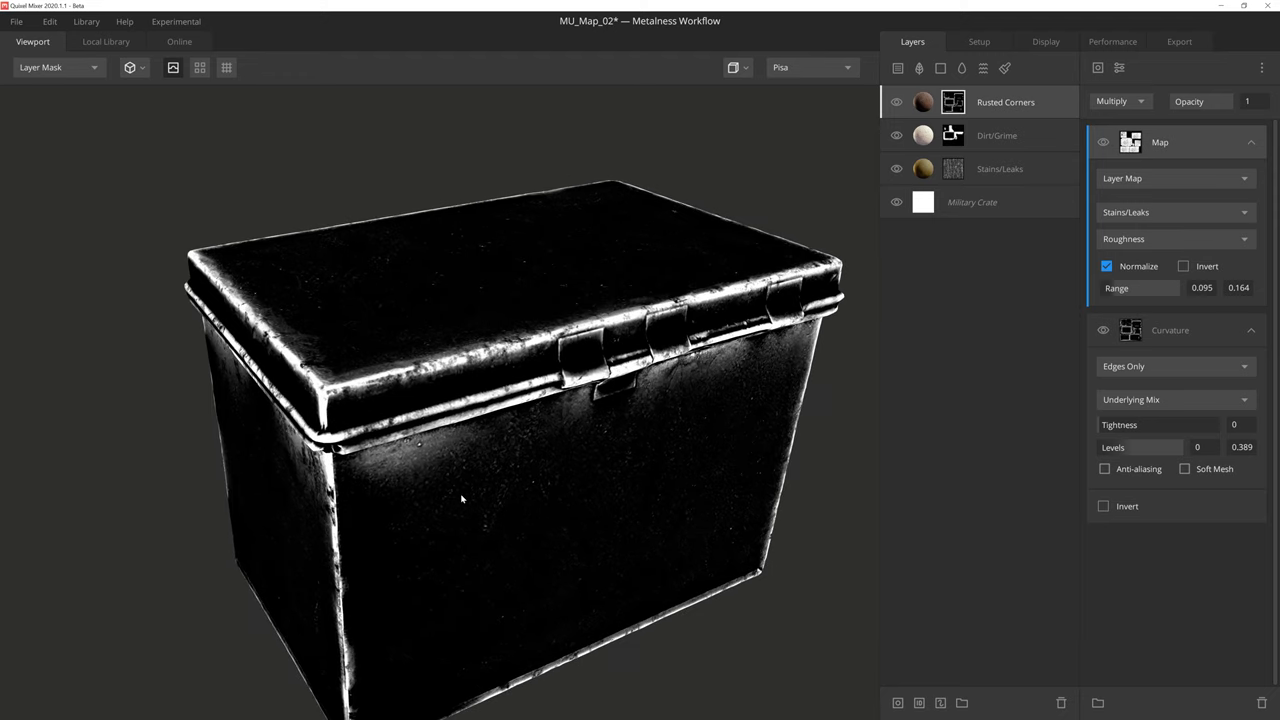
left_click(1104, 142)
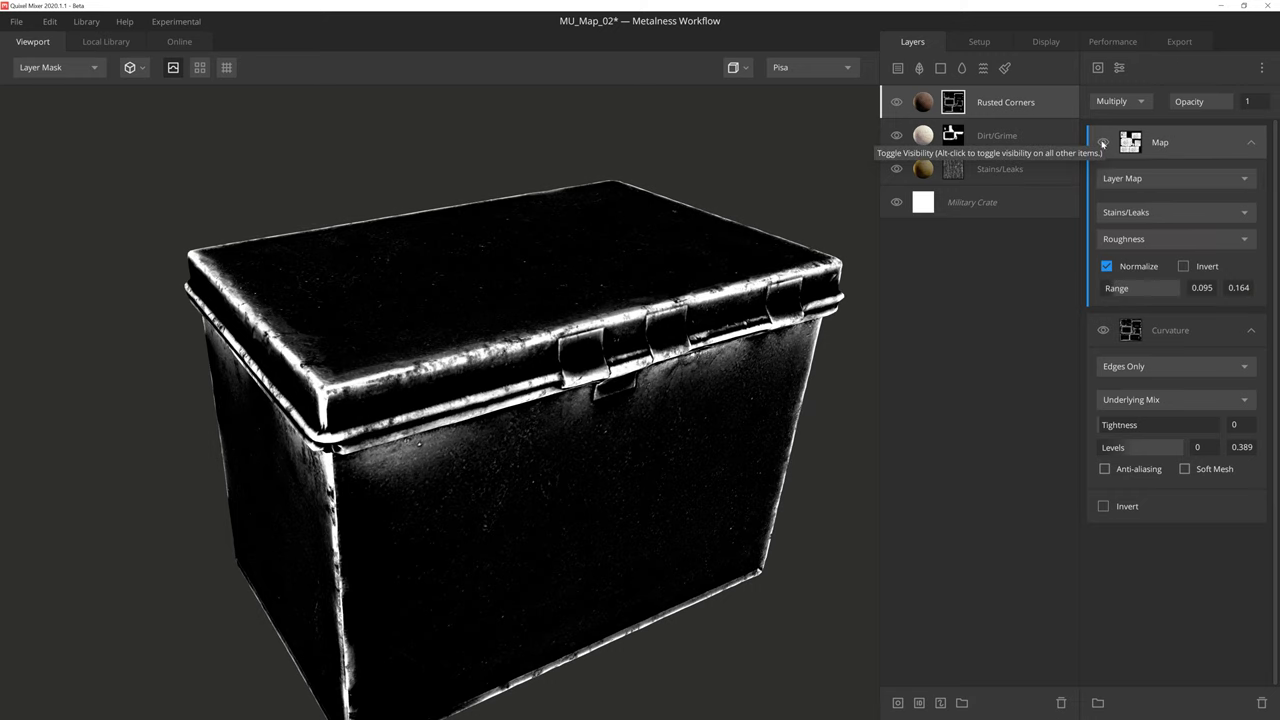
left_click(55, 67)
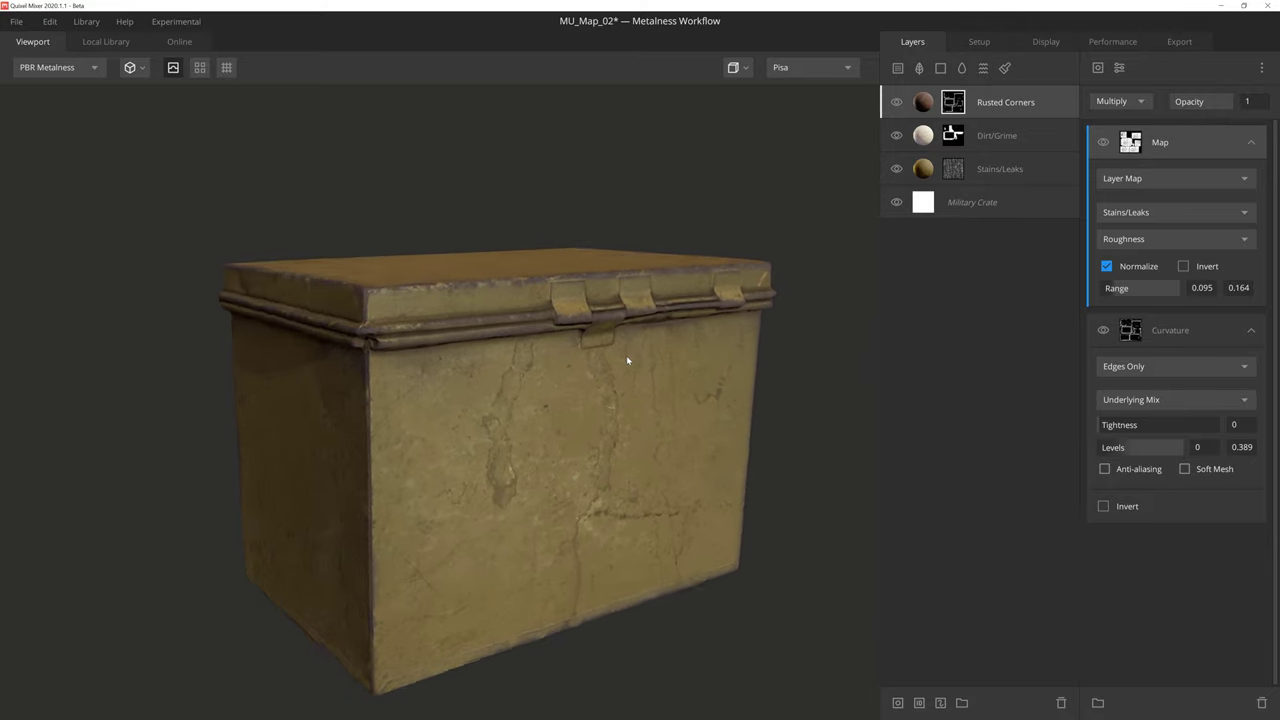
Step: Orbit the shaded crate around its edges, handle side and corners to inspect the patchy rust
left_click_drag(627, 360, 588, 393)
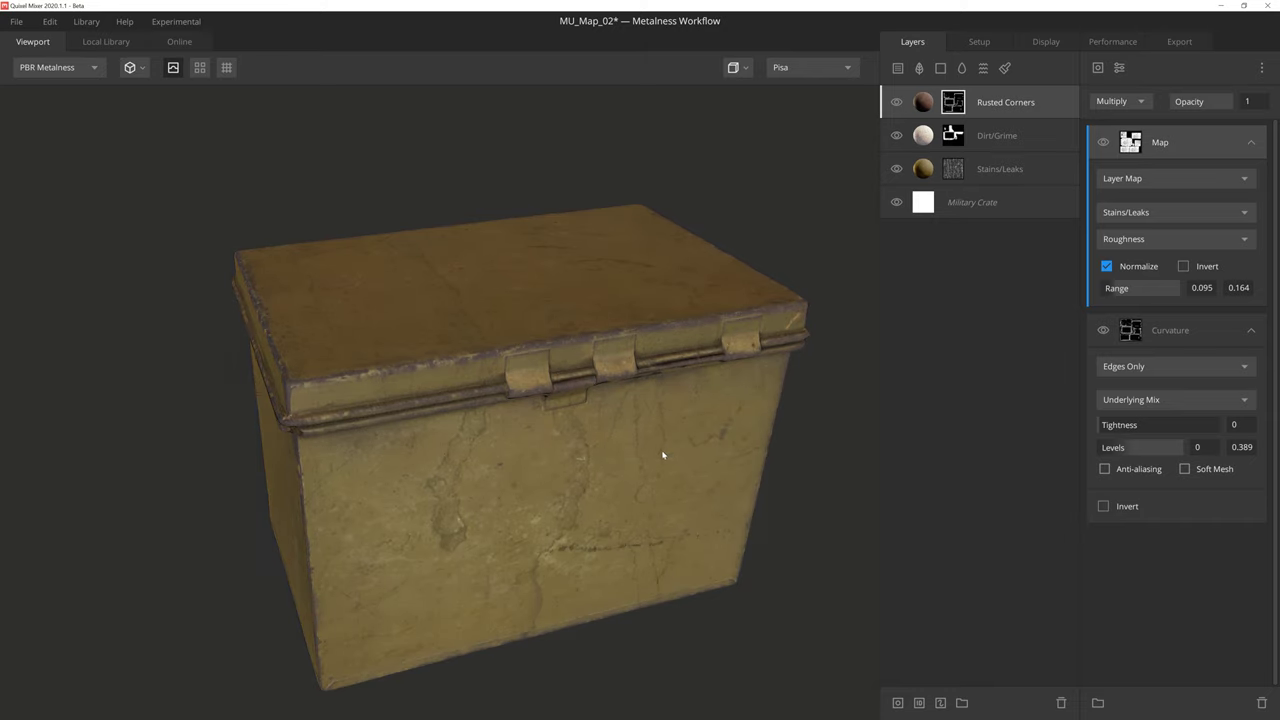
mouse_move(662, 455)
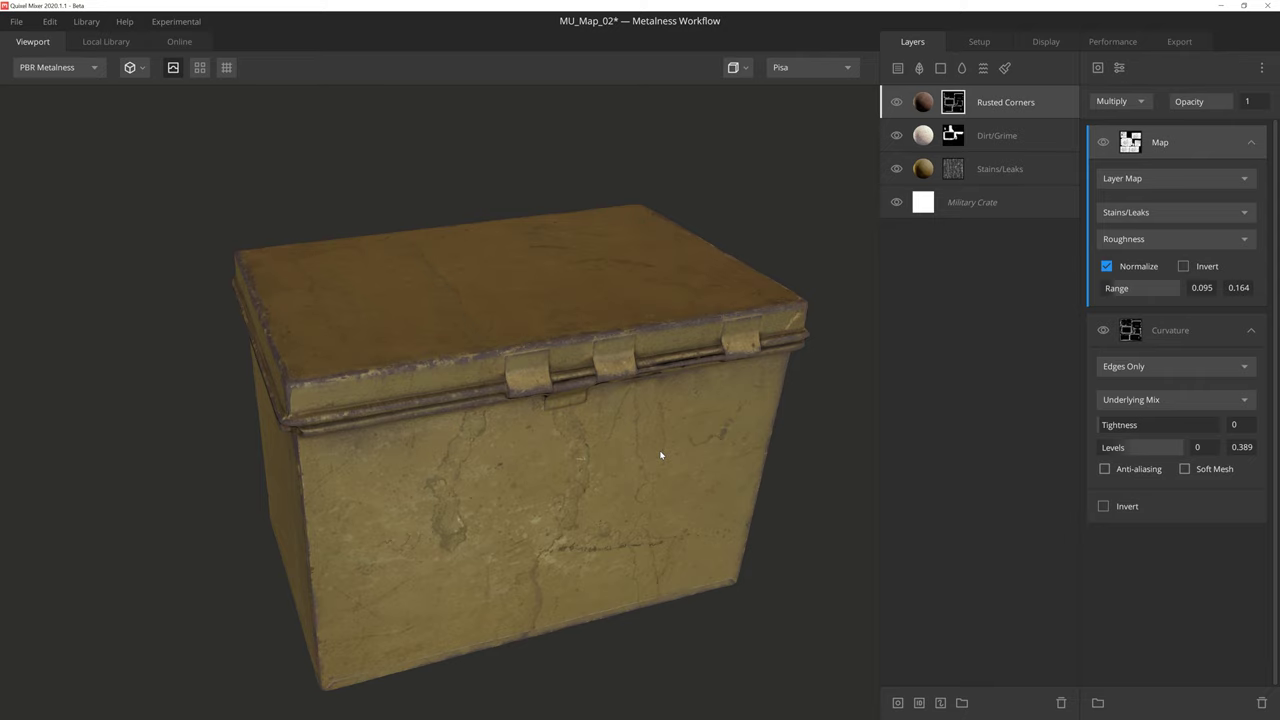
left_click_drag(660, 455, 596, 405)
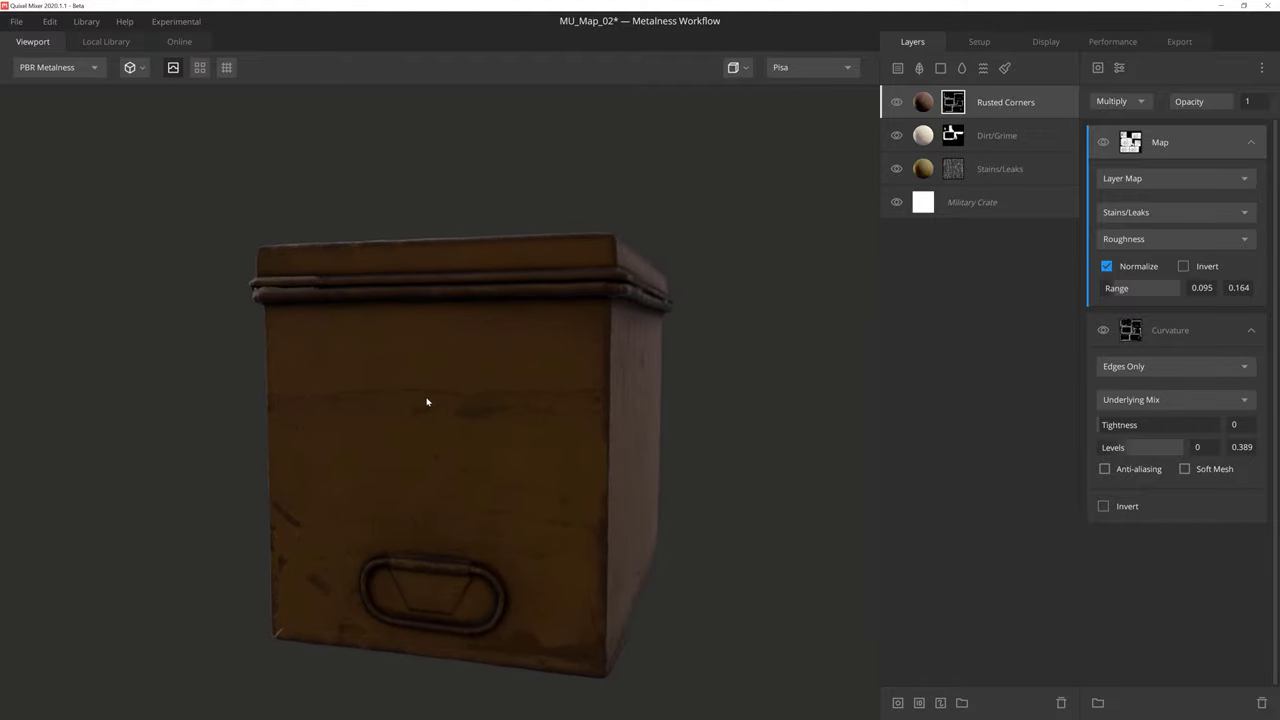
left_click_drag(427, 401, 780, 432)
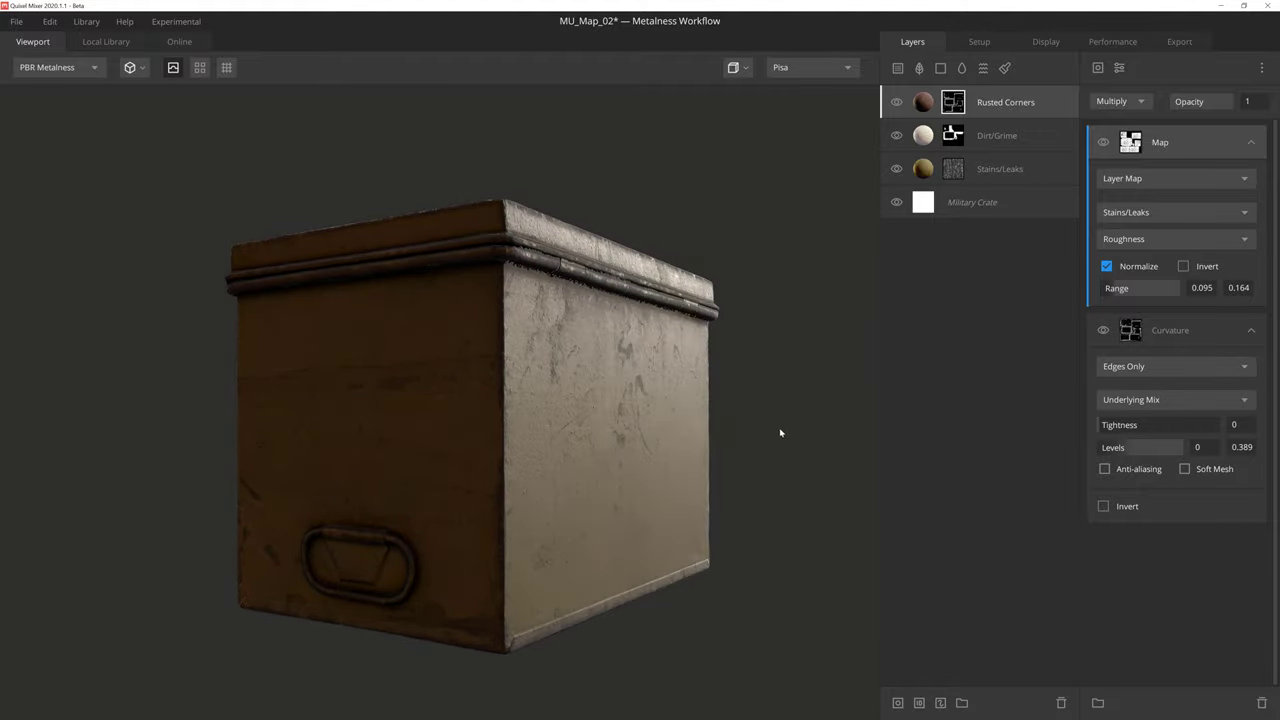